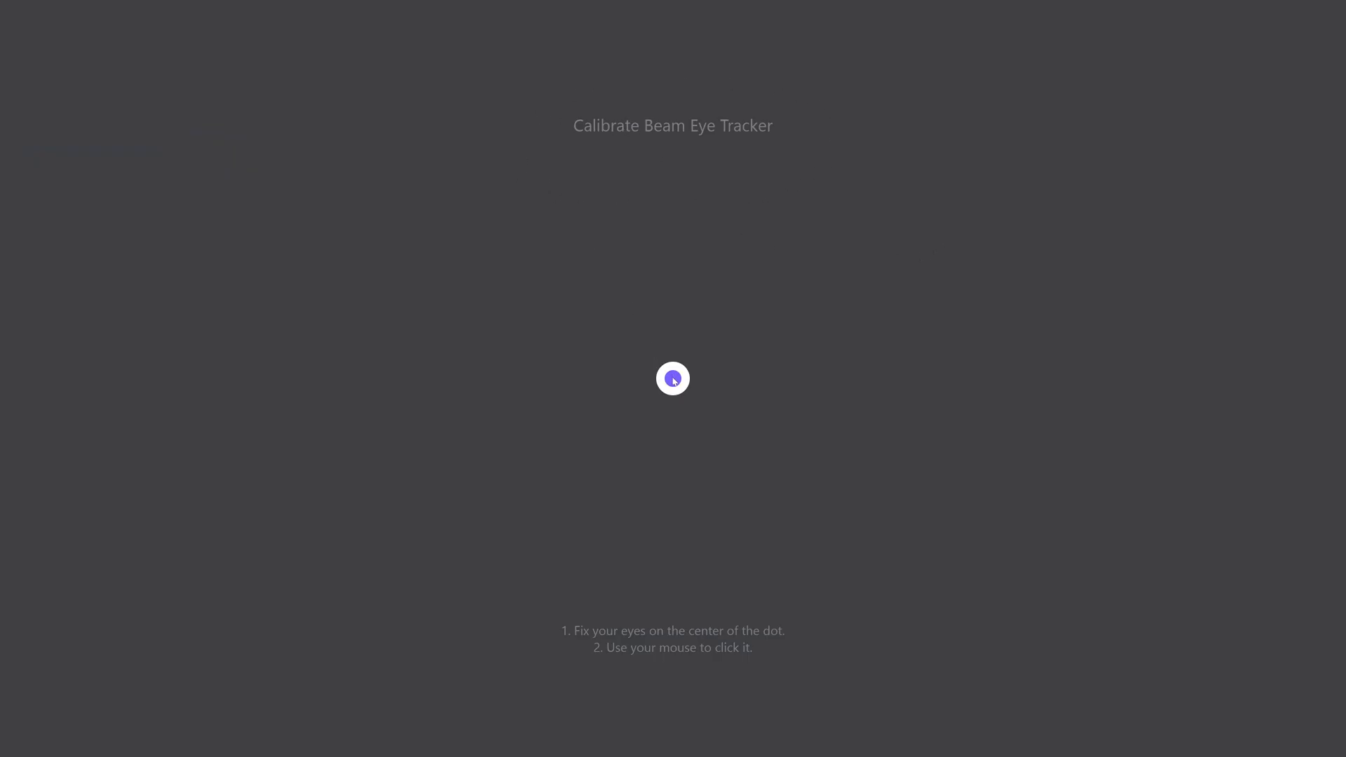
Step: Look at and click each centre calibration dot until Beam's eye-tracking calibration completes
click(672, 379)
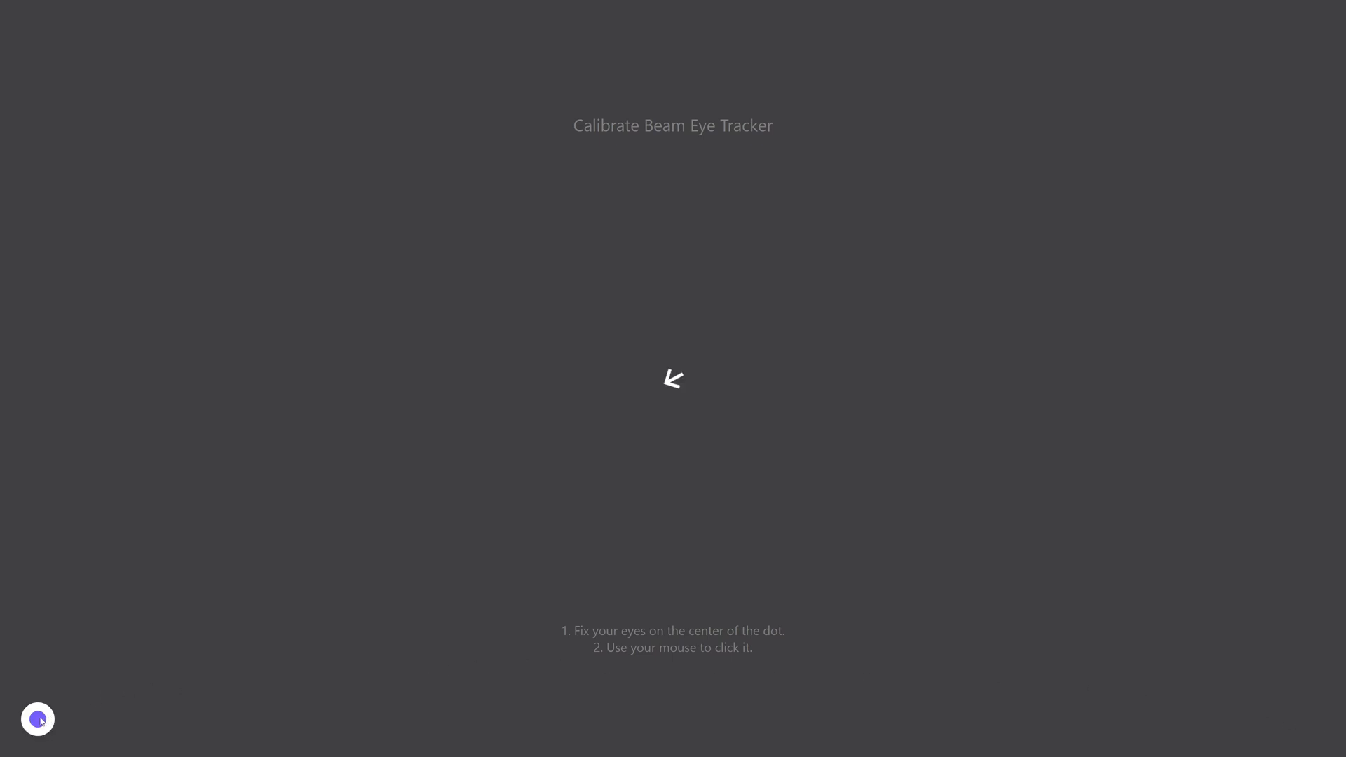
click(673, 378)
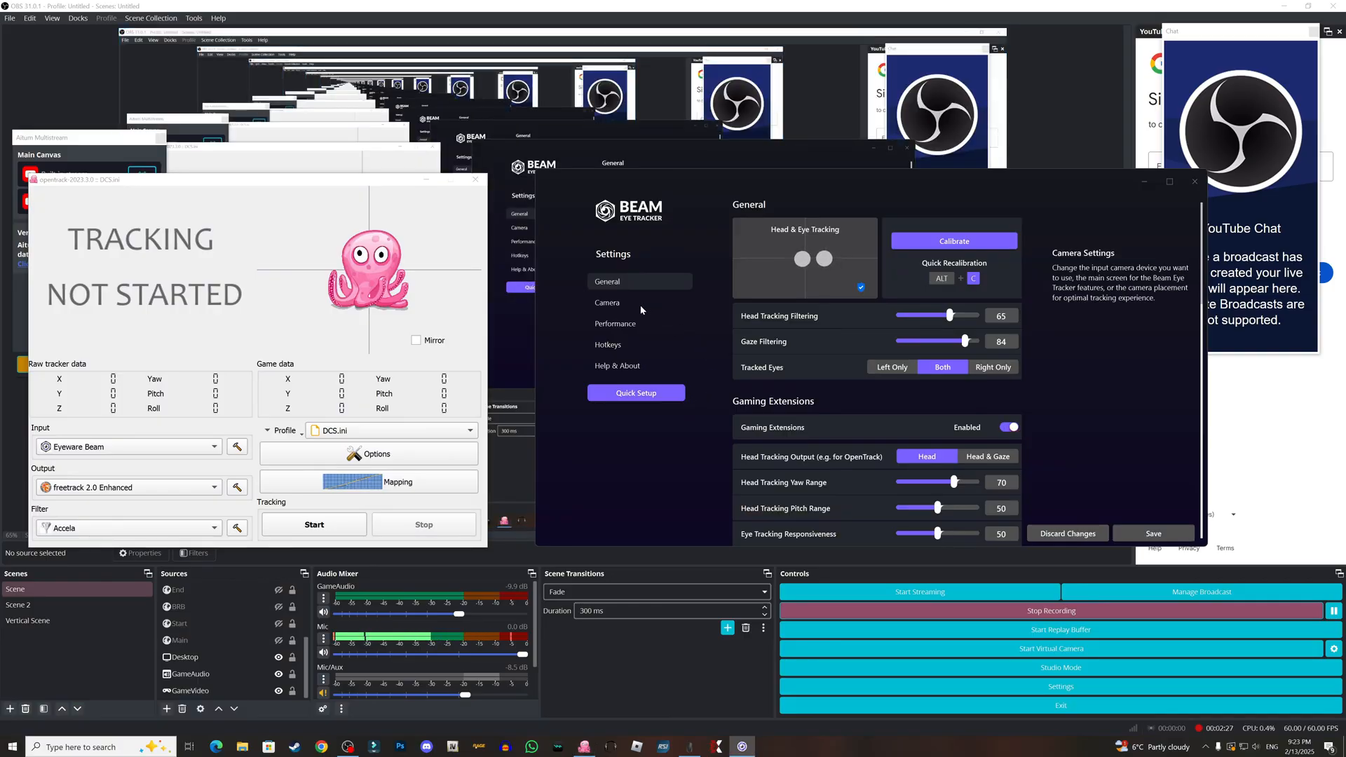
mouse_move(719, 310)
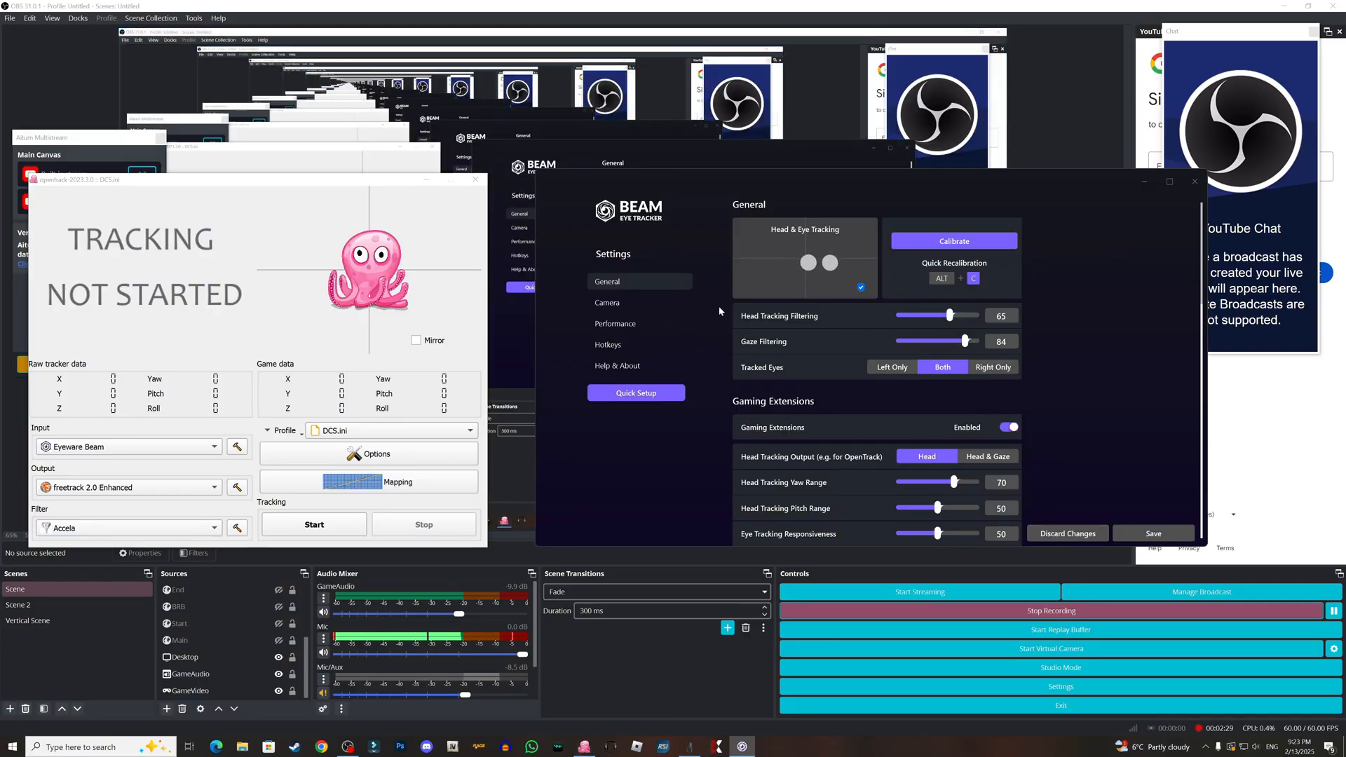
mouse_move(772, 325)
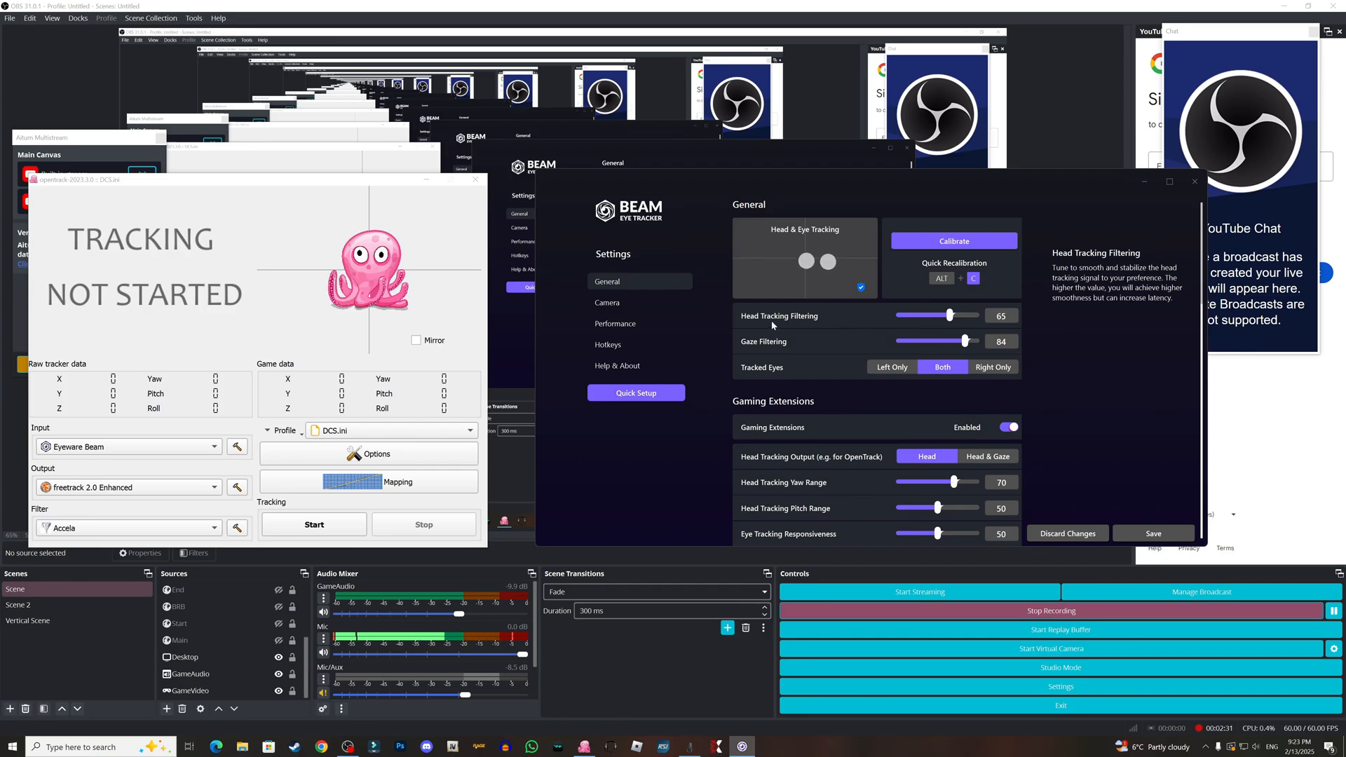
mouse_move(979, 323)
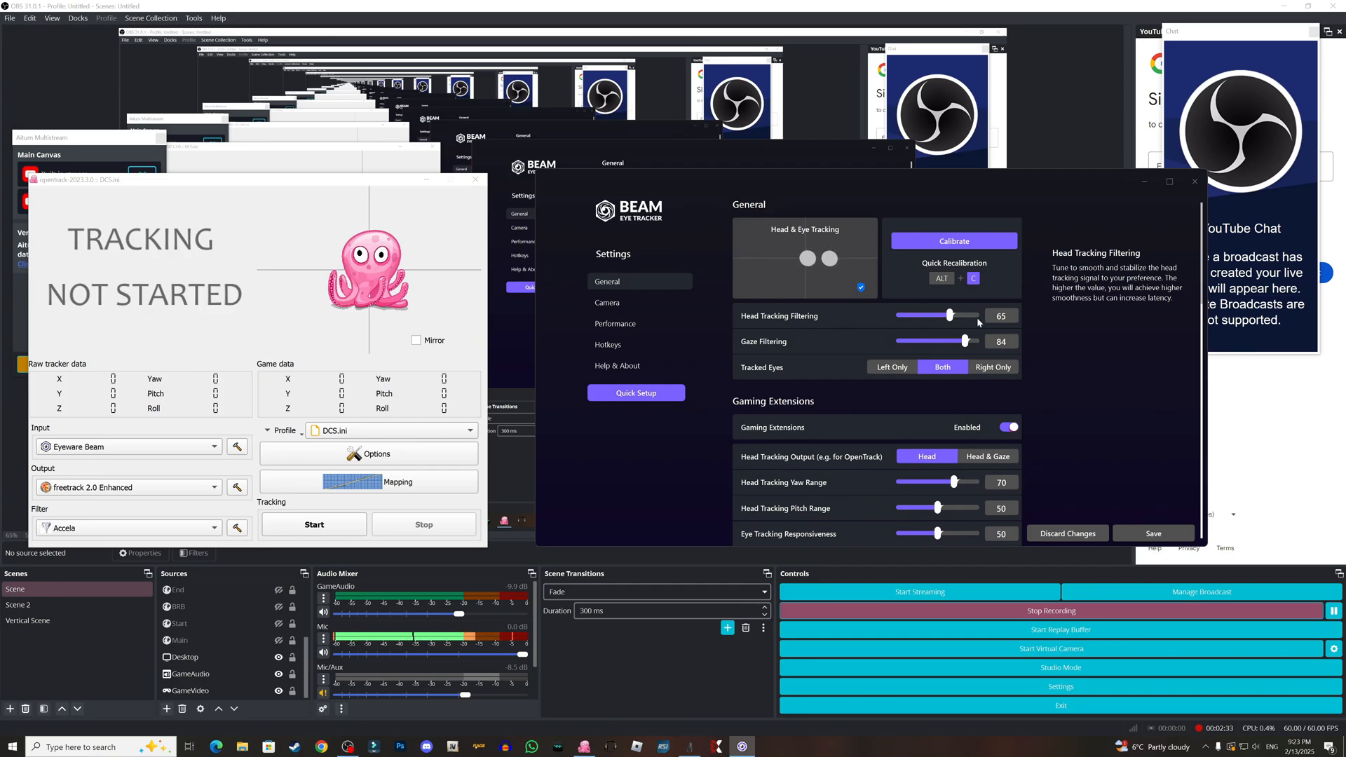
mouse_move(772, 352)
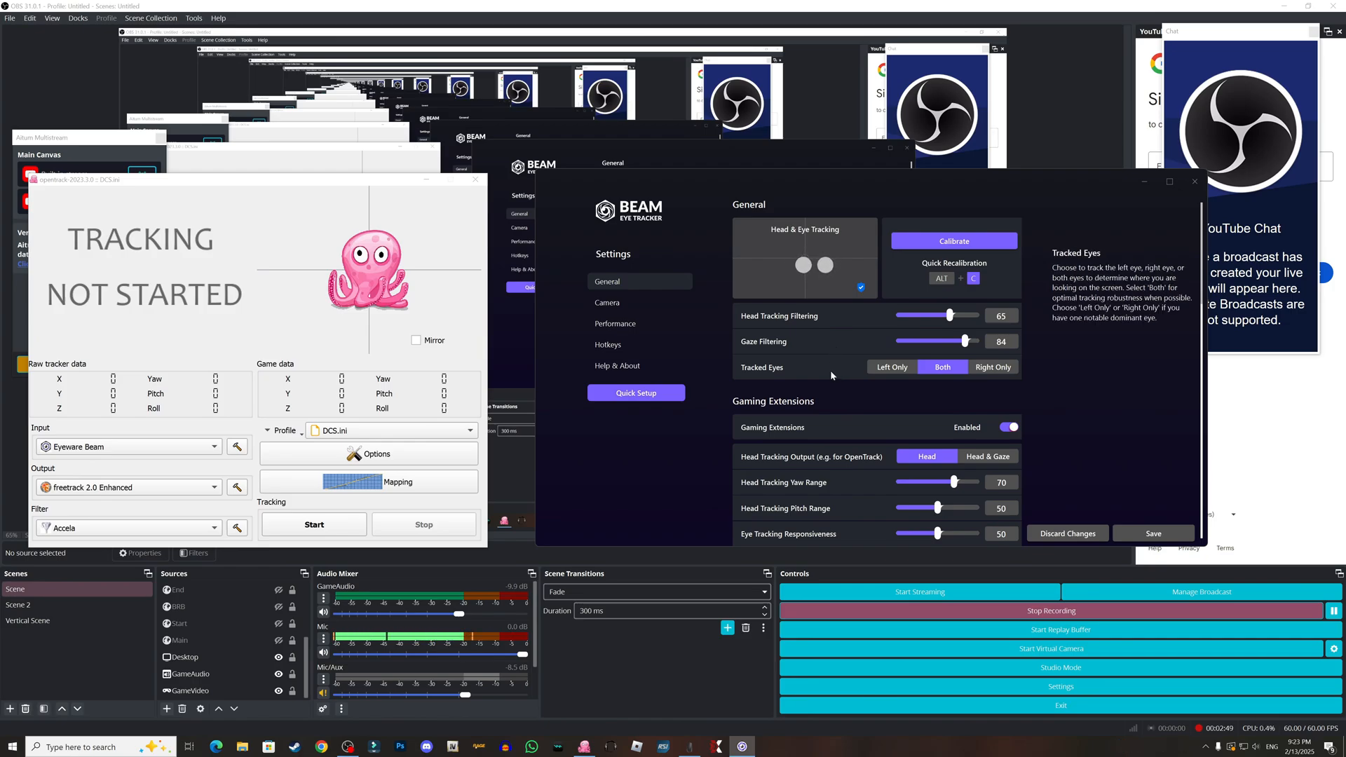
mouse_move(824, 391)
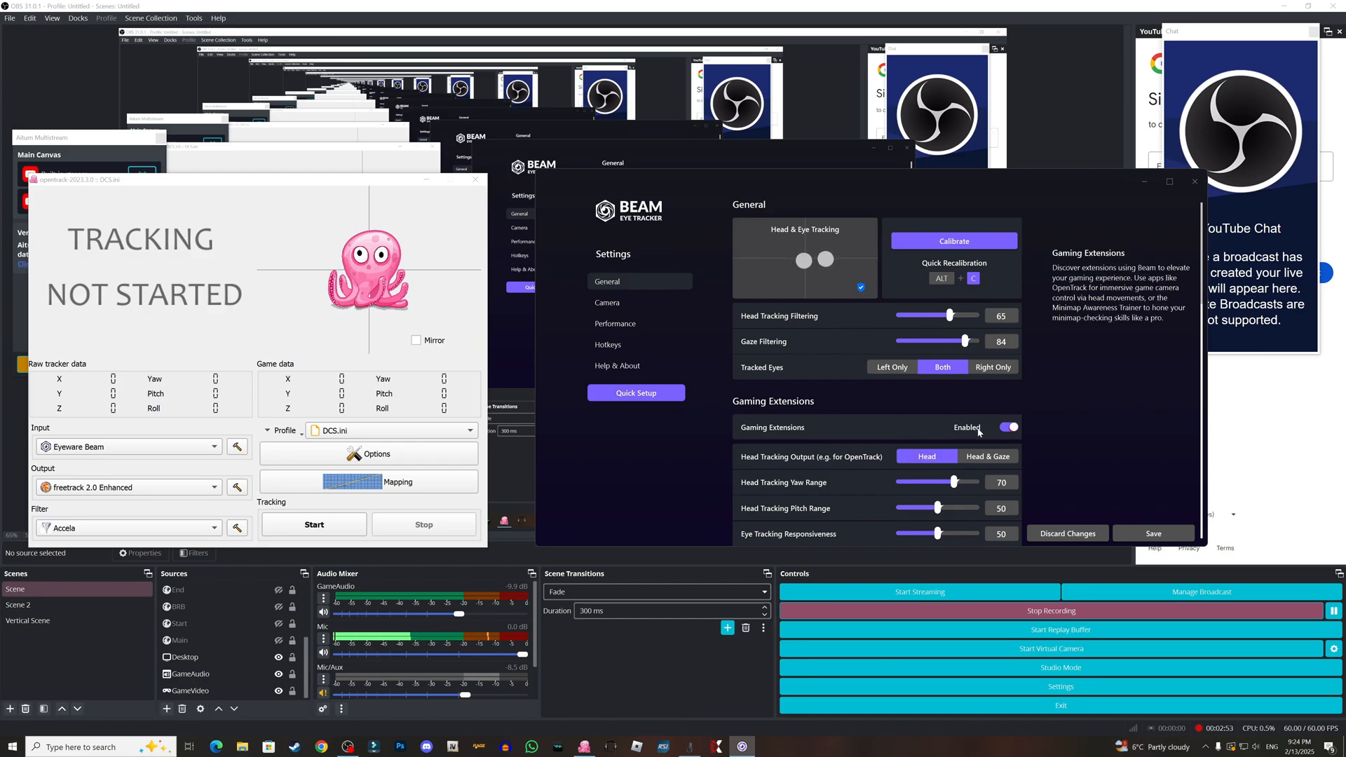
mouse_move(779, 439)
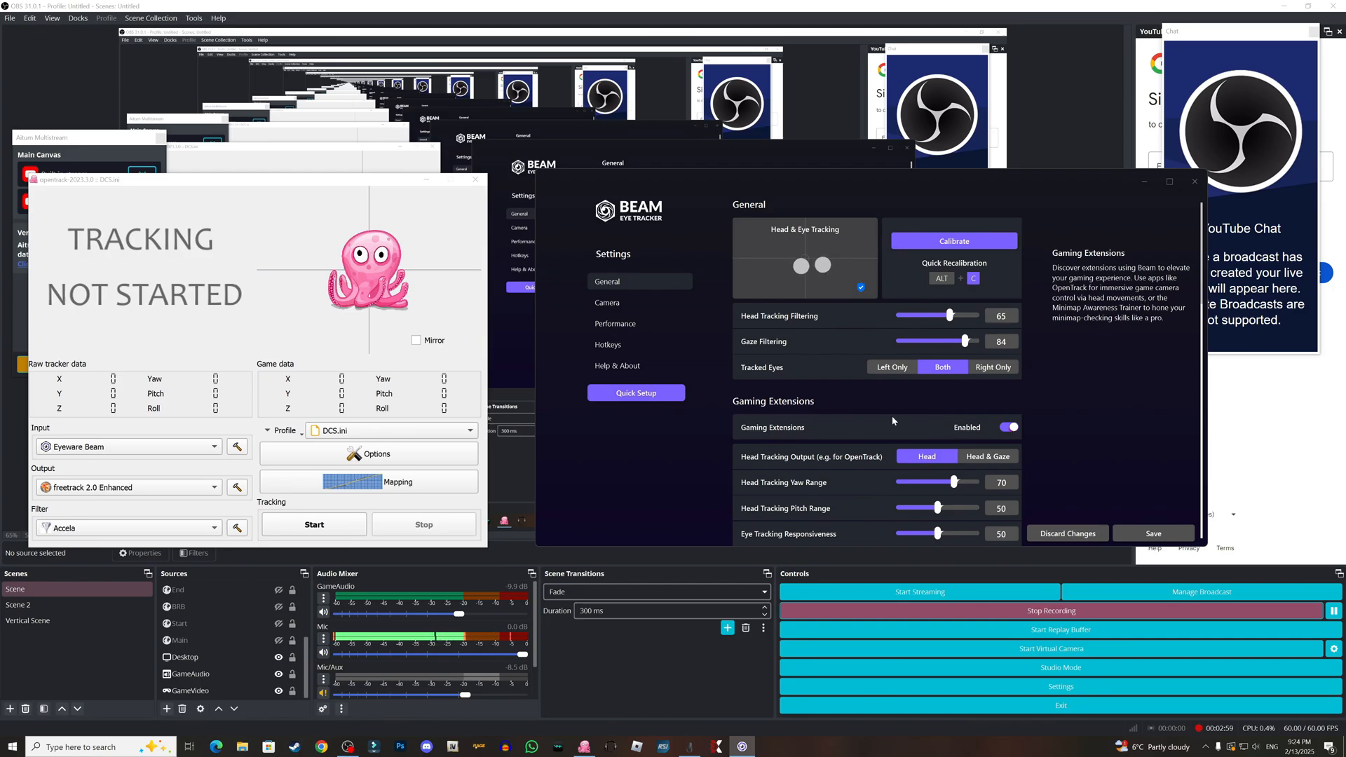
scroll(down, 3)
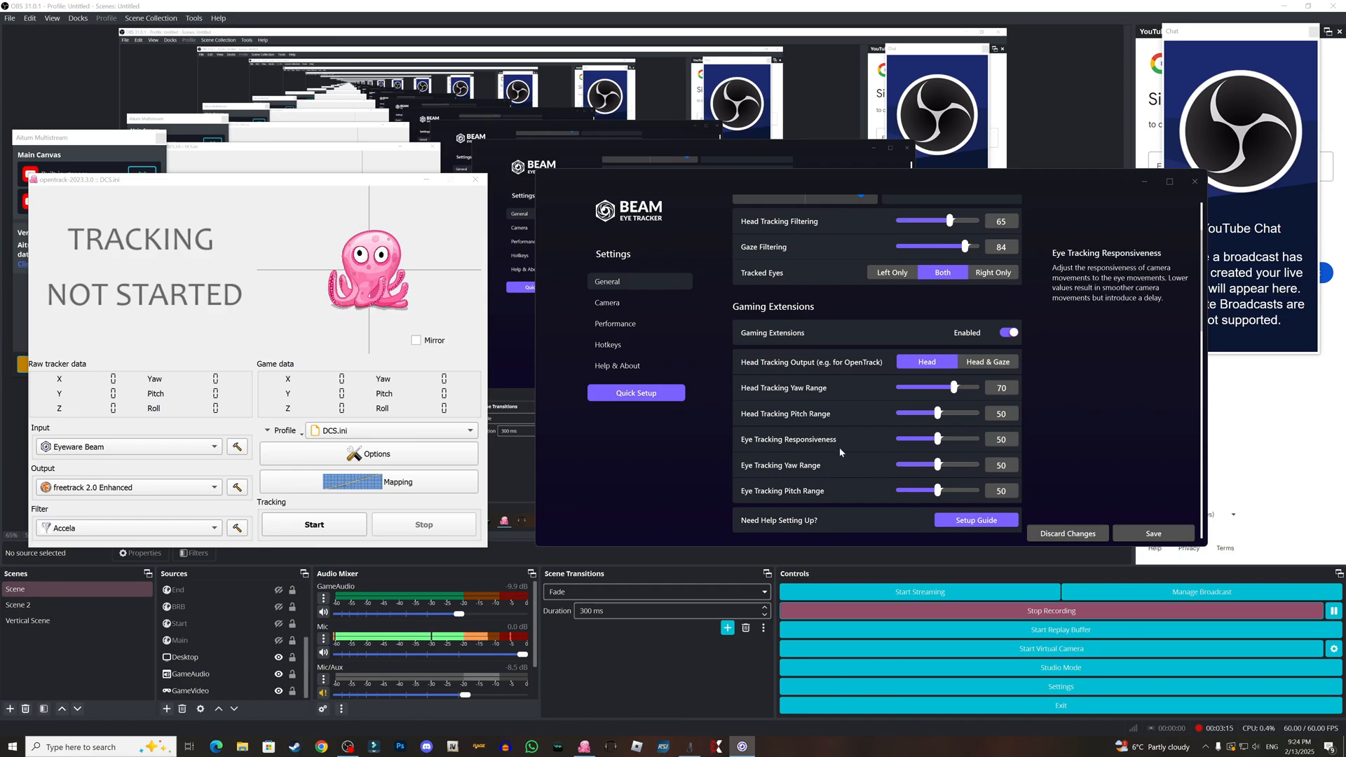
mouse_move(803, 473)
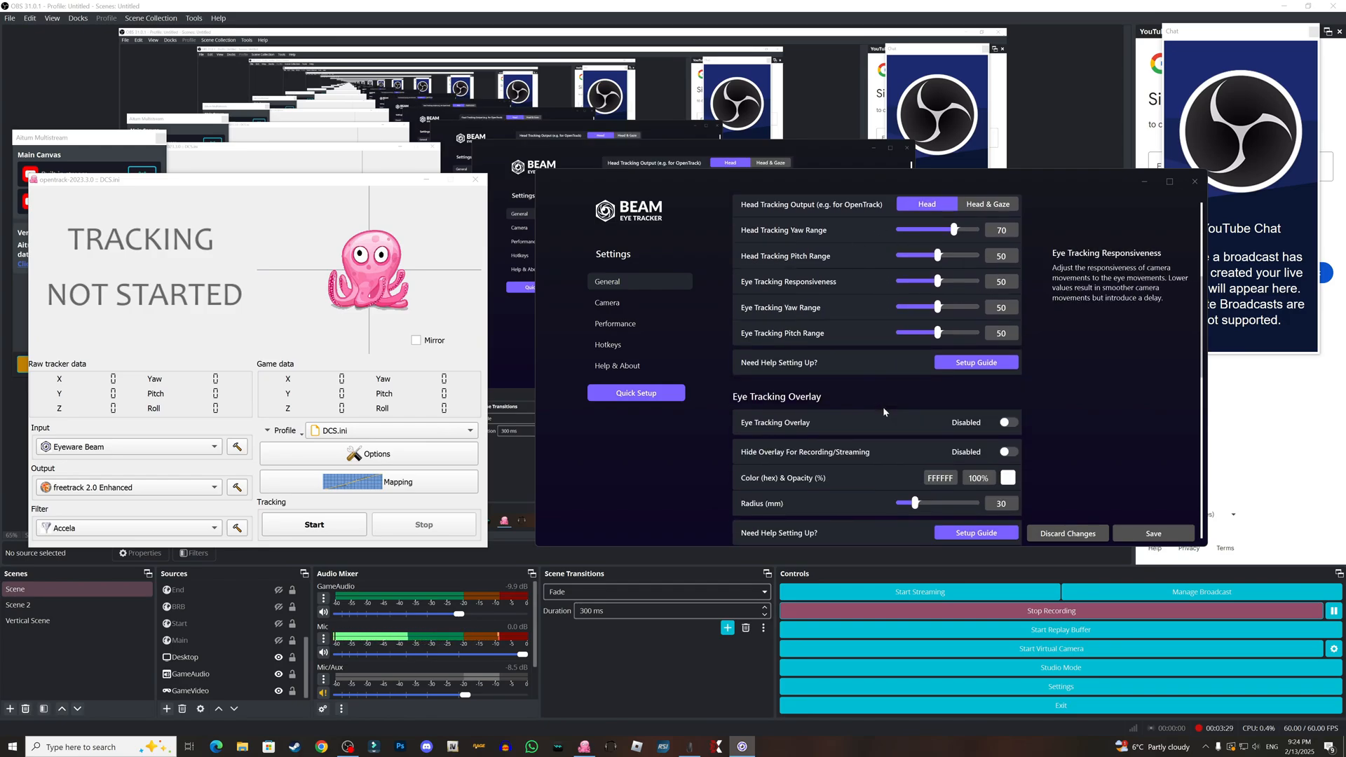
scroll(down, 3)
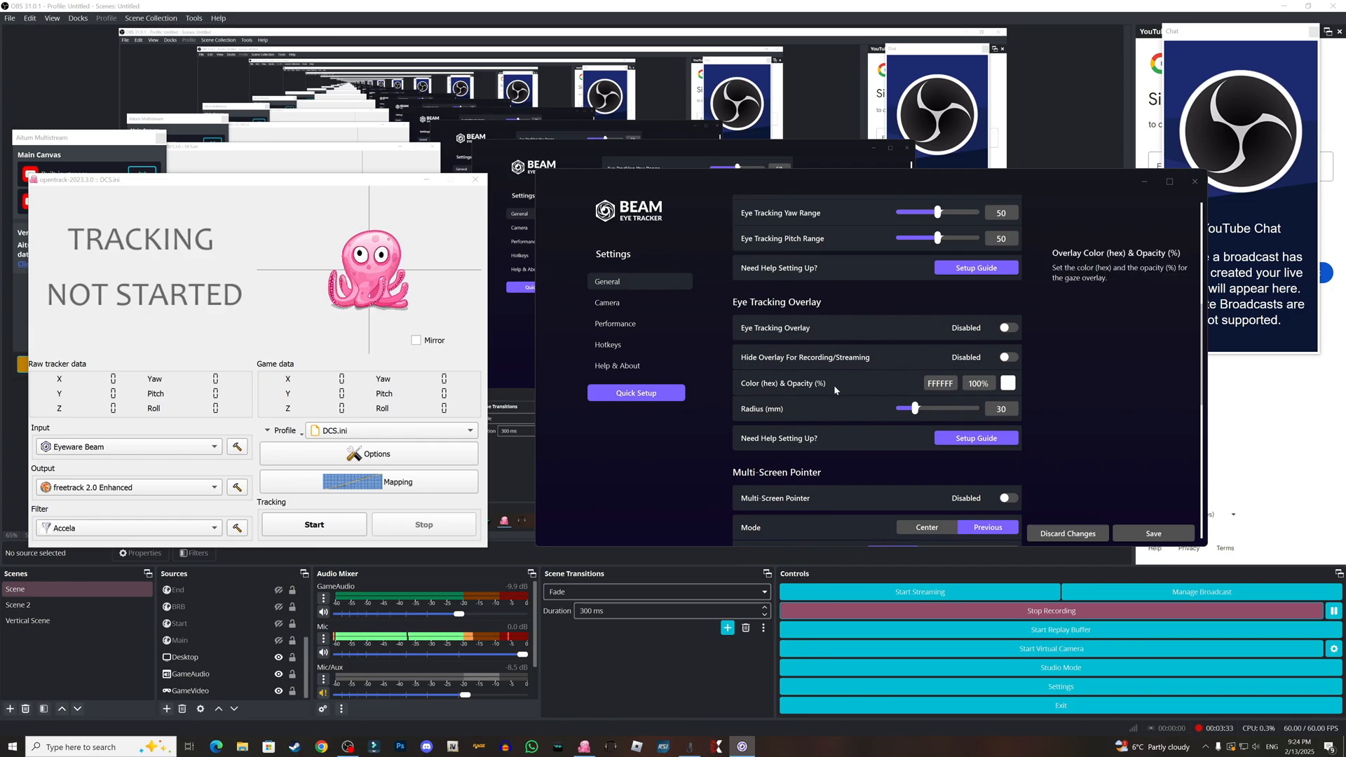
scroll(down, 3)
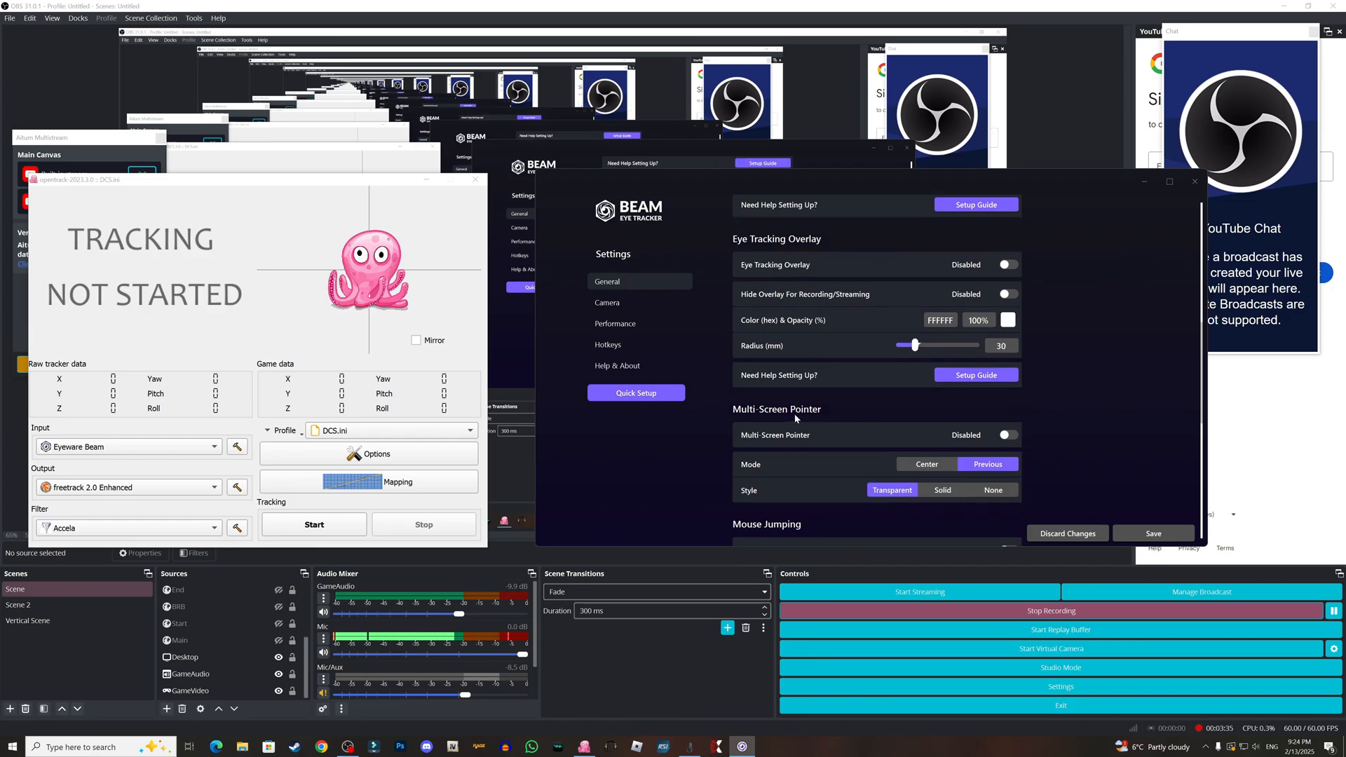
mouse_move(776, 434)
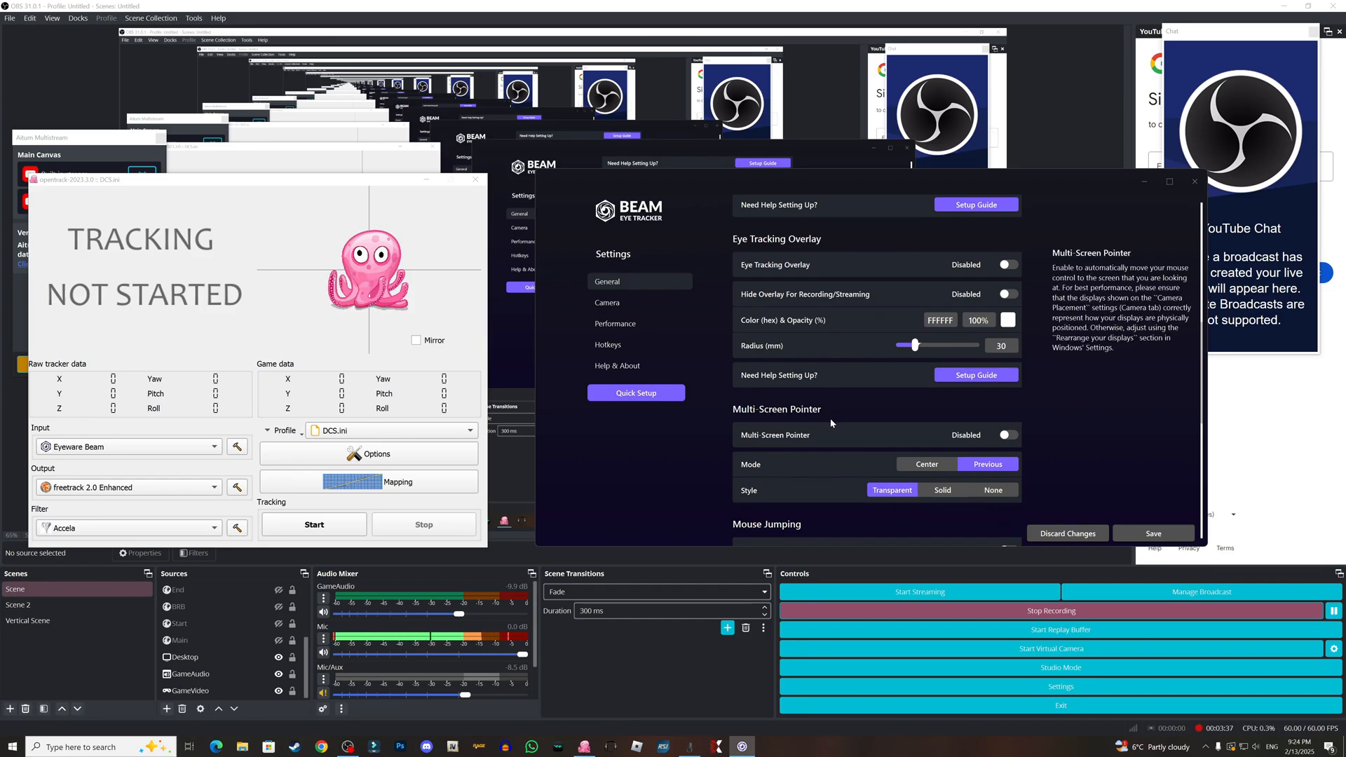
scroll(down, 3)
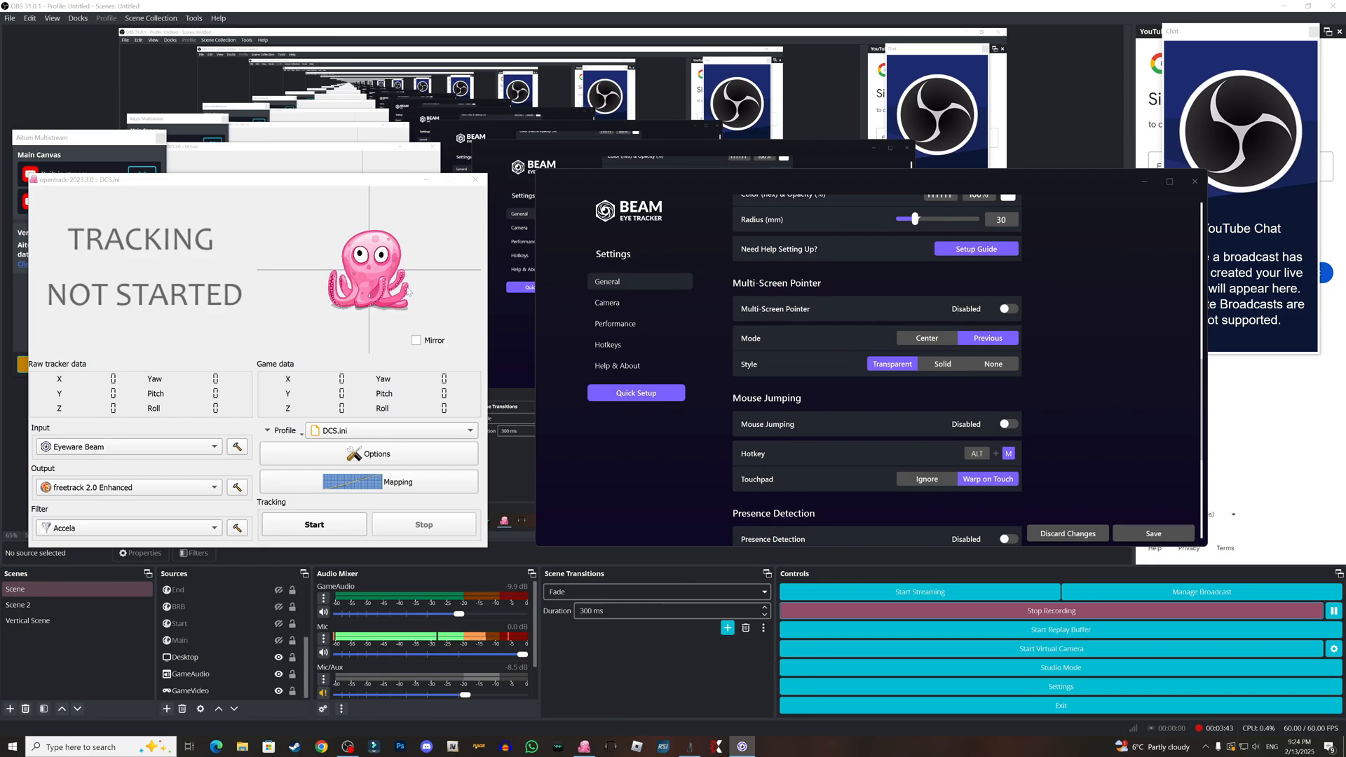
mouse_move(165, 211)
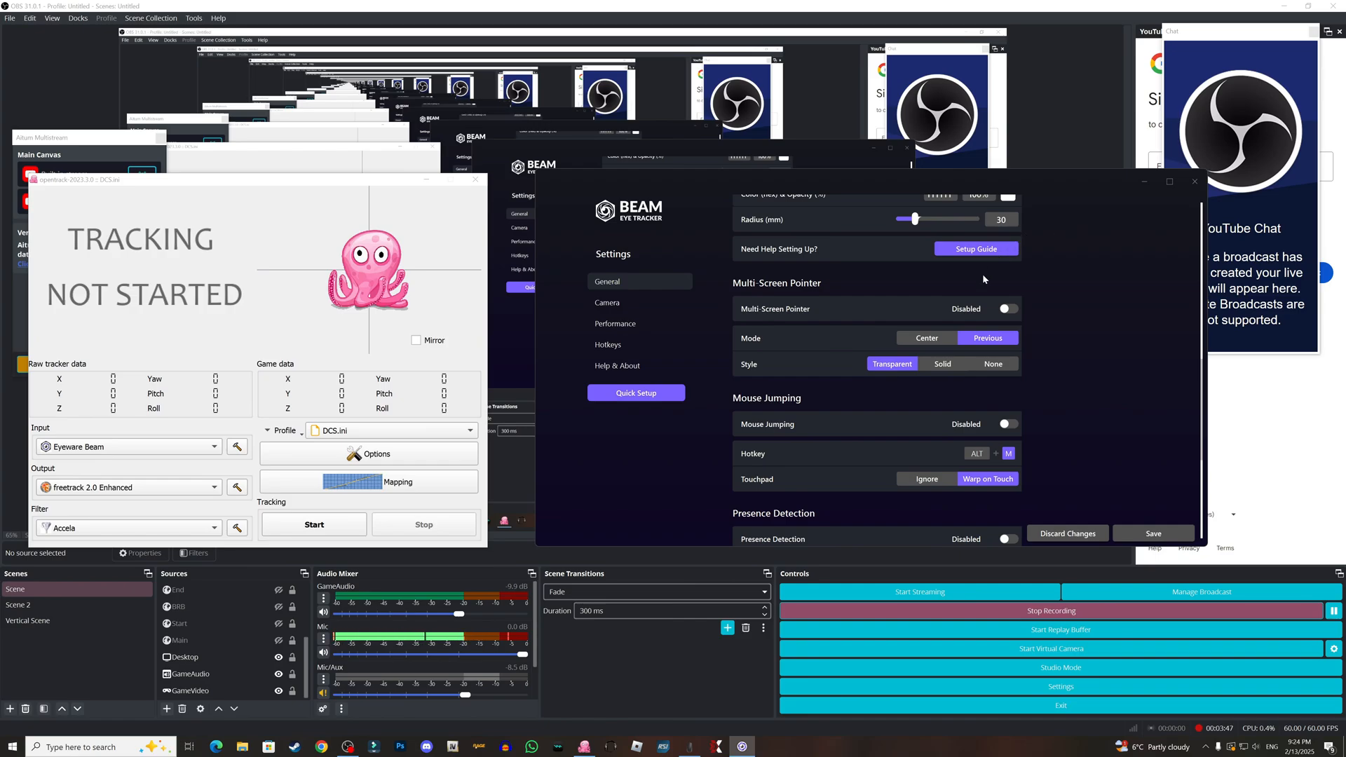
mouse_move(791, 452)
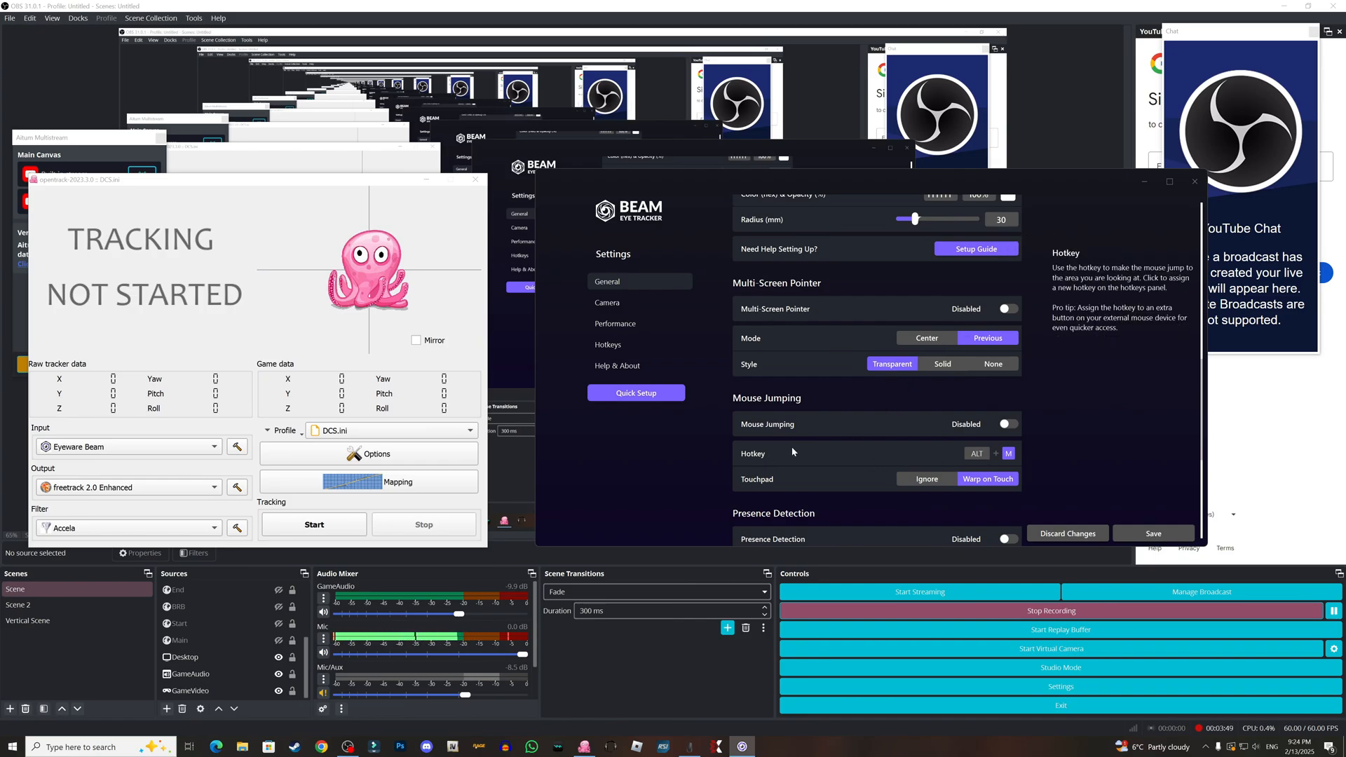
scroll(down, 3)
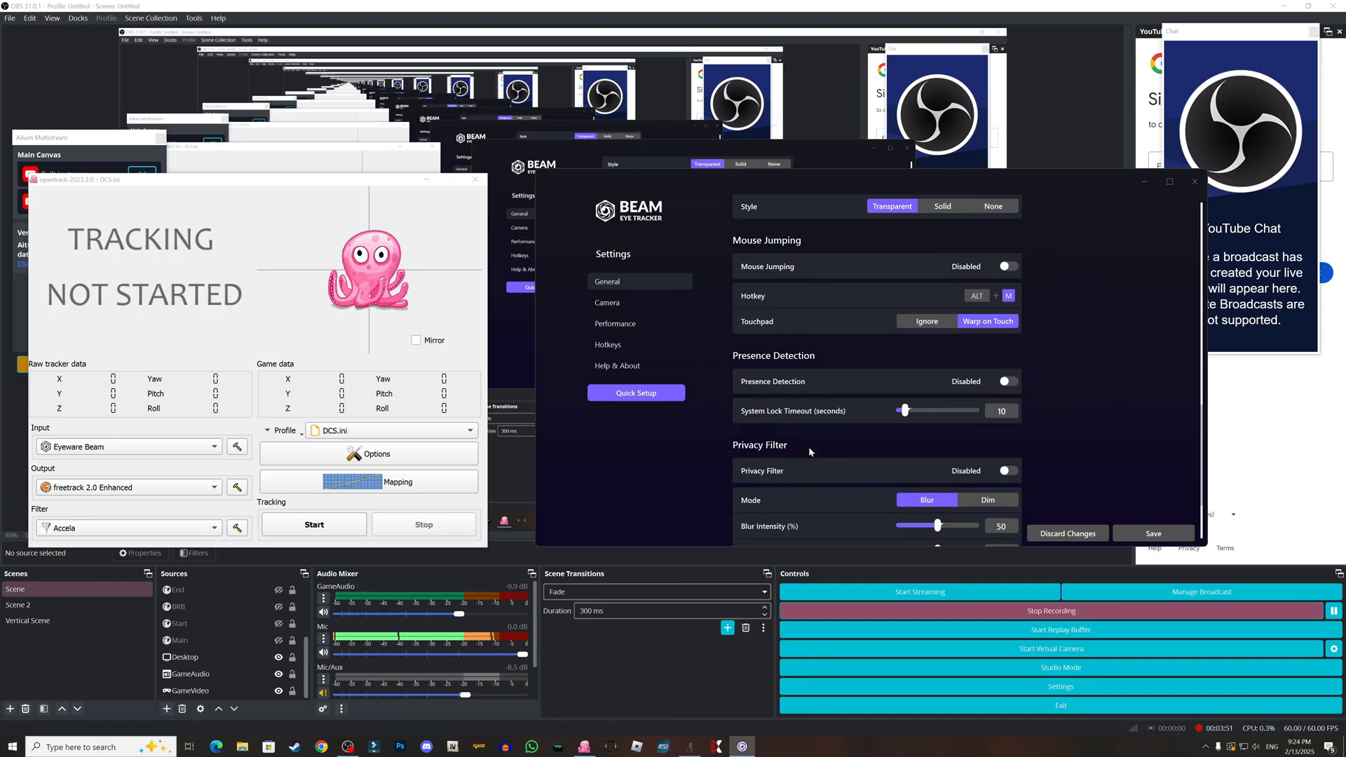
scroll(down, 3)
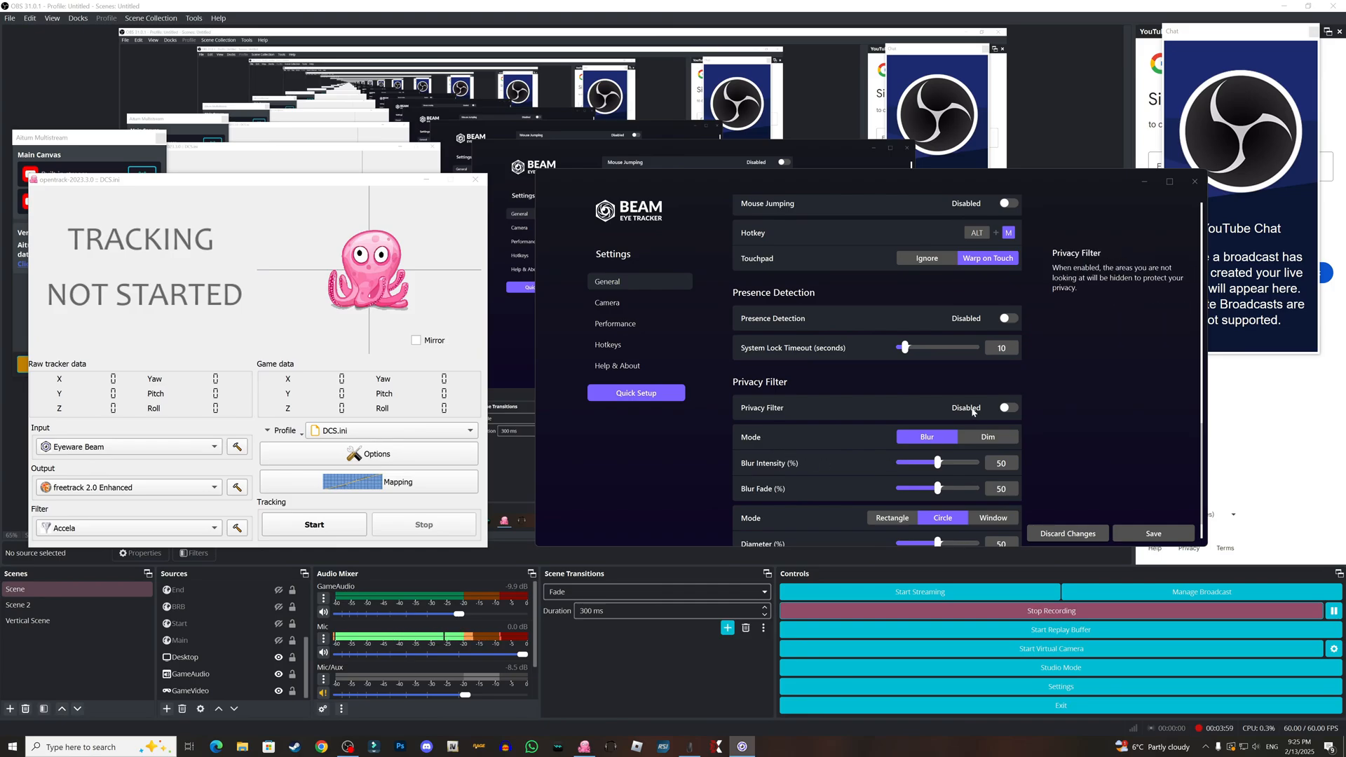
mouse_move(803, 464)
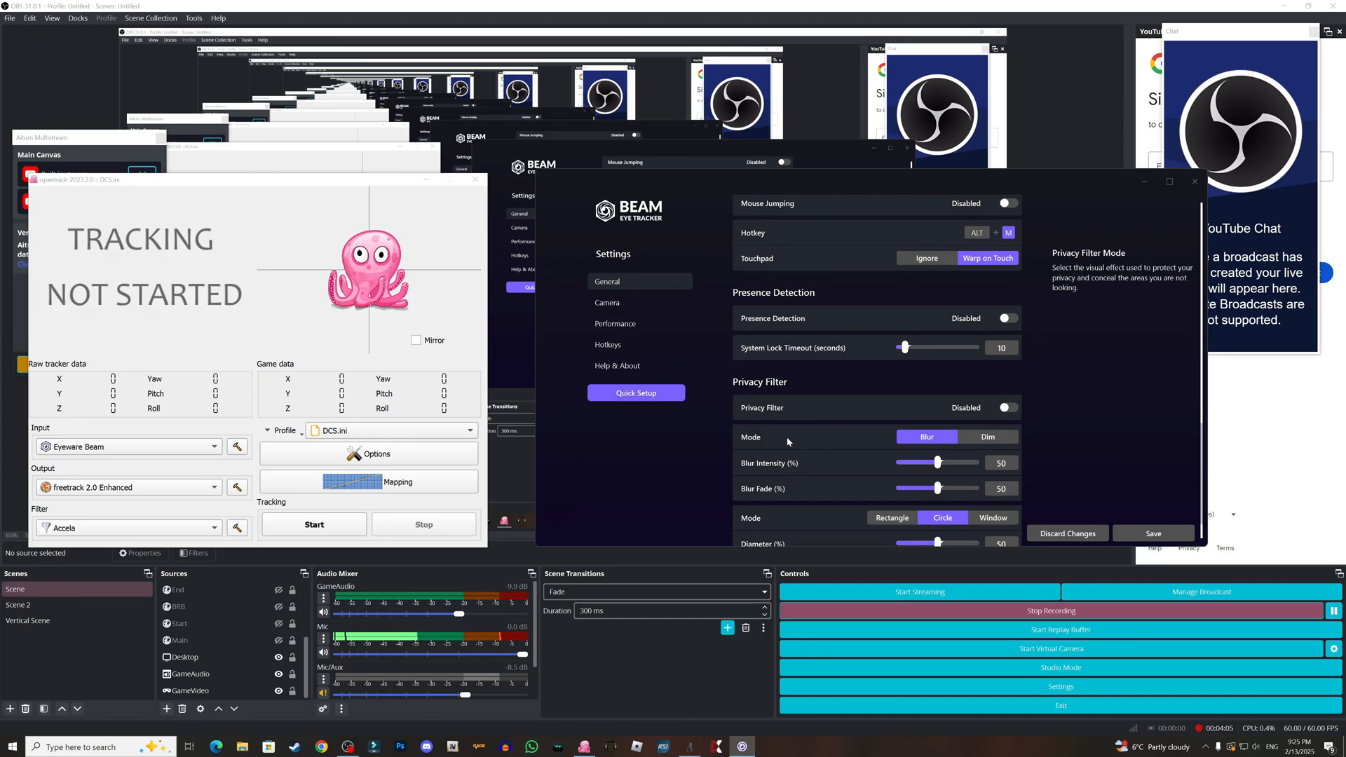
scroll(down, 3)
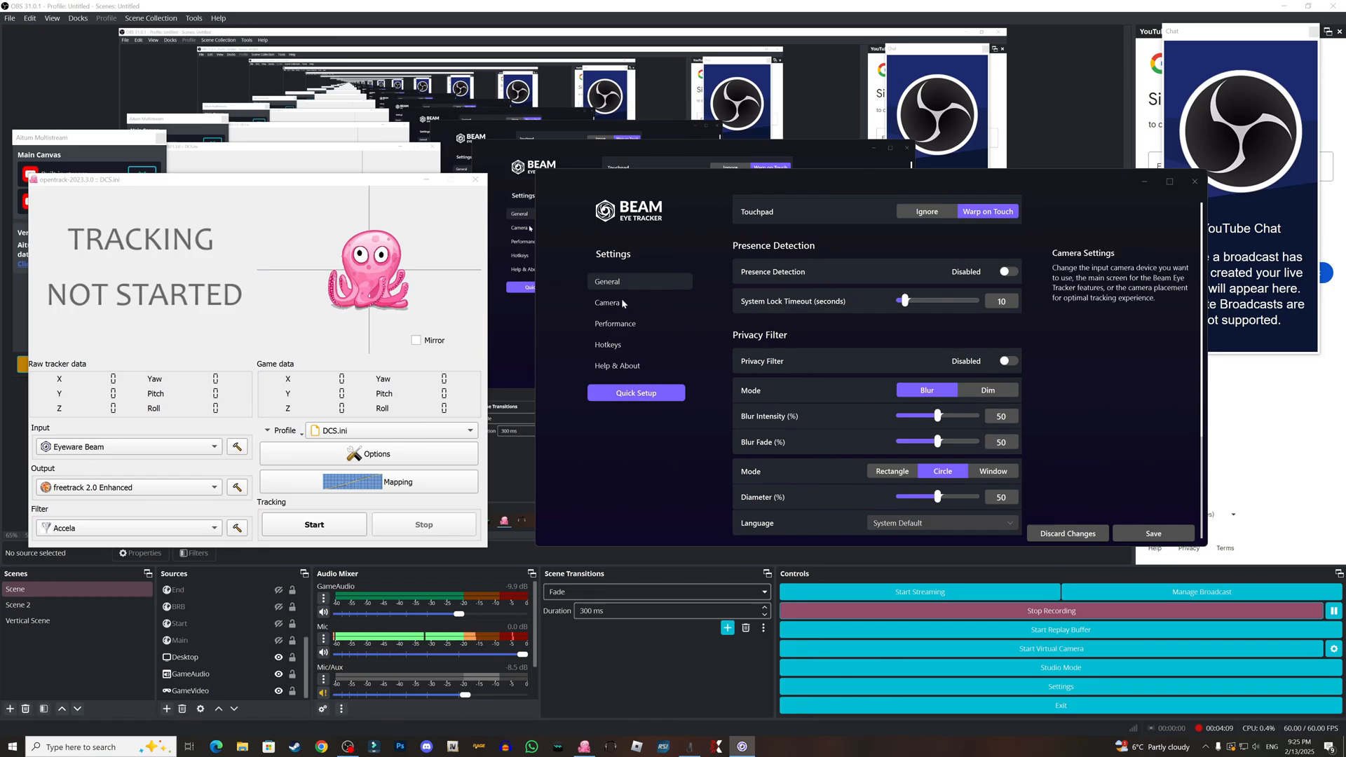
Step: Verify Camera Tilt reads -20 degrees in camera settings, then go to Performance settings
click(608, 302)
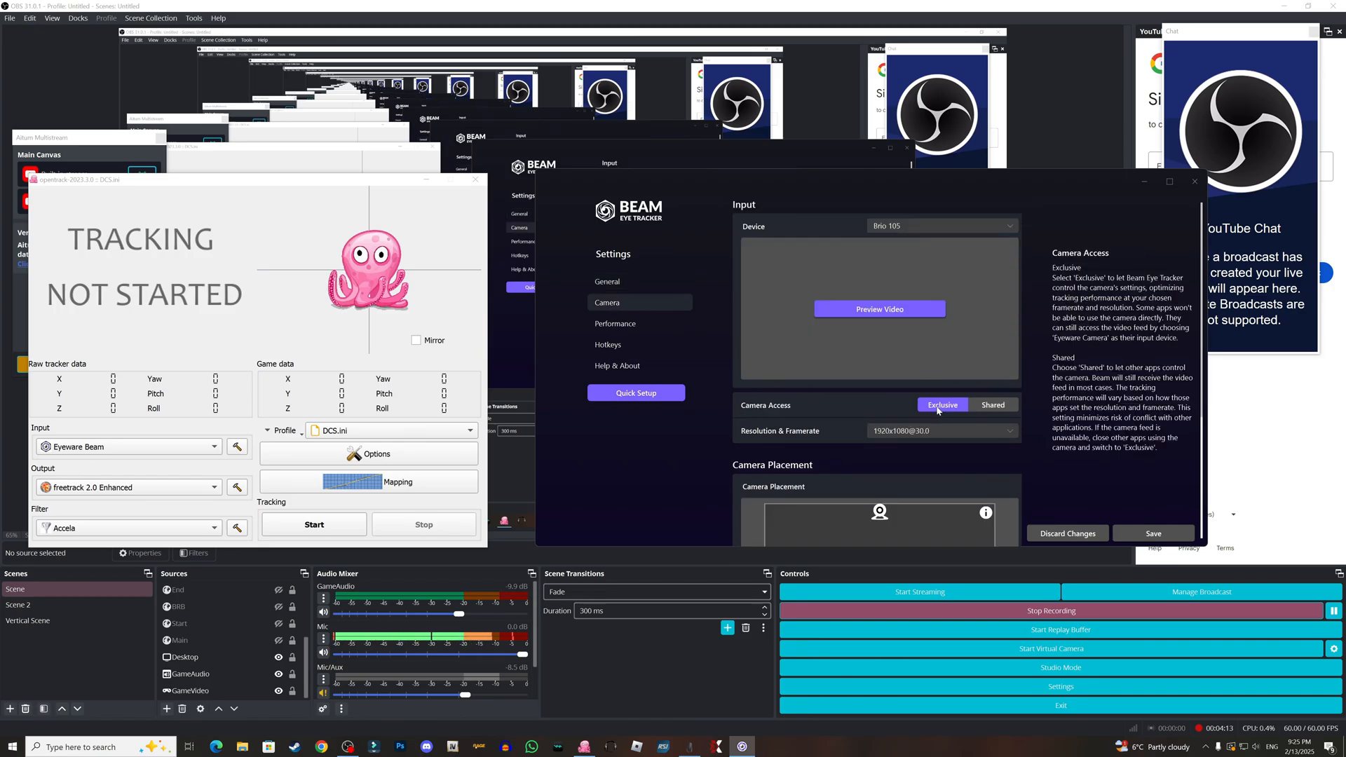
mouse_move(941, 404)
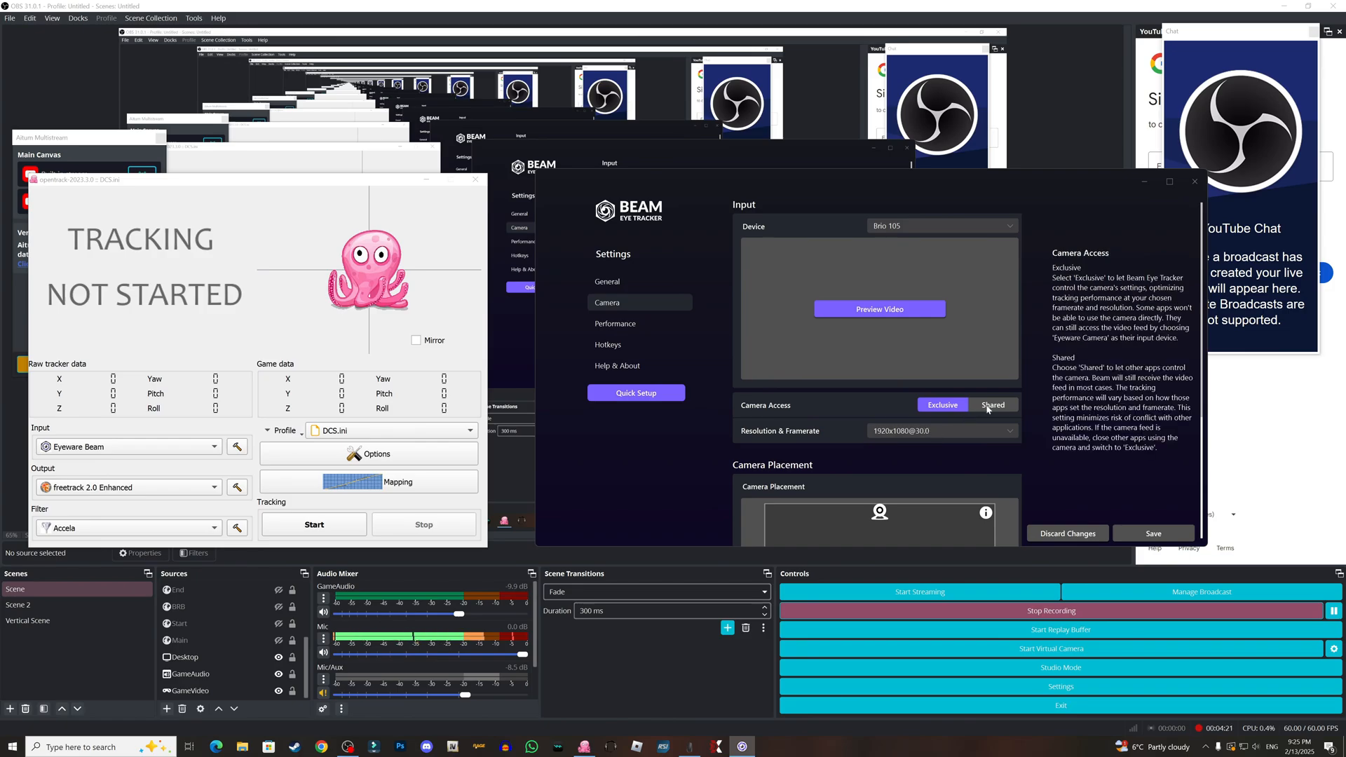
mouse_move(994, 412)
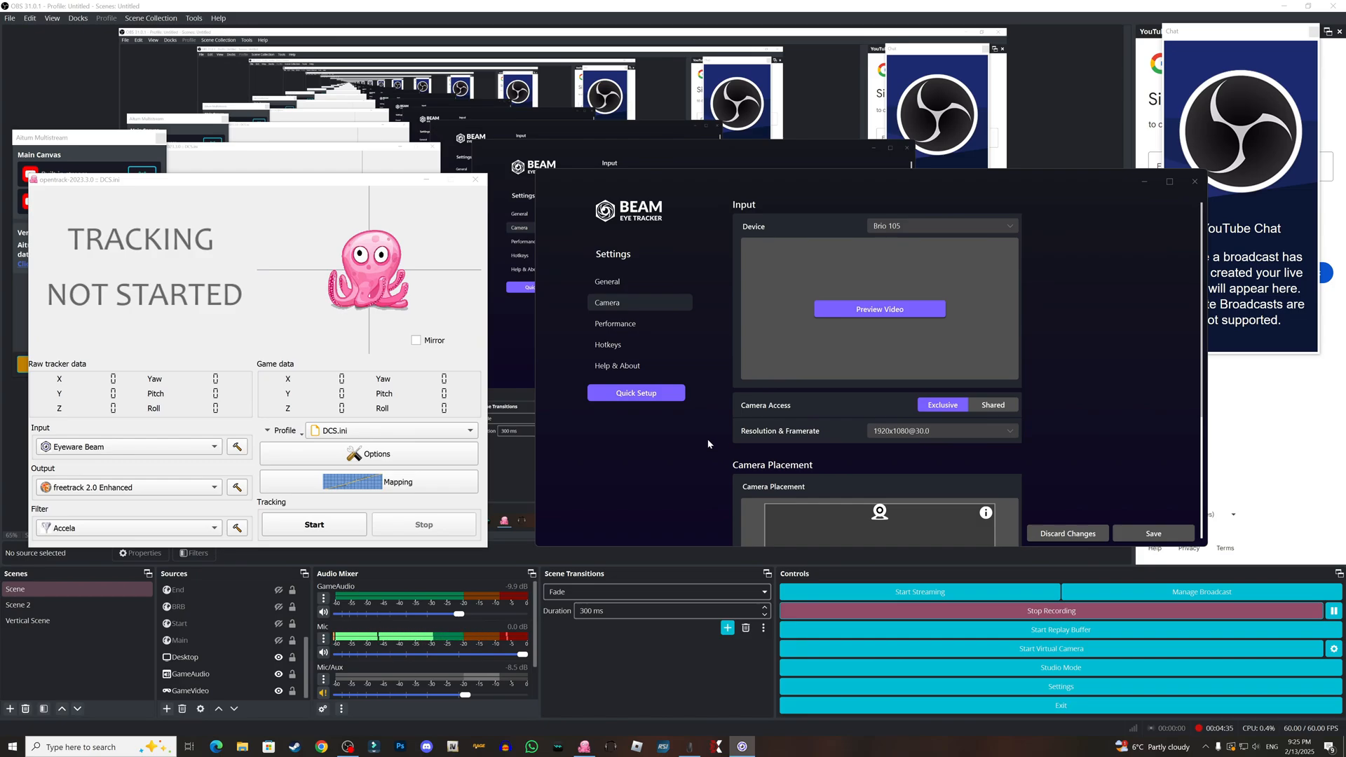
mouse_move(932, 475)
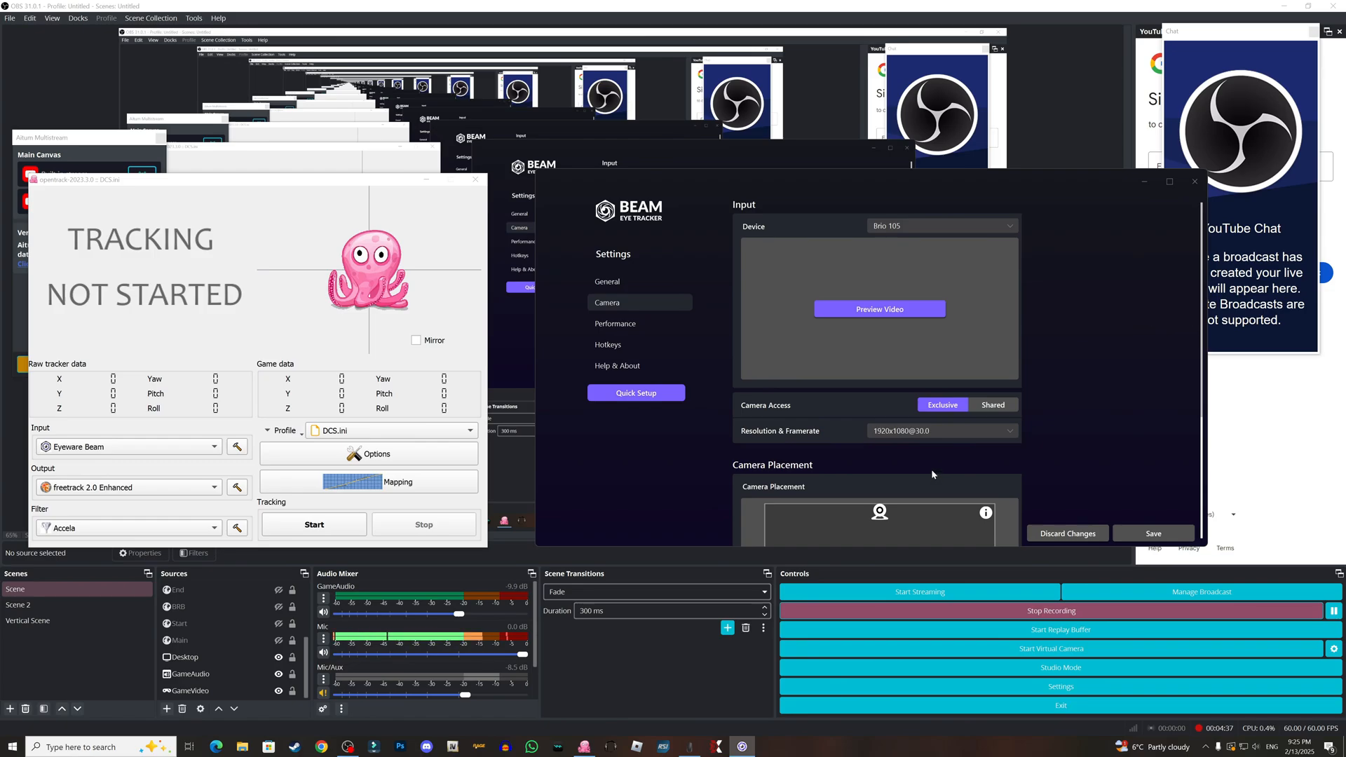
scroll(down, 3)
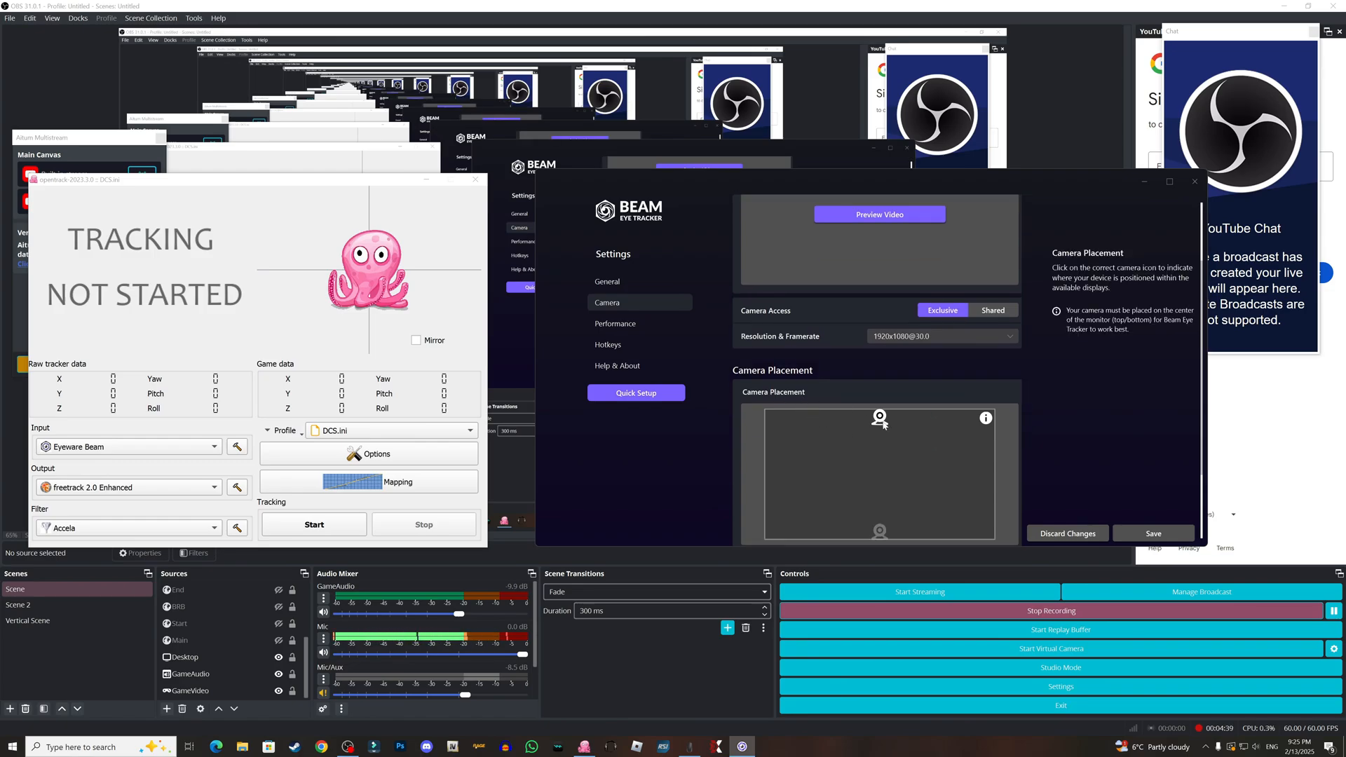
mouse_move(951, 420)
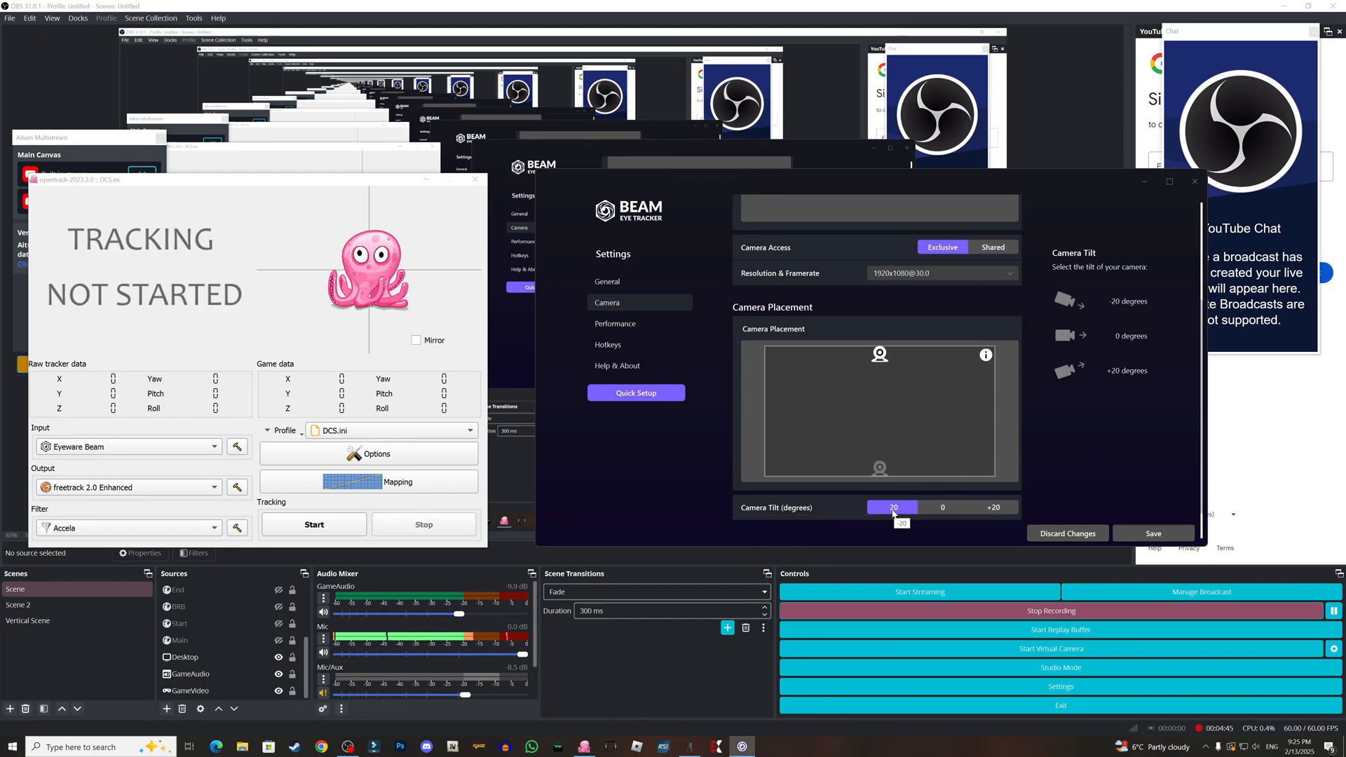
click(615, 324)
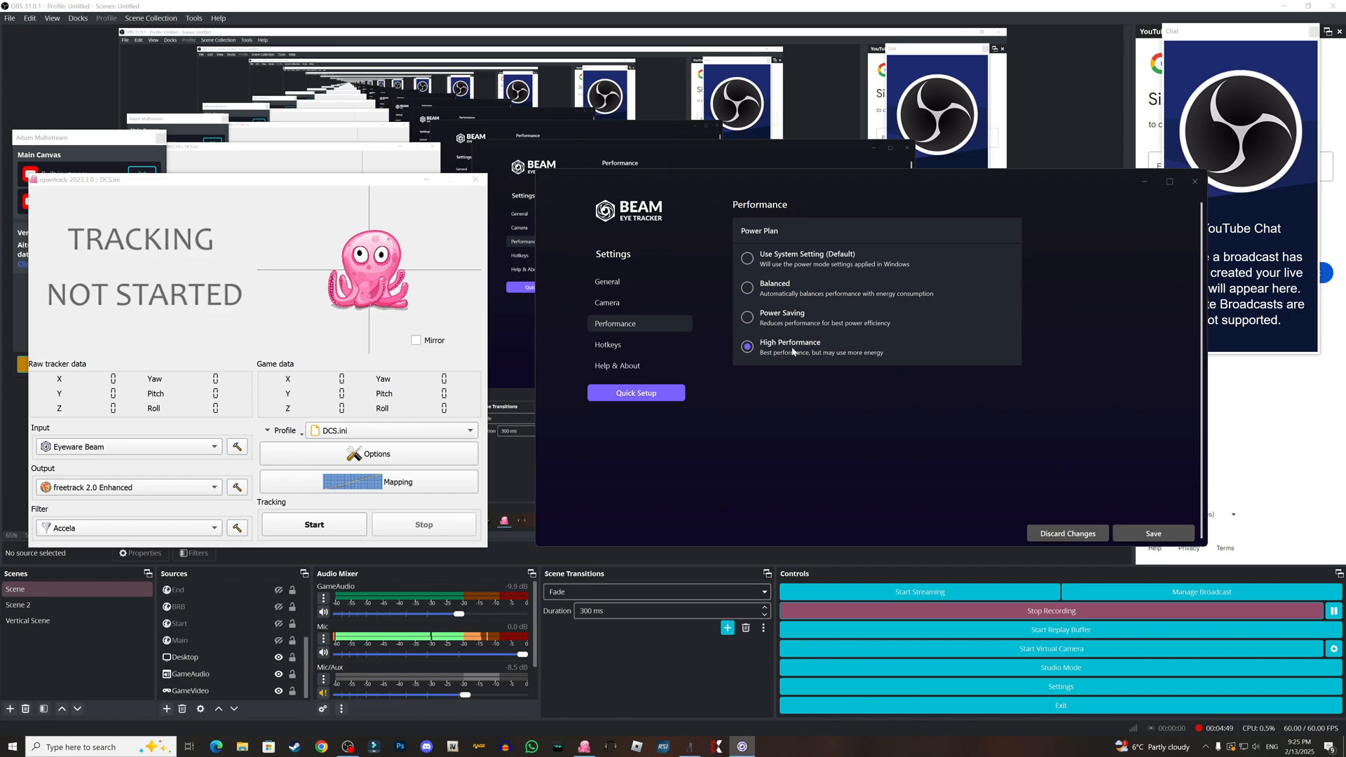
mouse_move(869, 366)
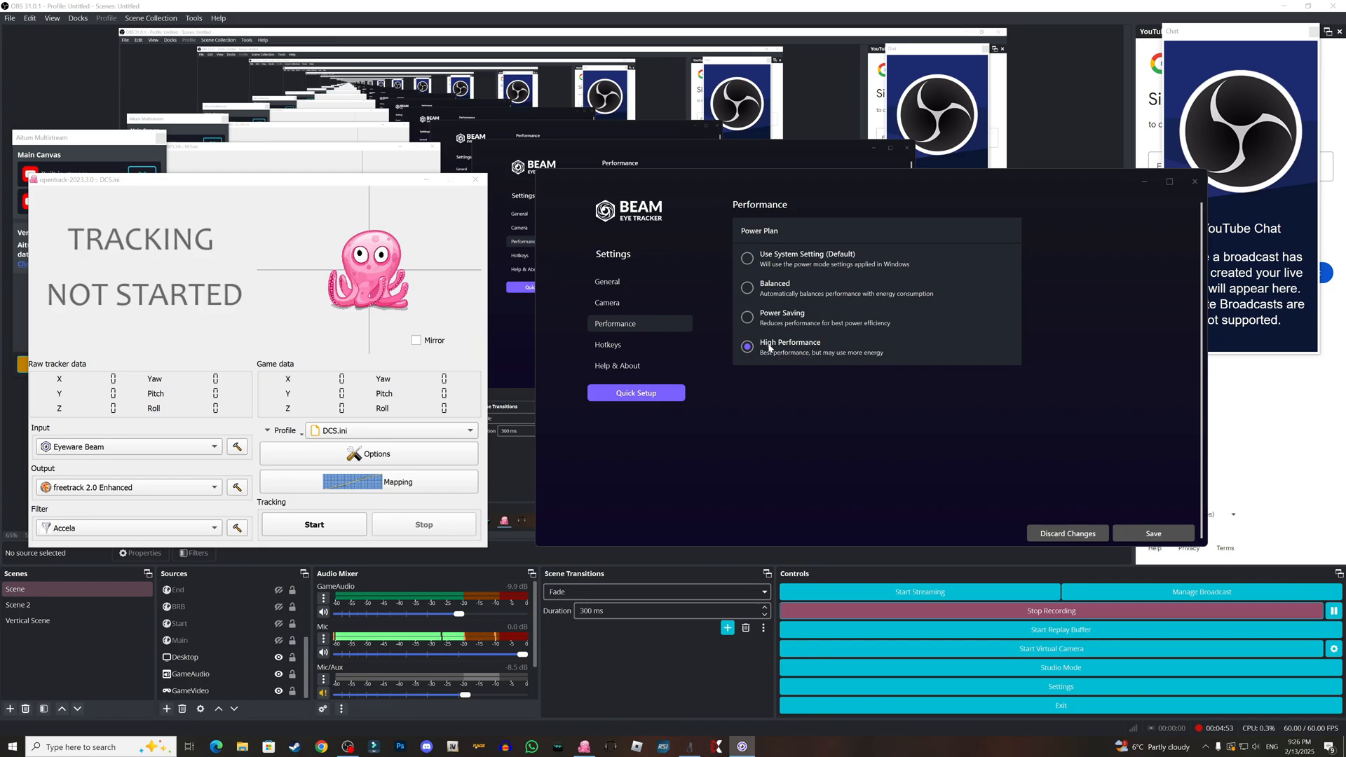
Step: Leave the High Performance power plan and go to the Hotkeys settings
click(616, 344)
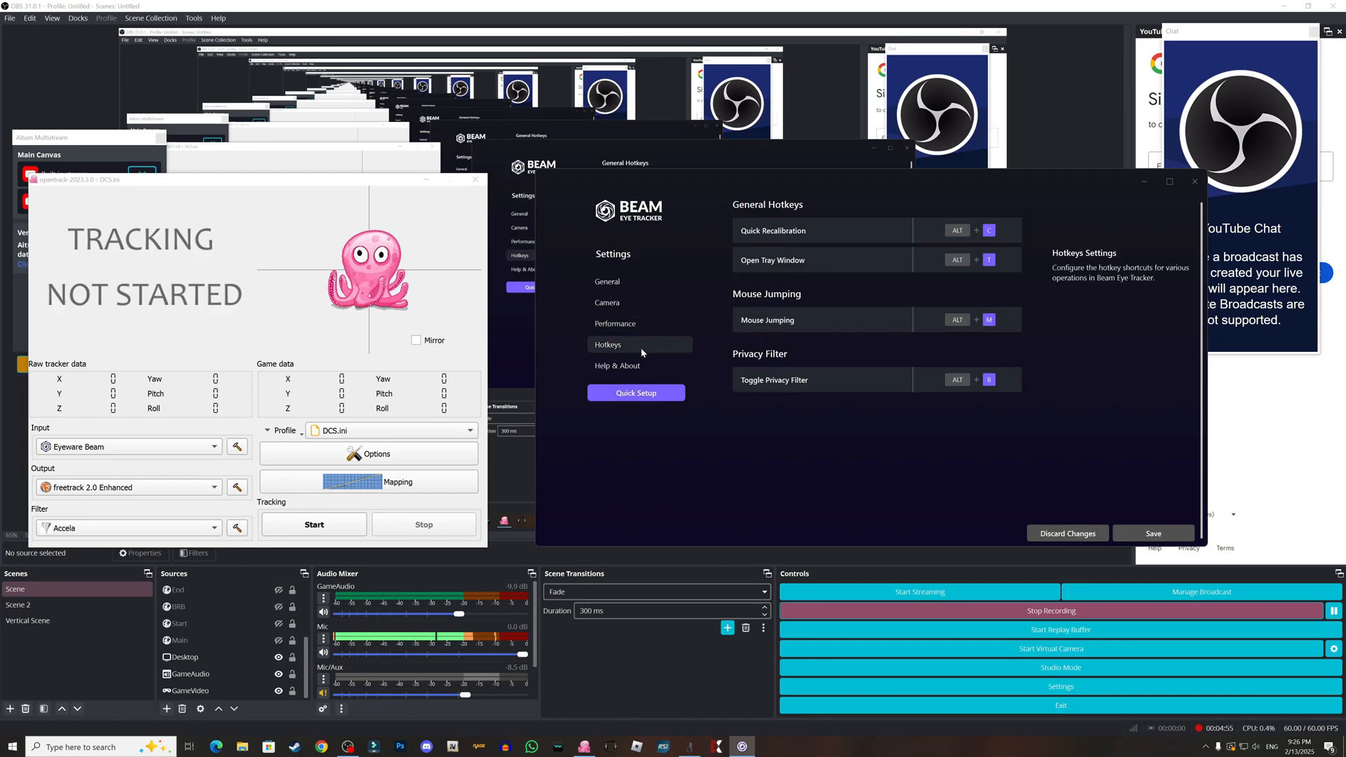
mouse_move(996, 246)
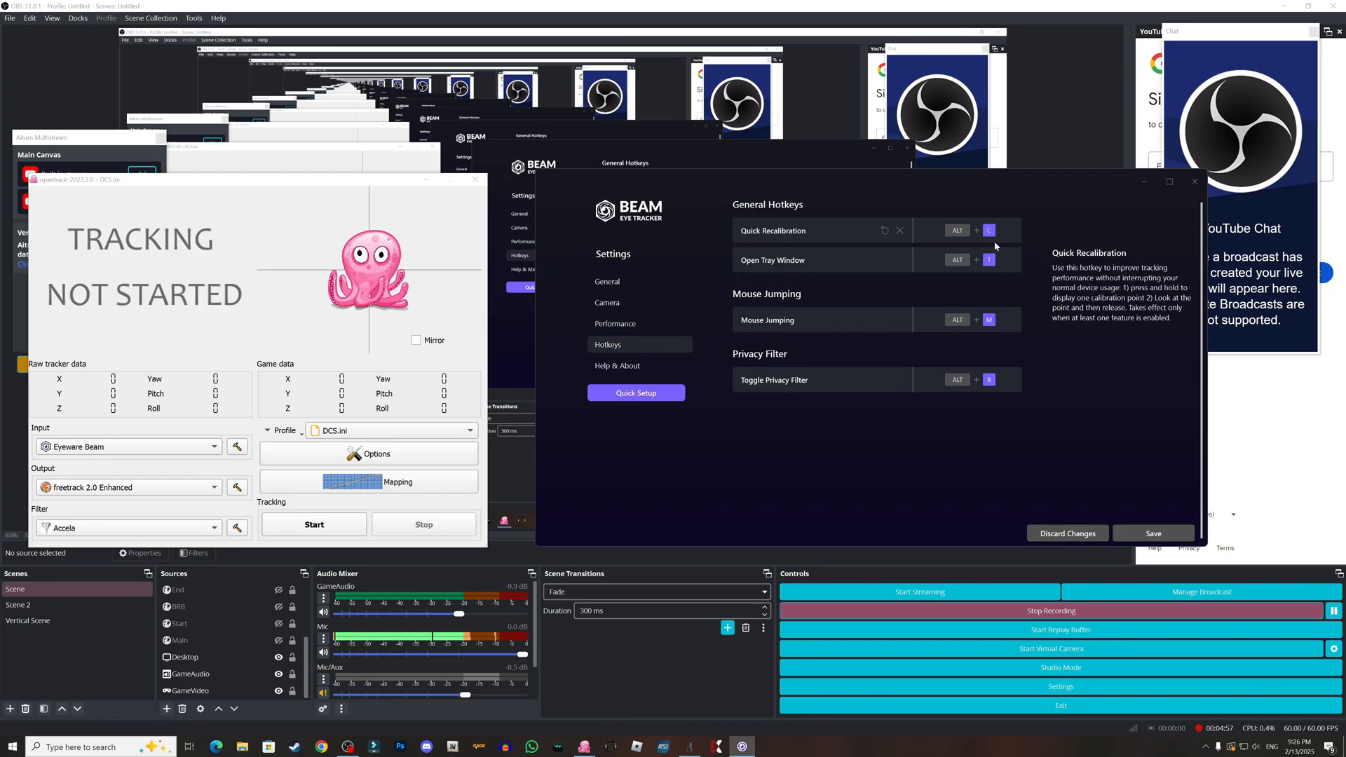
mouse_move(727, 320)
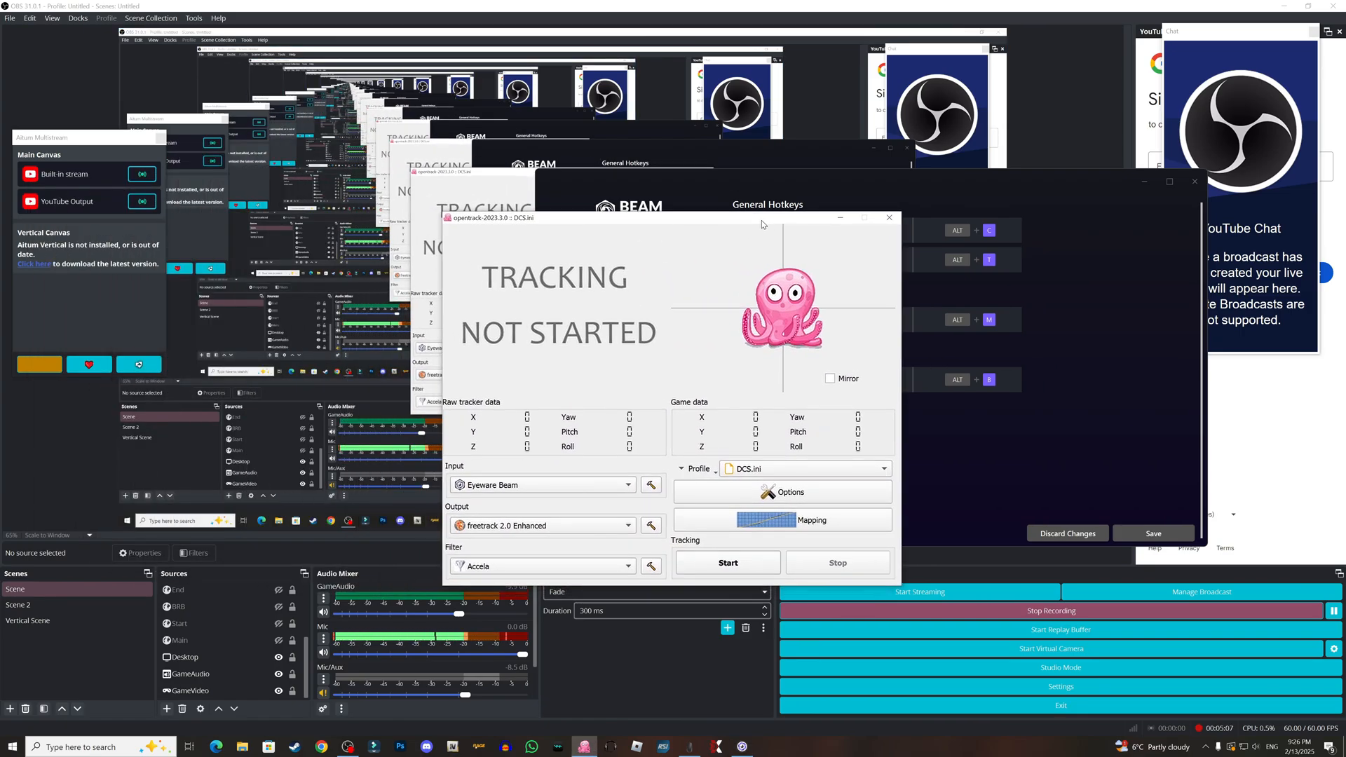
mouse_move(558, 273)
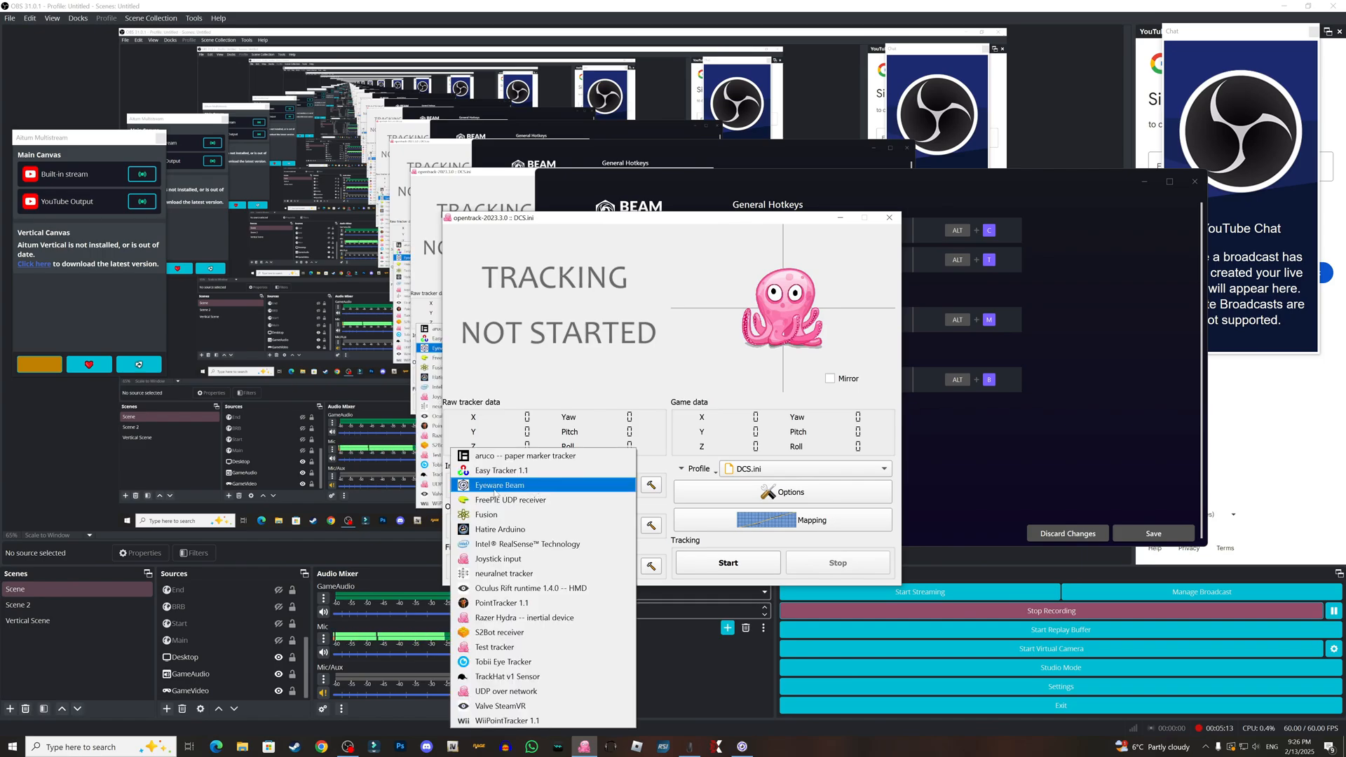
Step: Set opentrack's Input to Eyeware Beam and keep Accela as the Filter
click(502, 485)
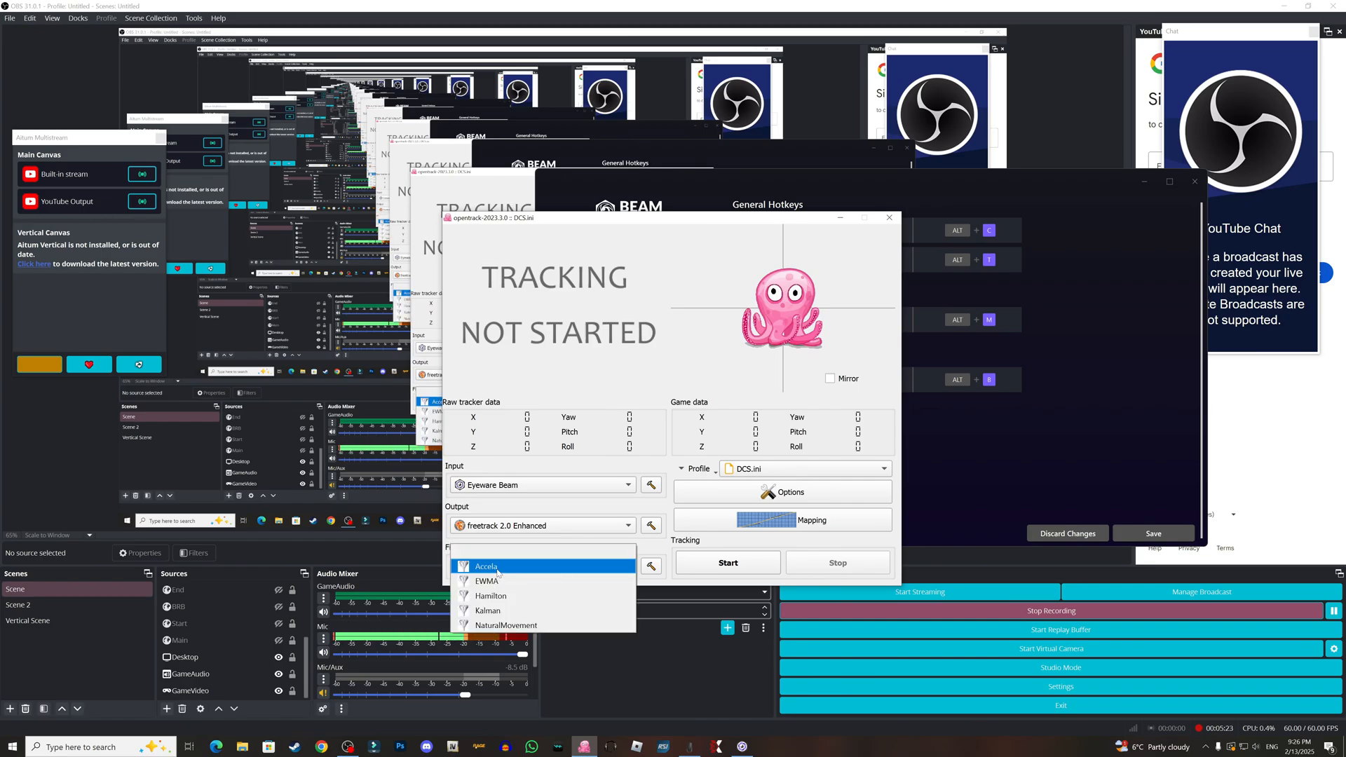
click(486, 566)
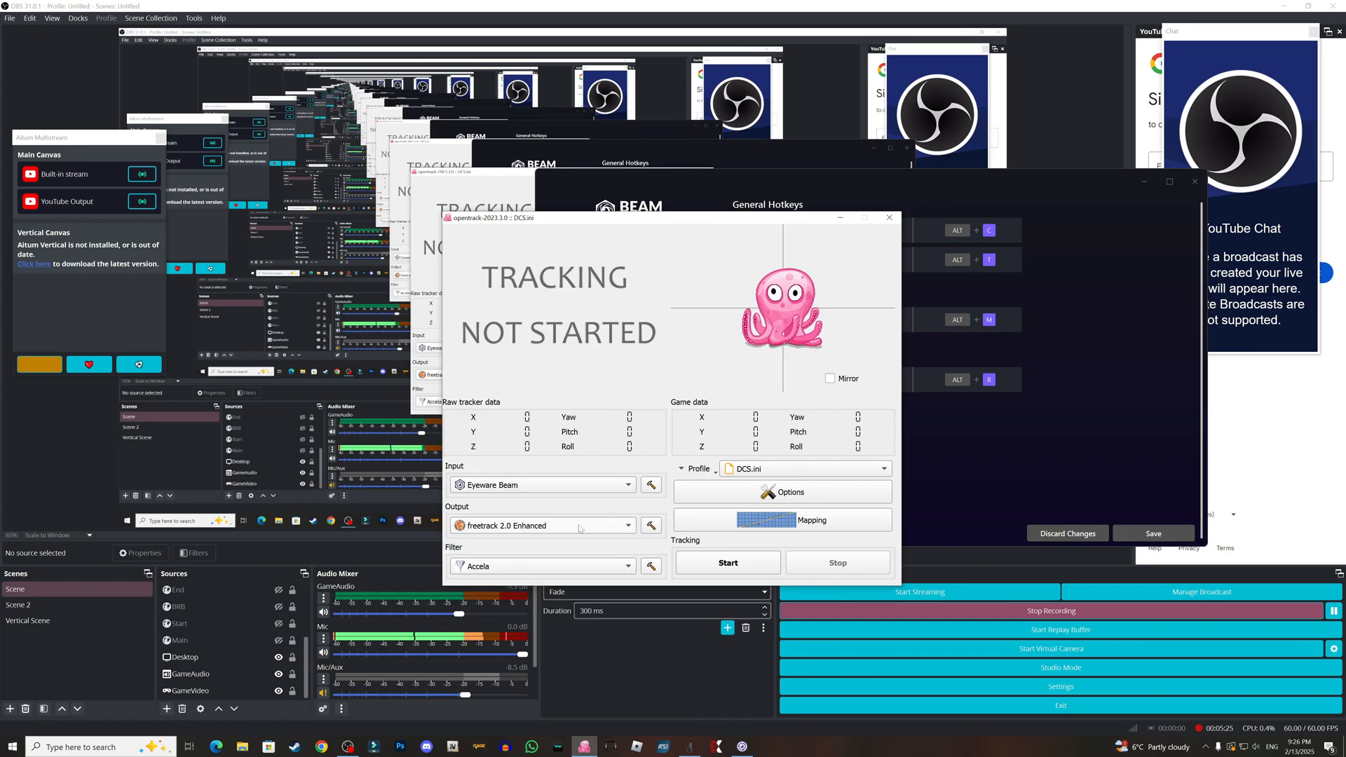
Step: View the Output tab in opentrack Options, showing axis assignments with roll disabled
click(783, 492)
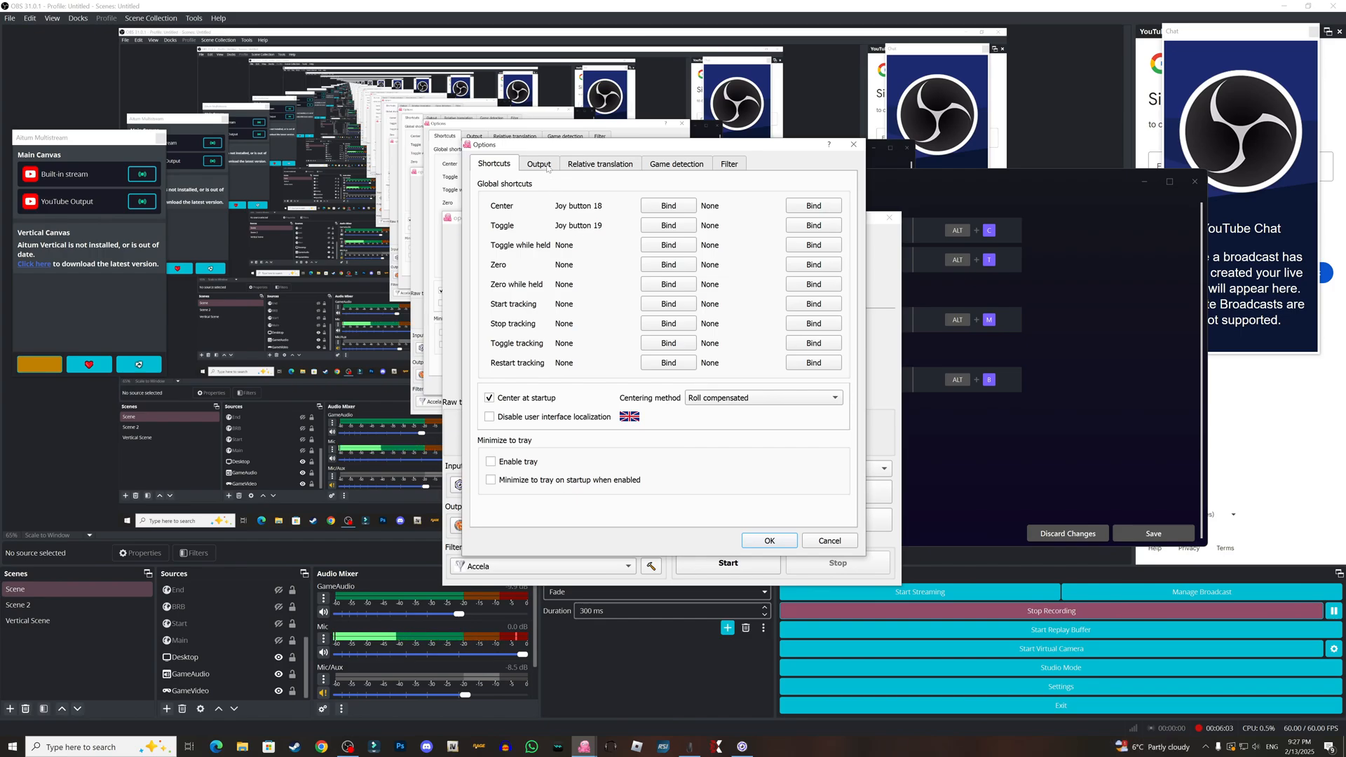
click(538, 163)
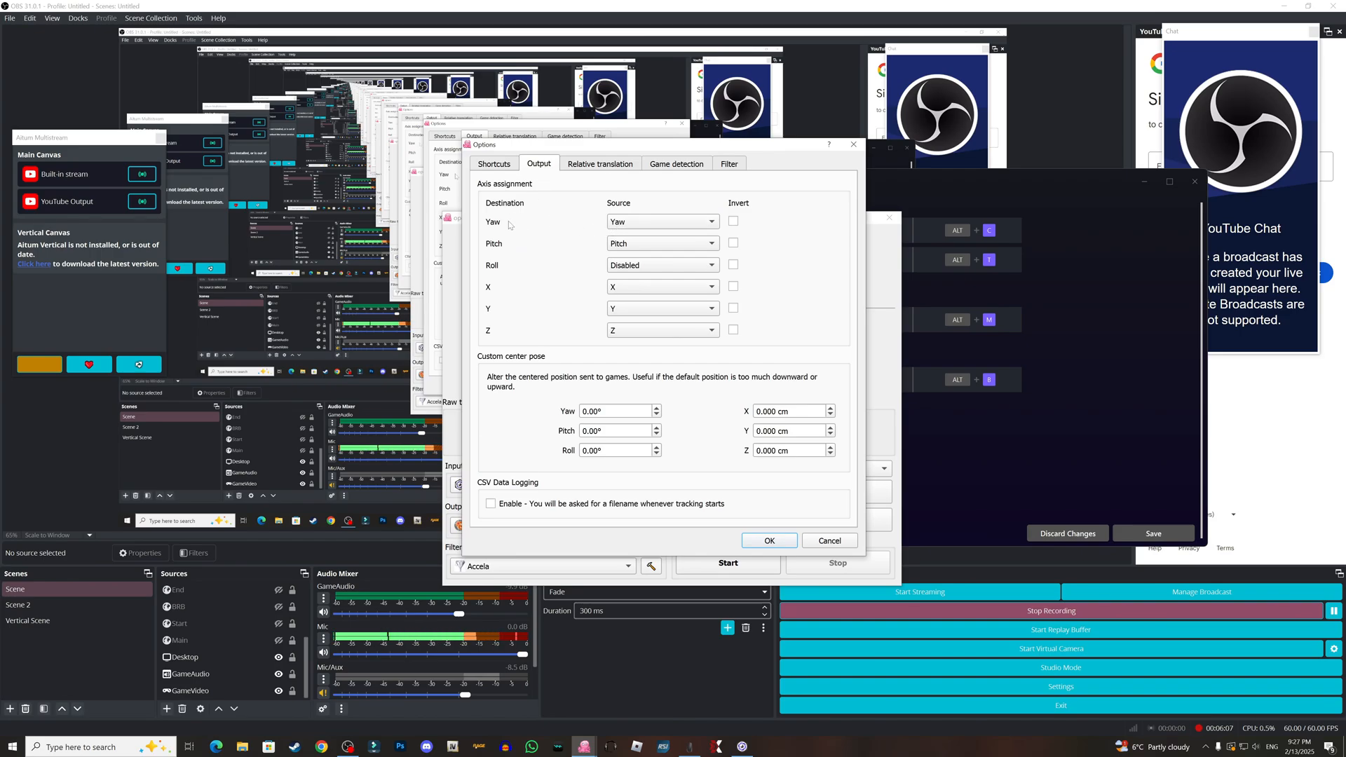
mouse_move(503, 269)
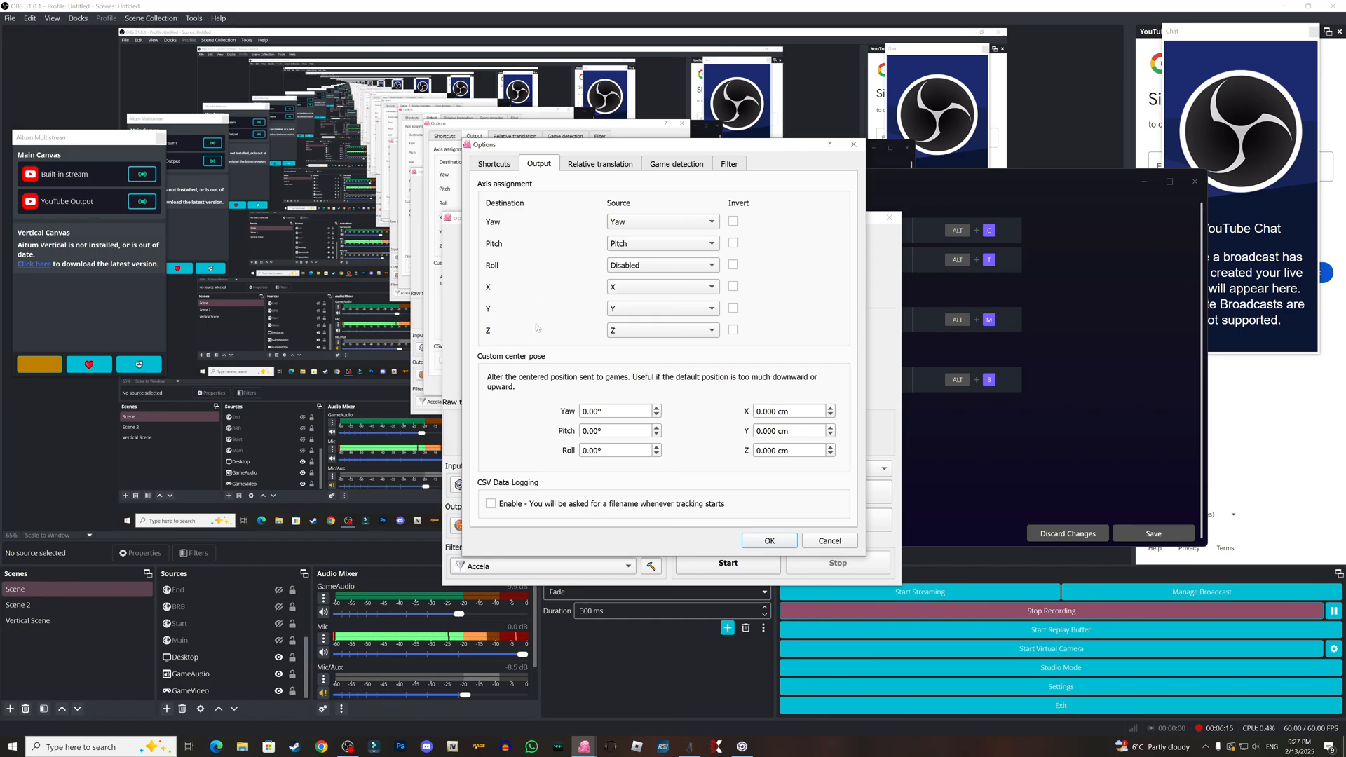
mouse_move(601, 177)
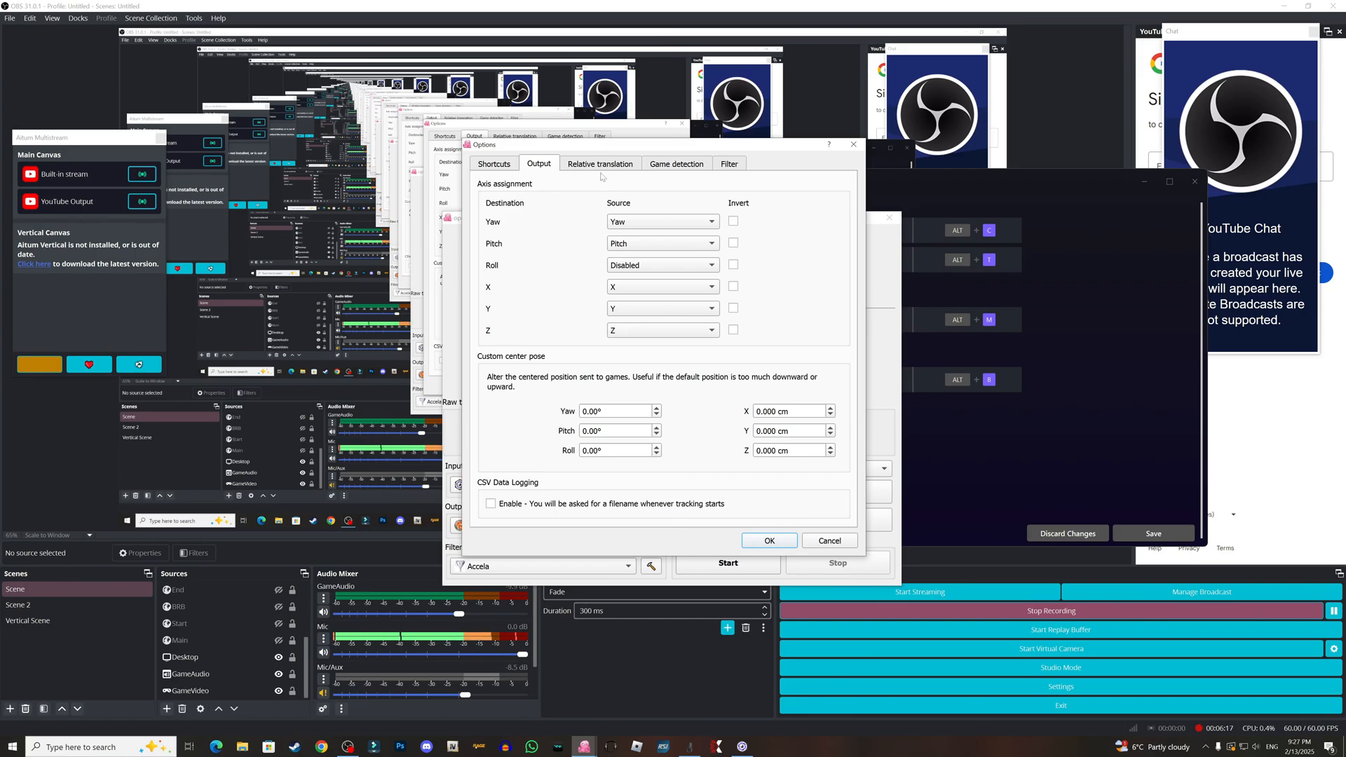
Step: Add a game-detection entry with profile DCS.ini, cancelling the executable file browser
click(600, 164)
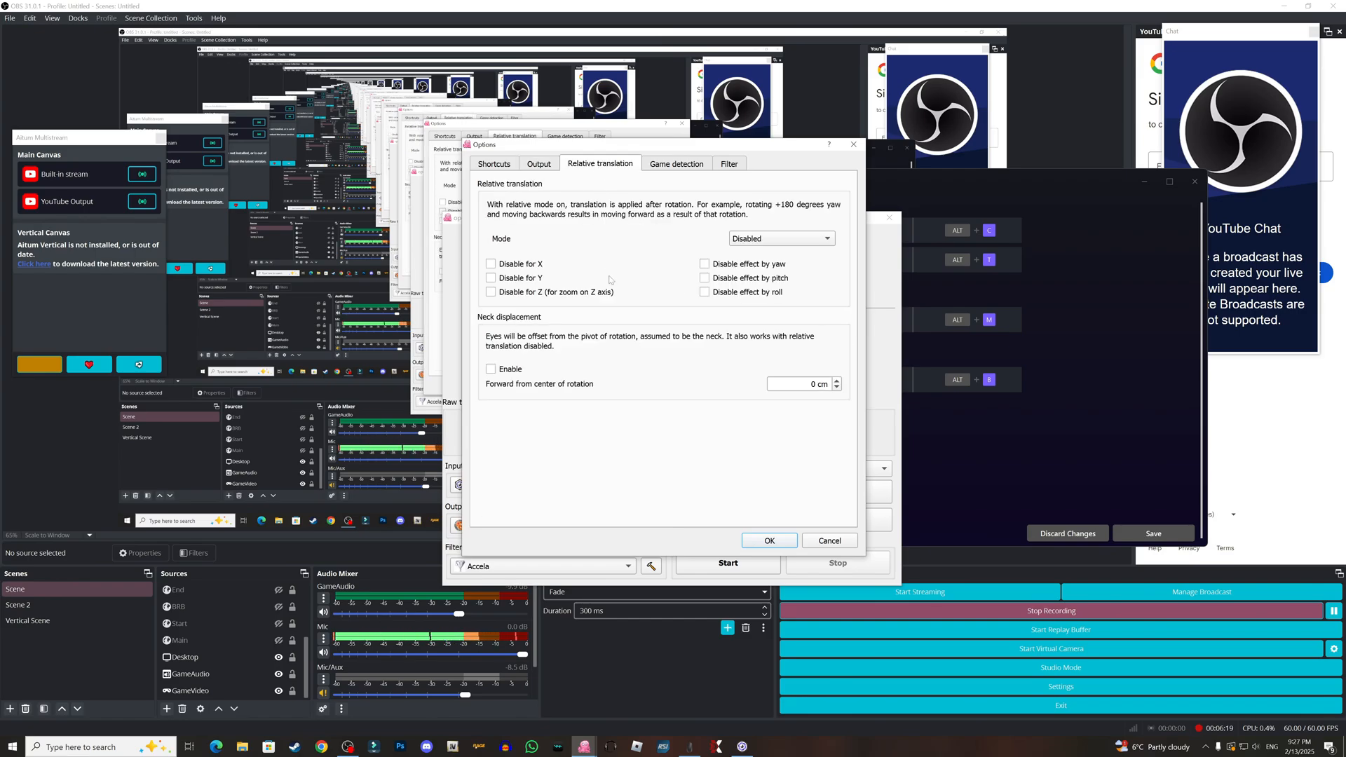
click(676, 163)
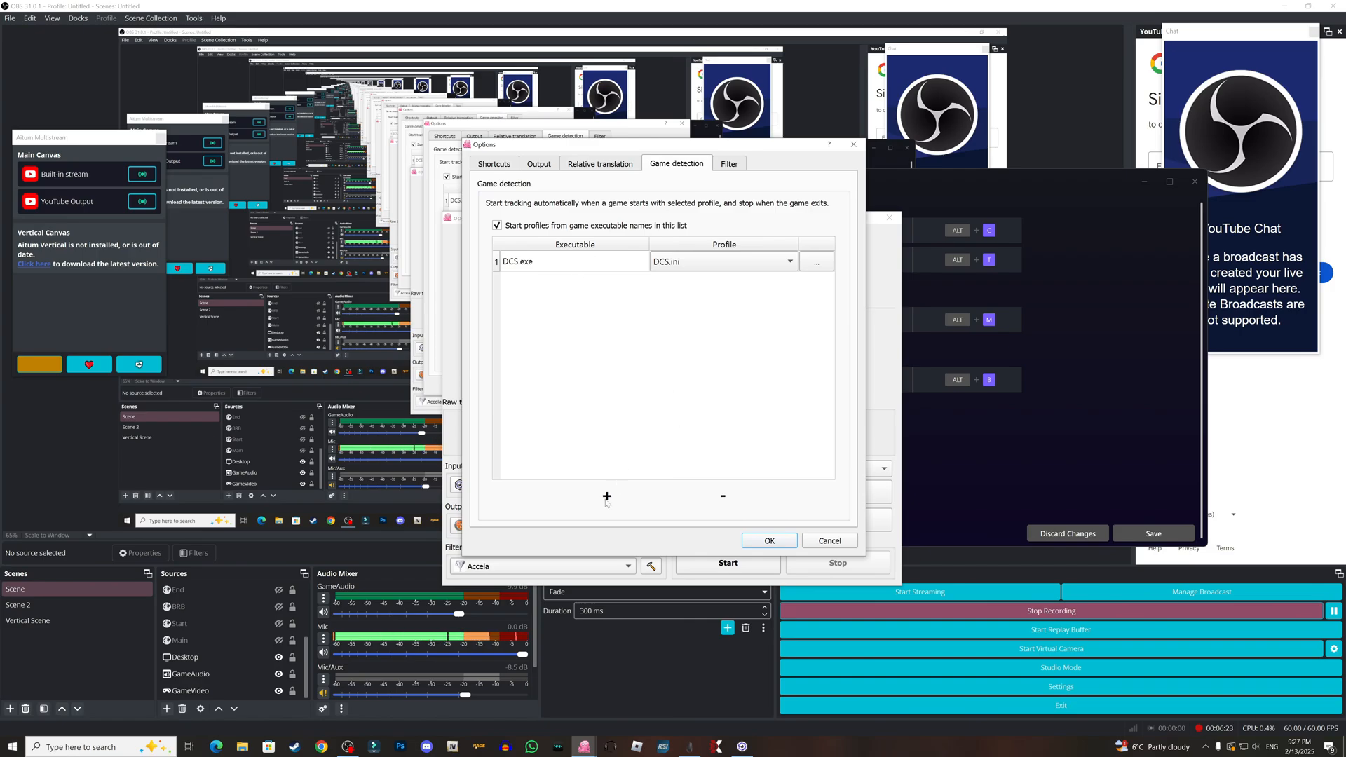
click(607, 496)
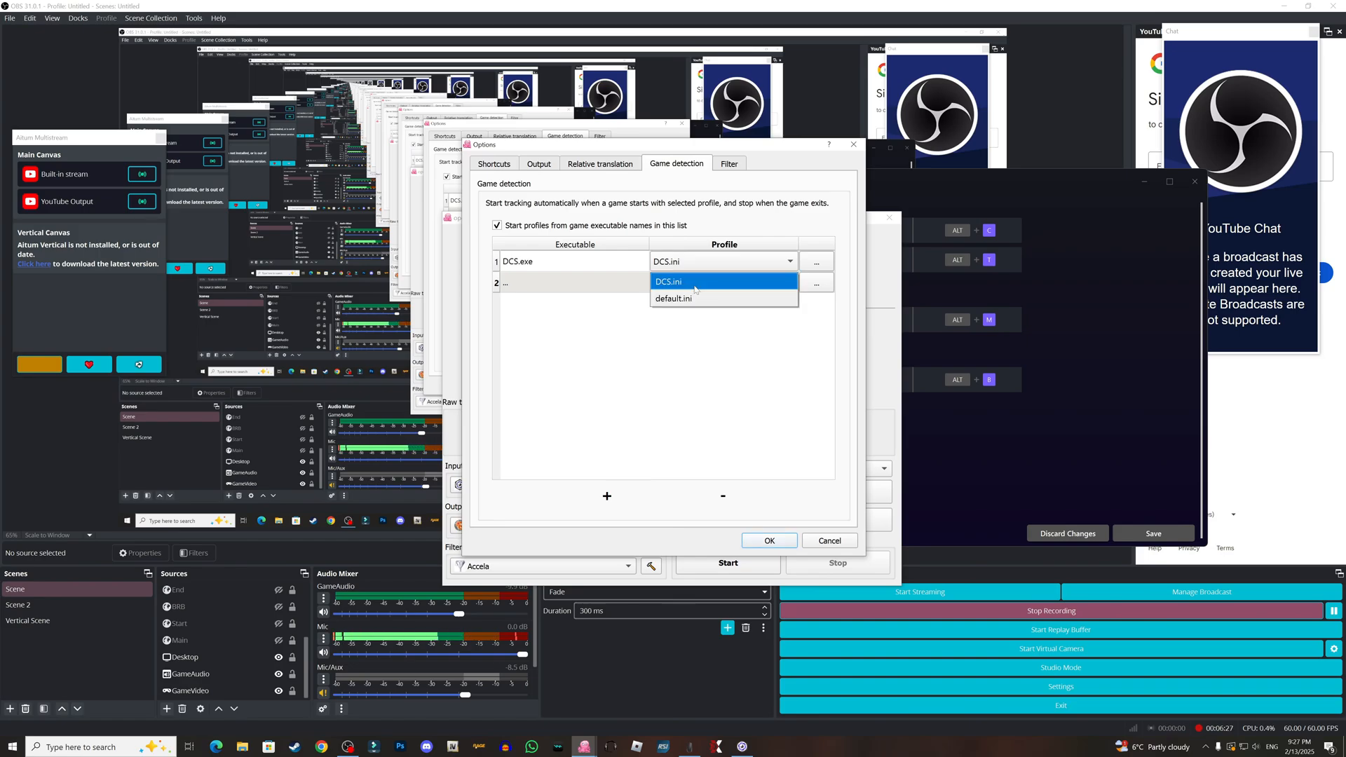
click(666, 282)
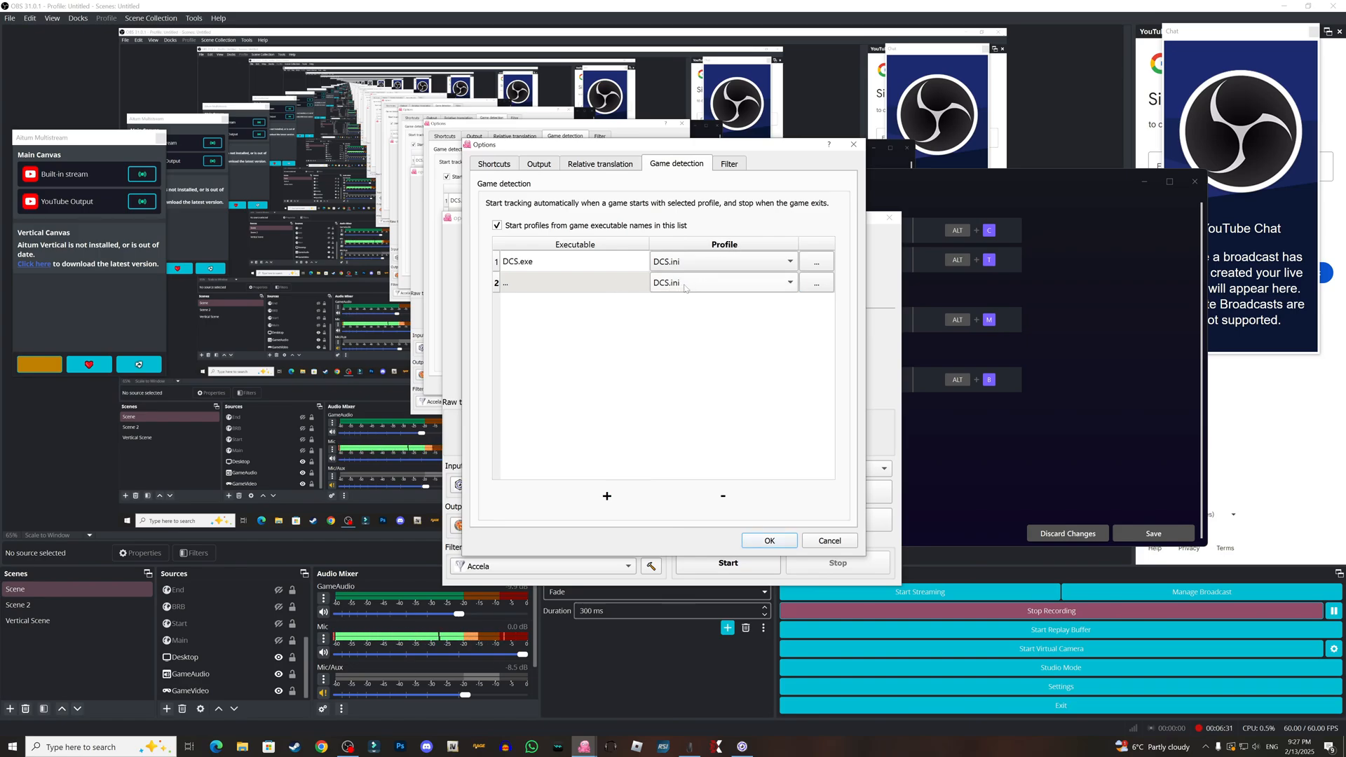
click(571, 283)
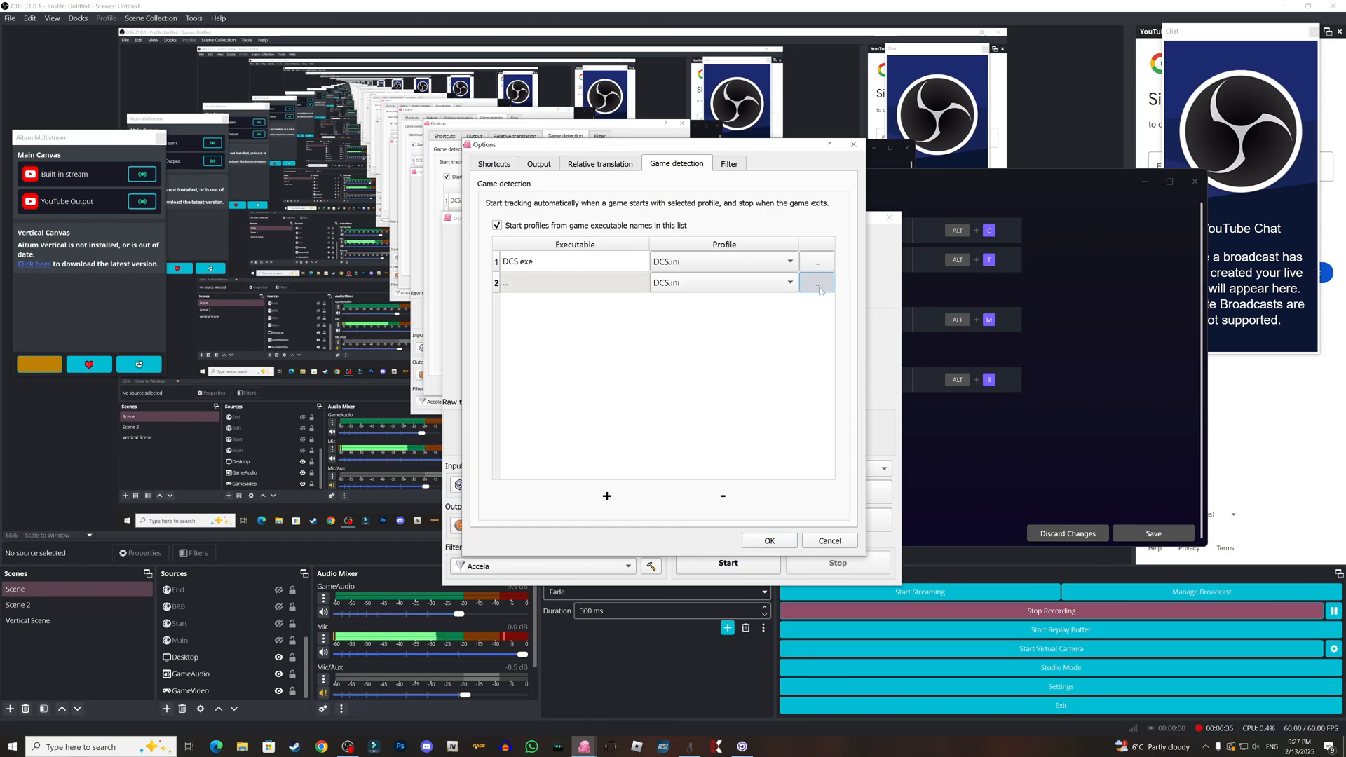
click(816, 282)
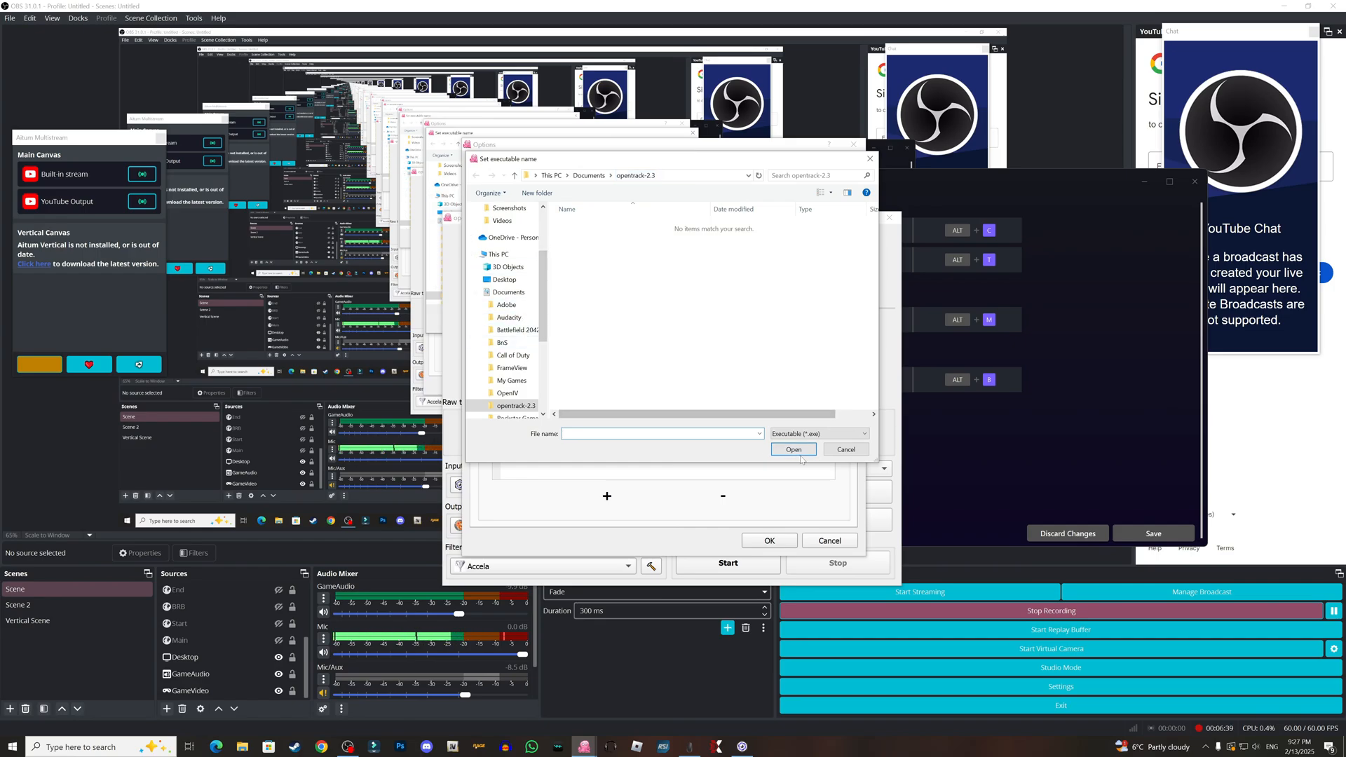
click(844, 448)
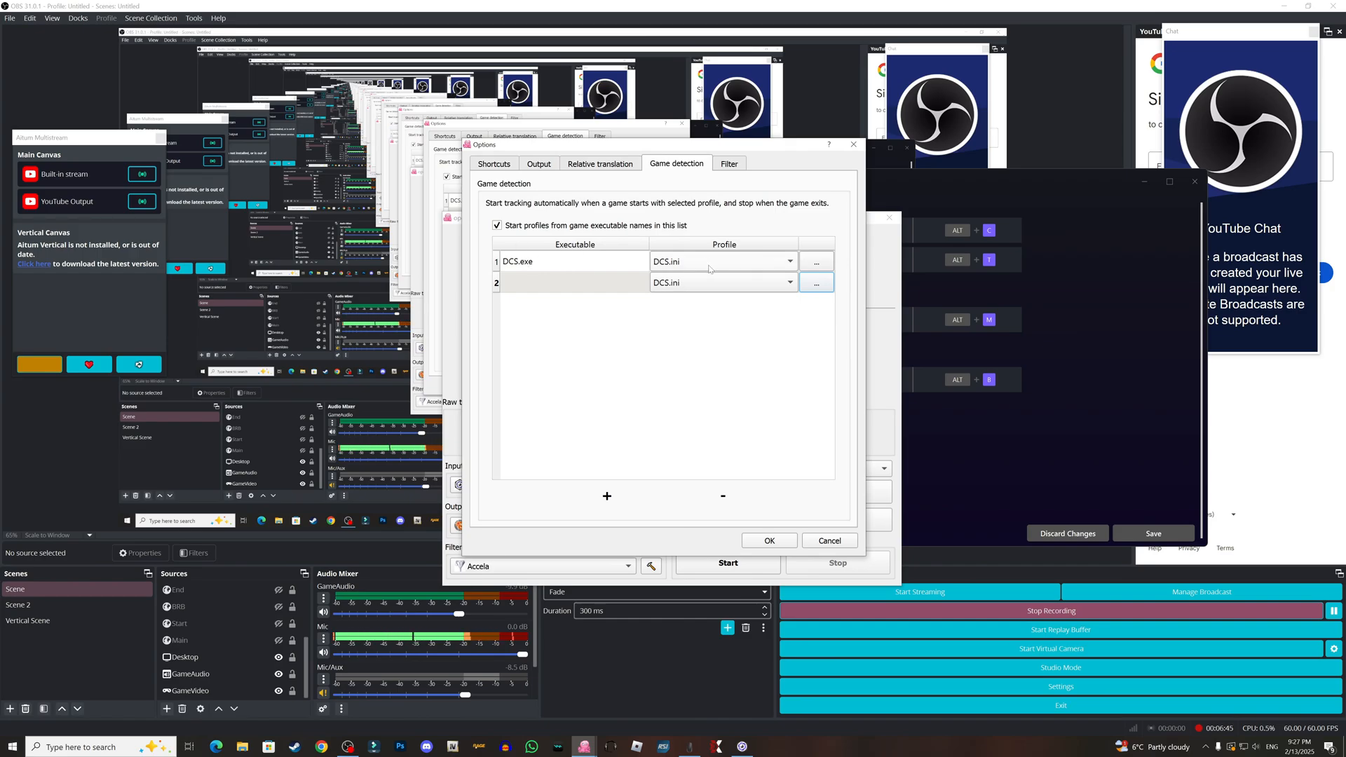
mouse_move(588, 298)
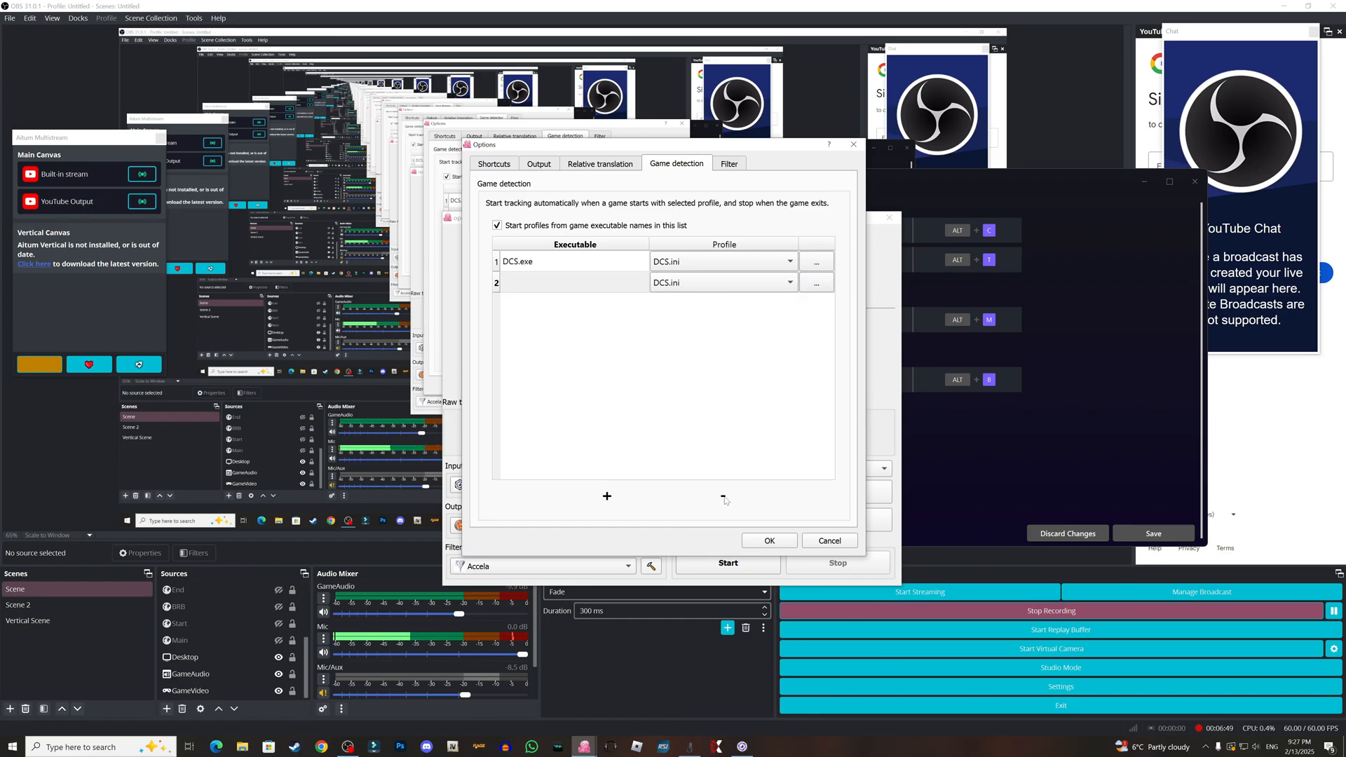
Step: Review Accela smoothing and deadzone on the Filter tab, then accept with OK
click(728, 163)
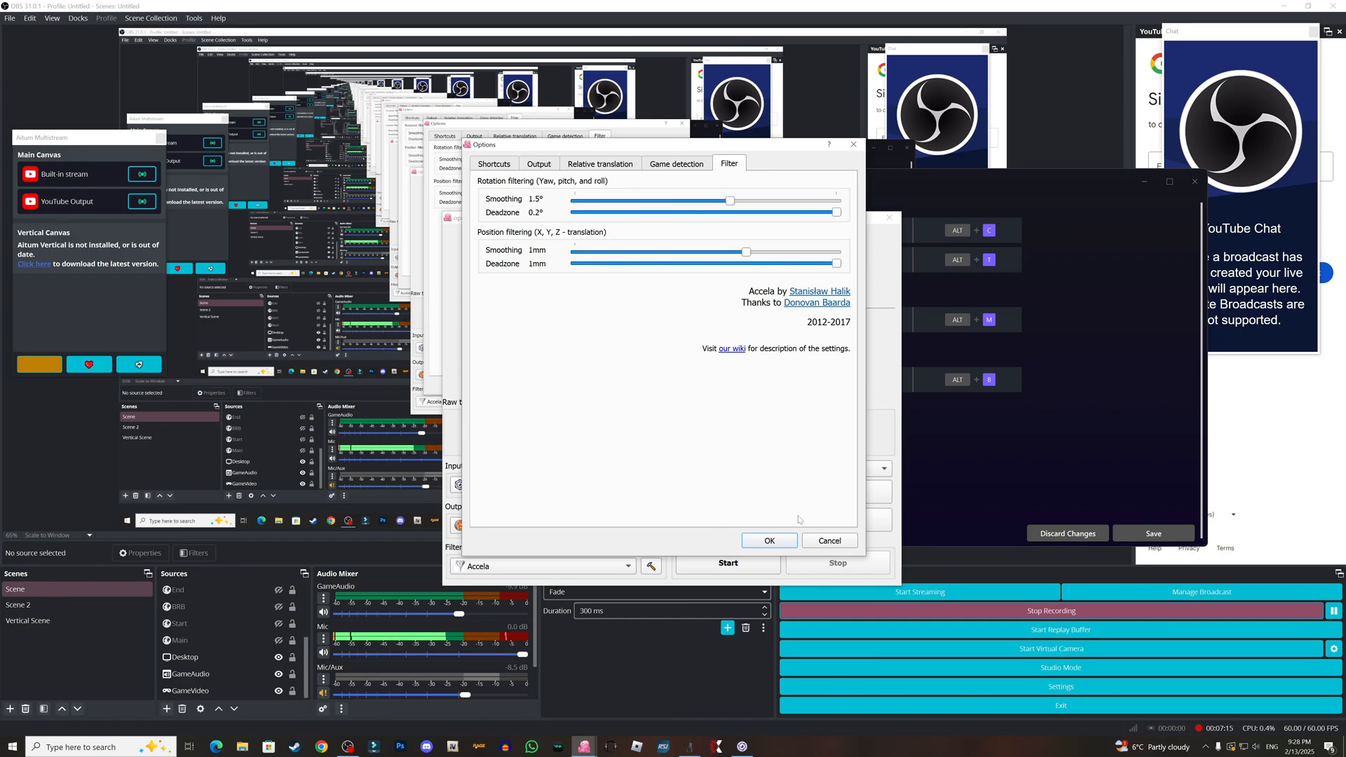
click(768, 540)
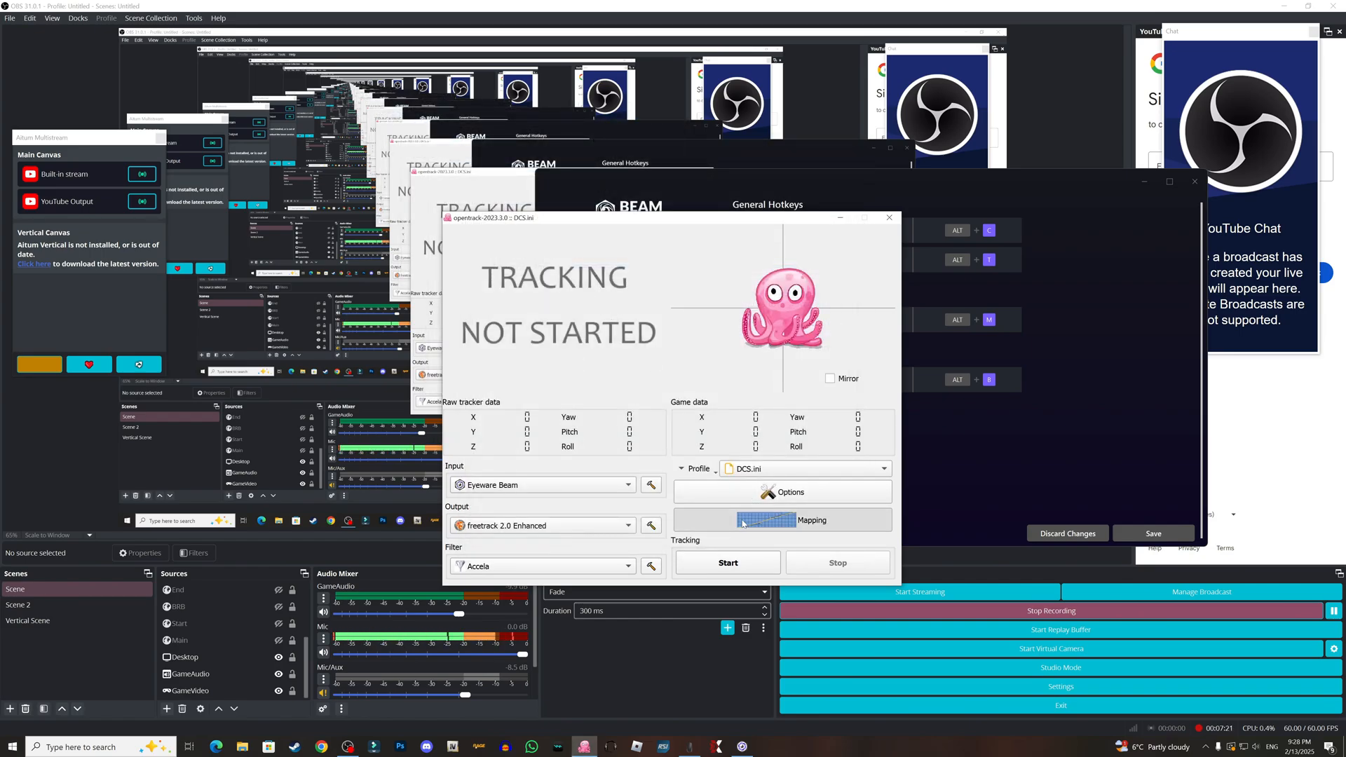
Step: Show the Mapping properties on the yaw curve, which levels off at 161 from 125
click(781, 519)
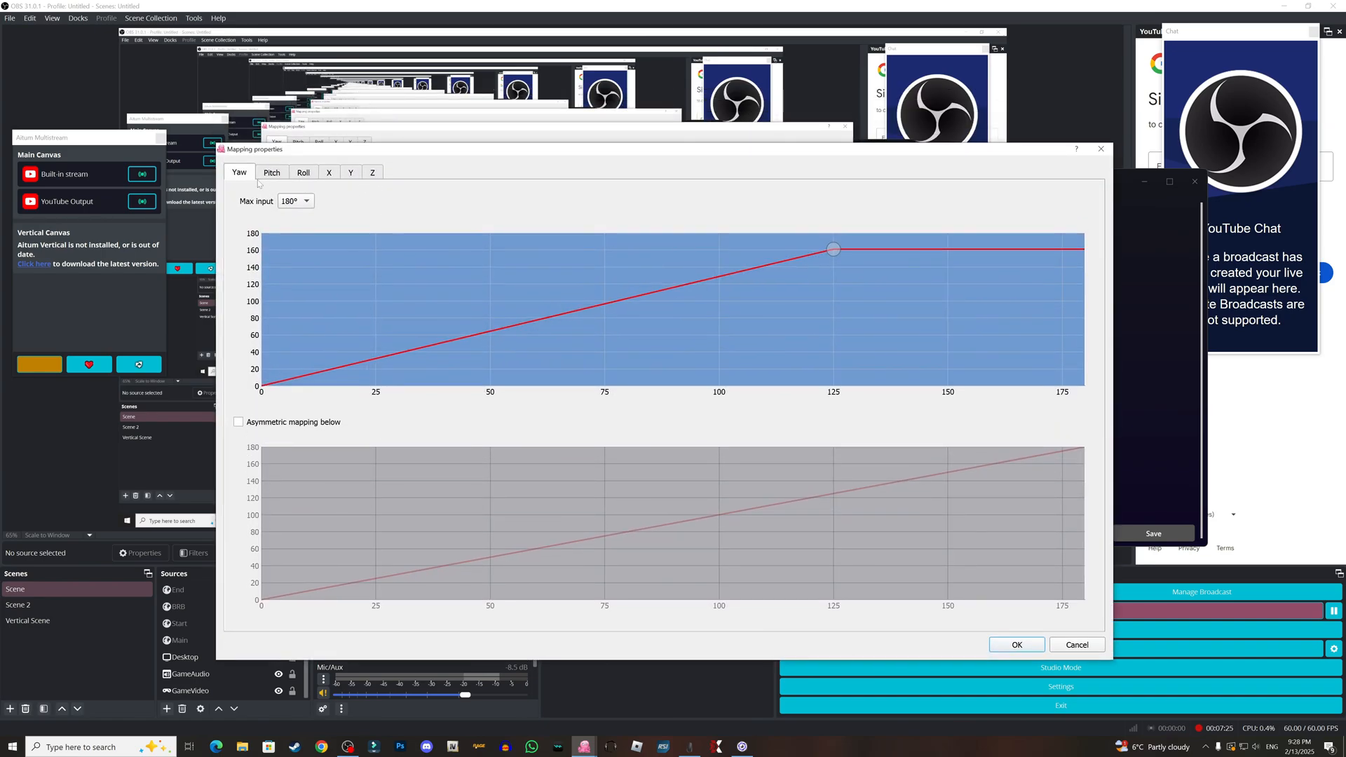
mouse_move(288, 347)
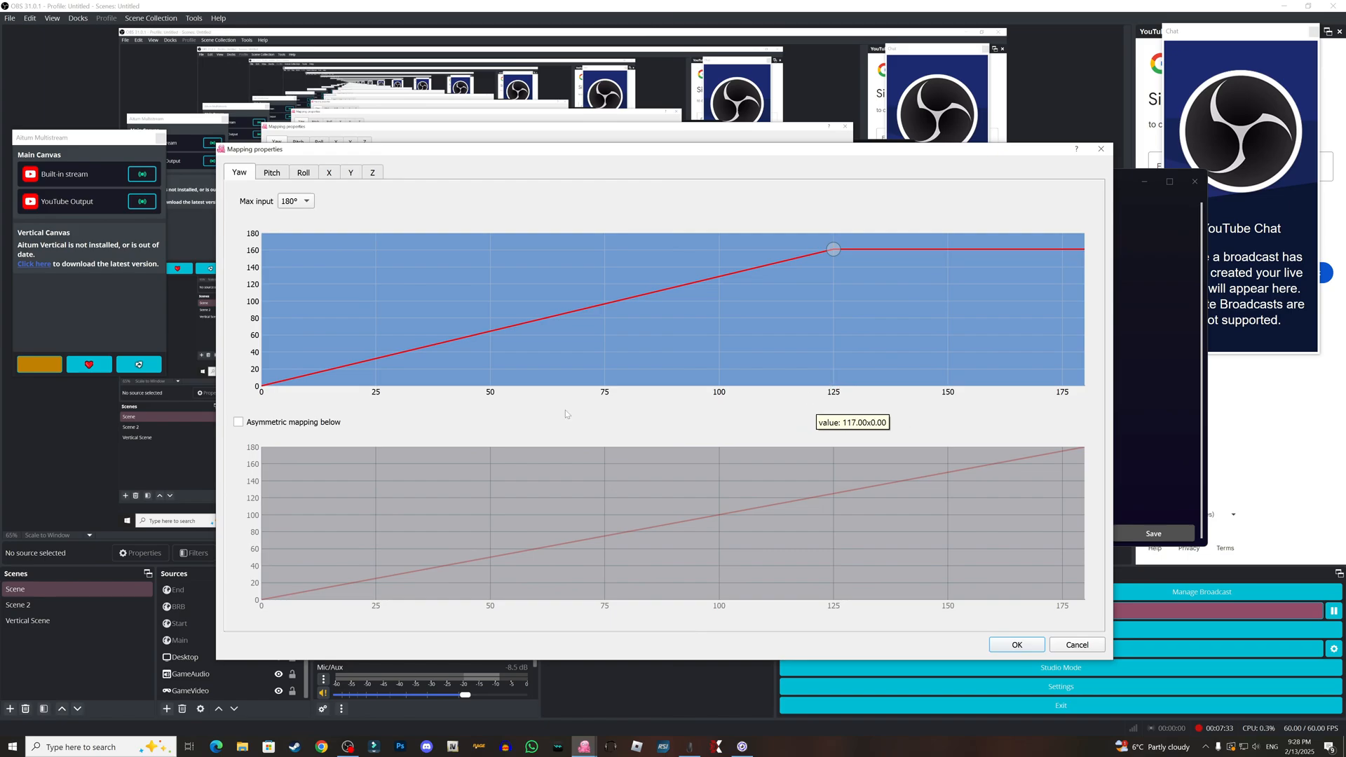
mouse_move(321, 391)
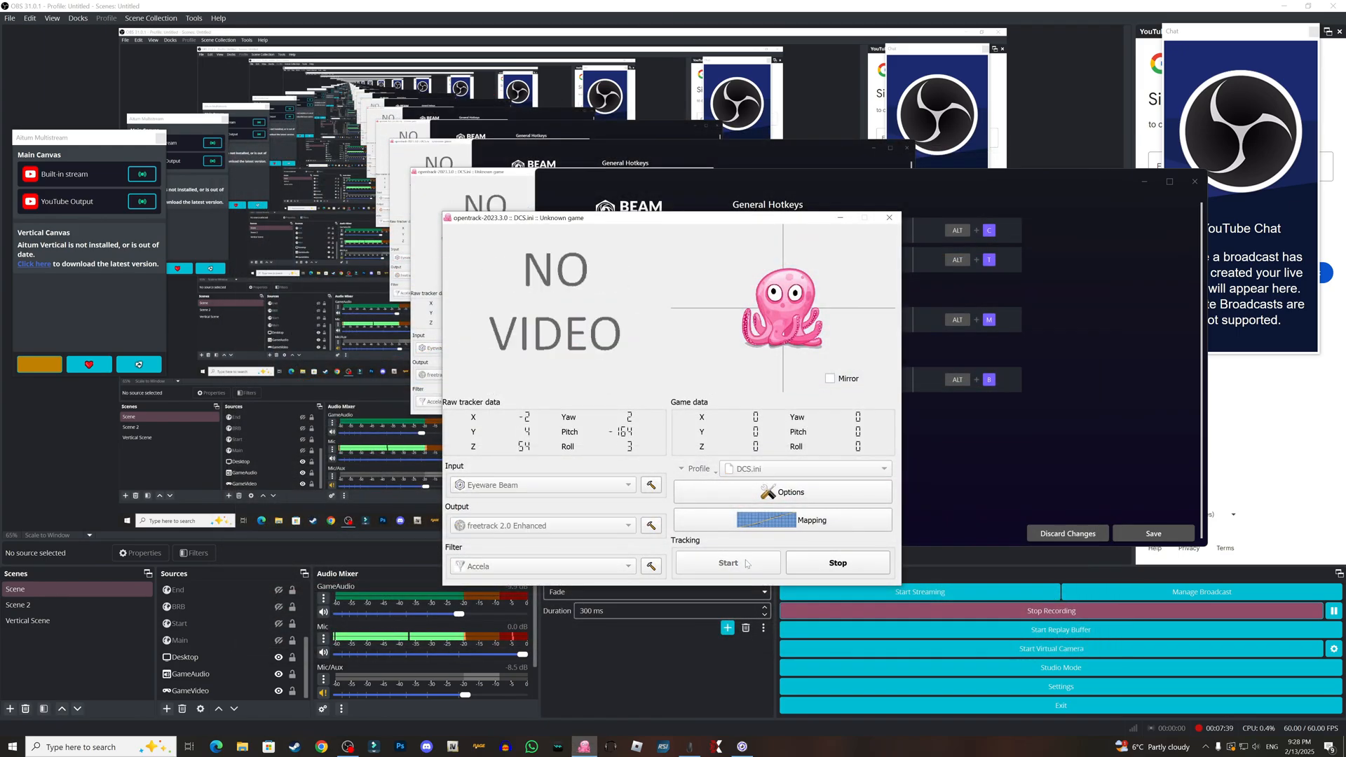
Step: Bring up the mapping curves and drag across the yaw curve's lower range
click(810, 519)
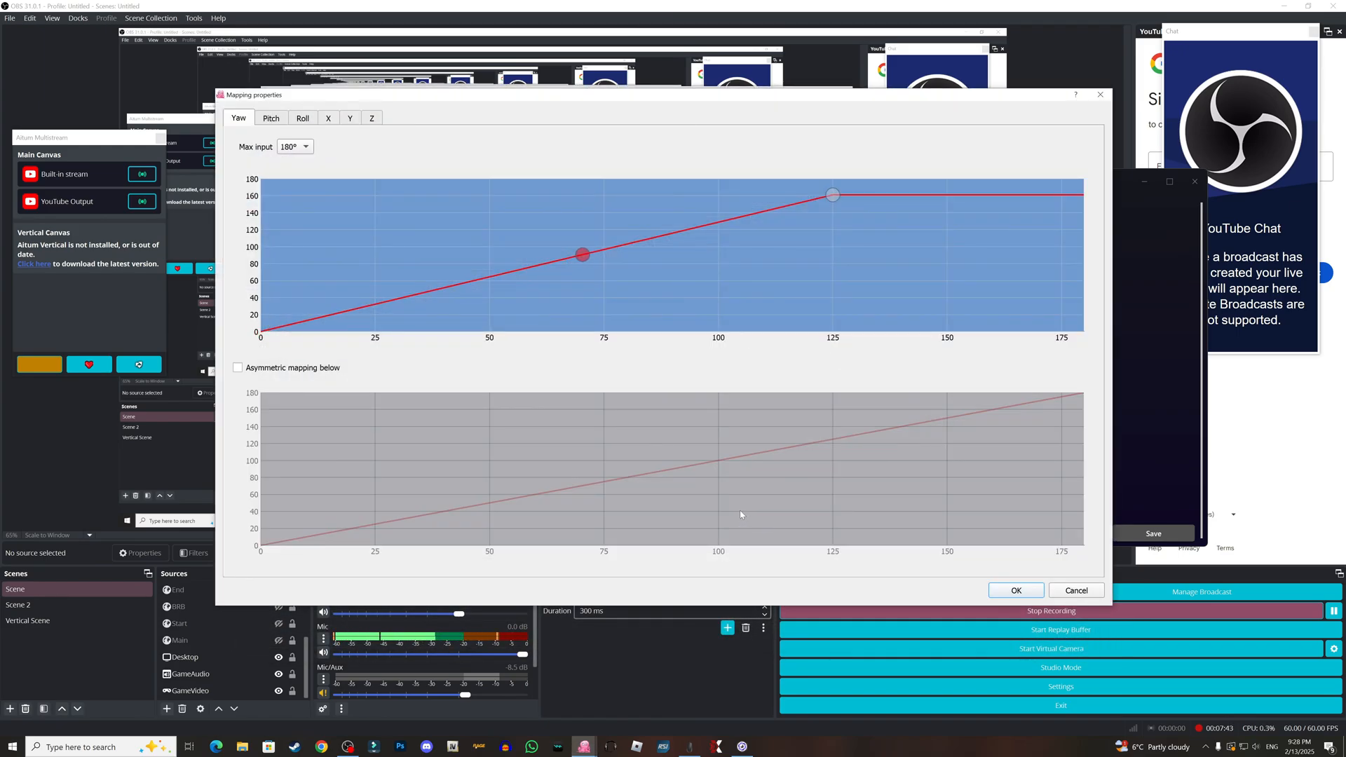
drag(584, 254, 517, 269)
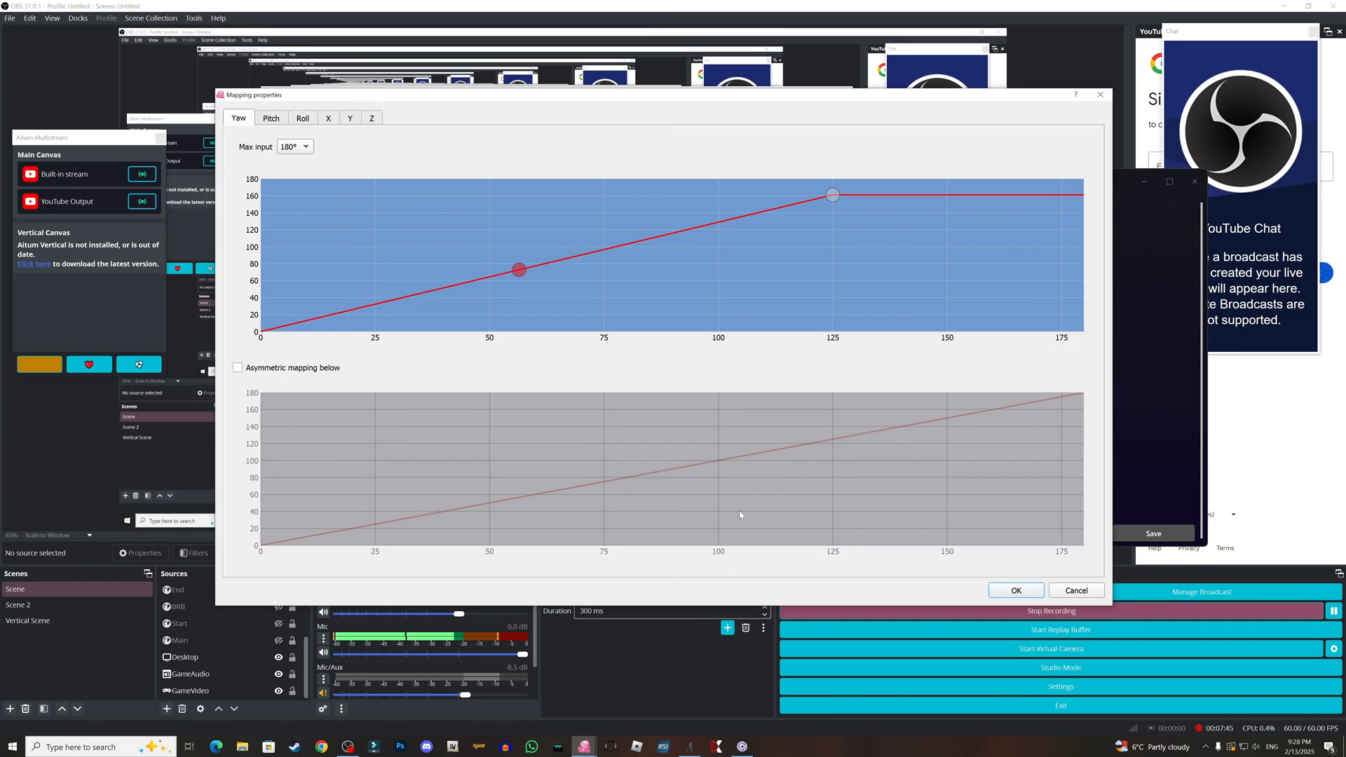
drag(519, 270, 274, 327)
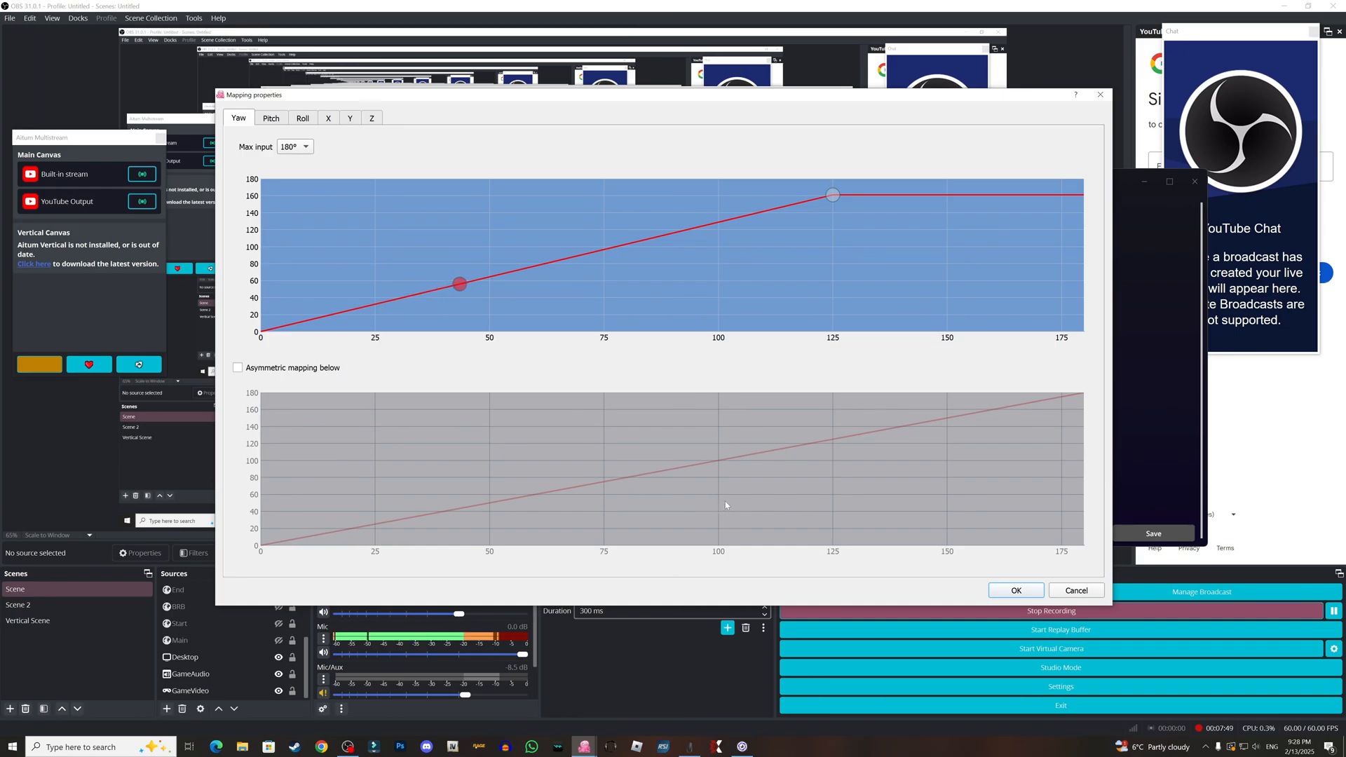
drag(459, 281, 271, 329)
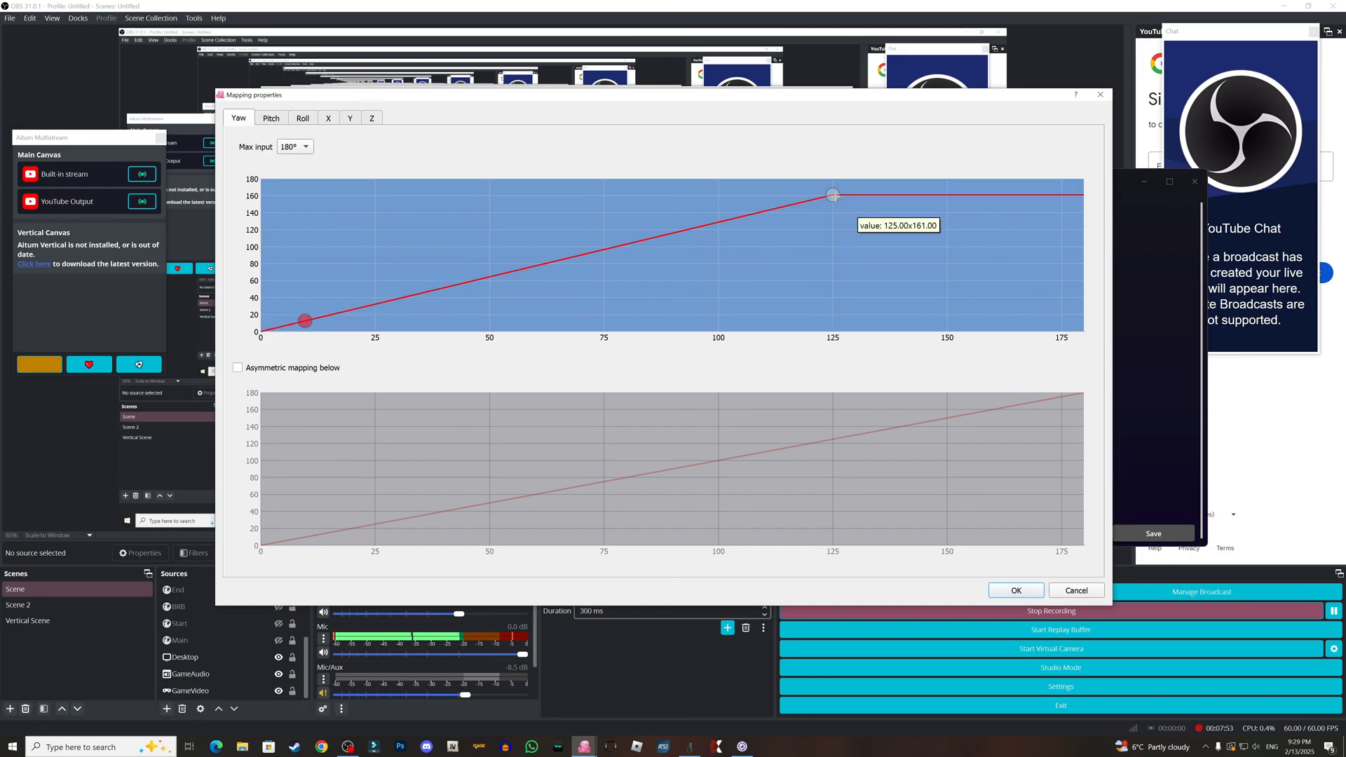
drag(306, 320, 279, 326)
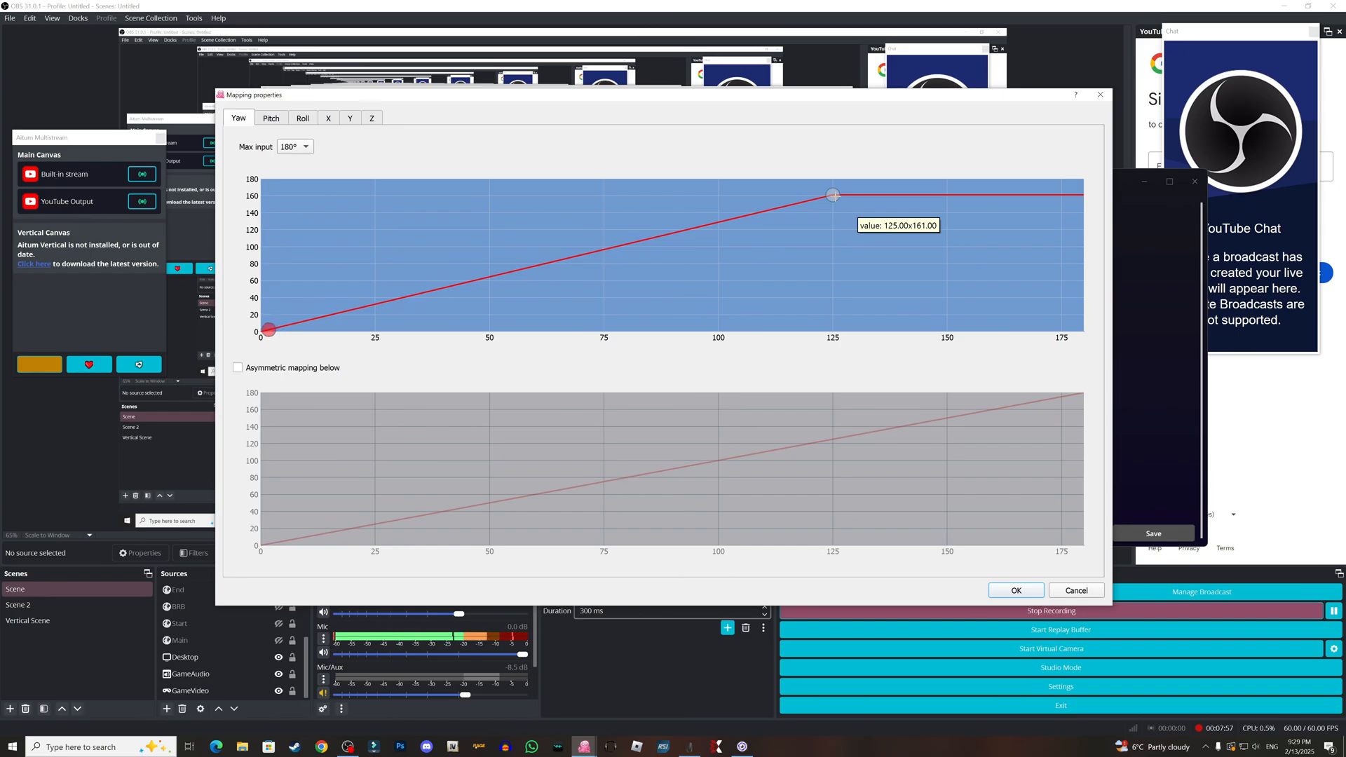
Step: Move the yaw end point to about 67.5, 158 and 115 output, then restore 125, 161
drag(832, 195, 608, 203)
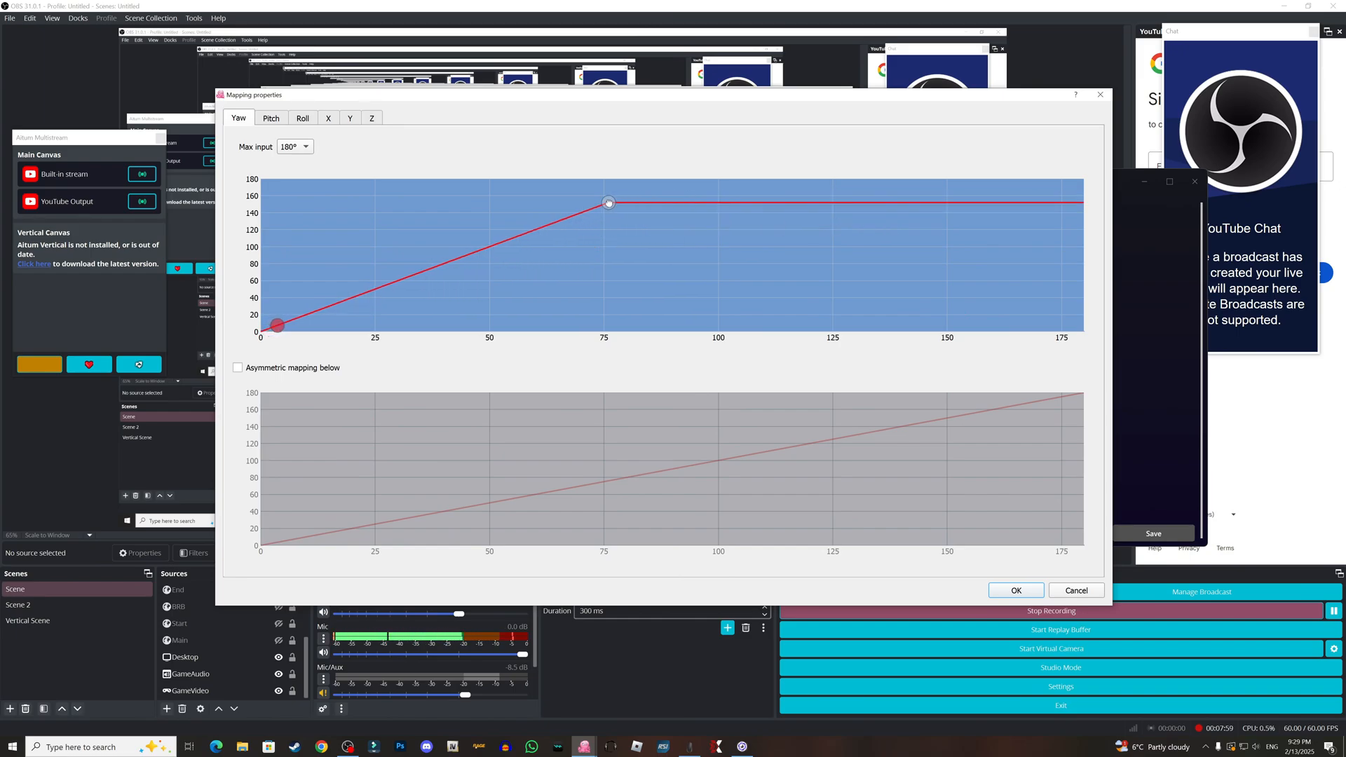
drag(608, 202, 565, 198)
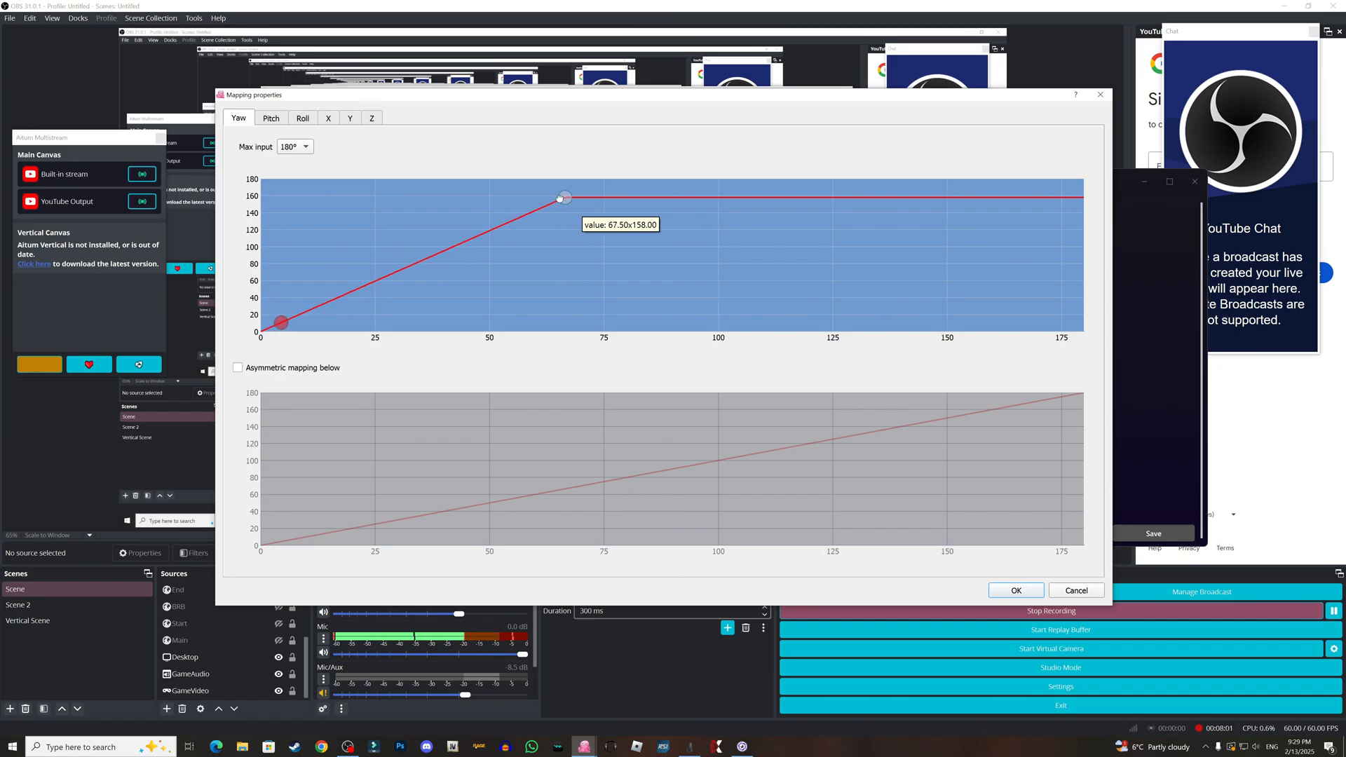
drag(564, 196, 598, 233)
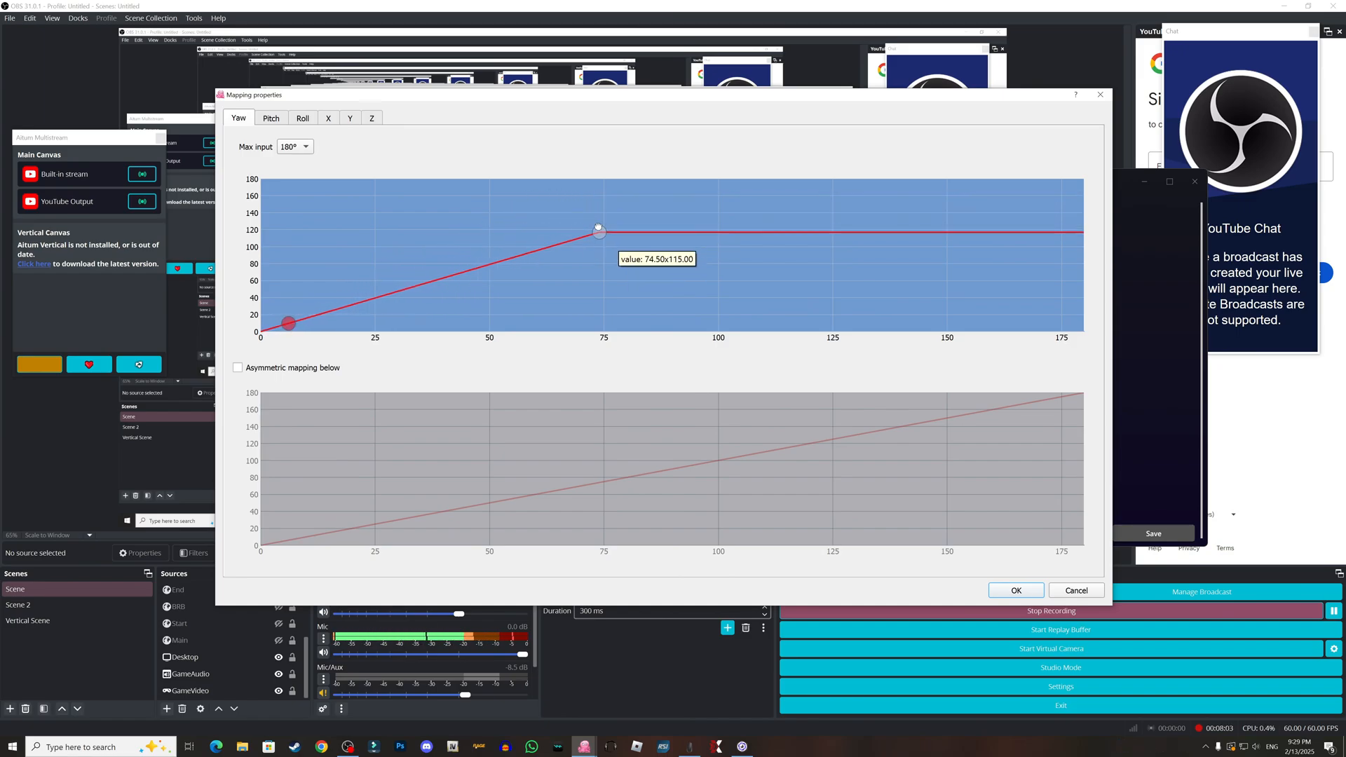
drag(599, 230, 832, 196)
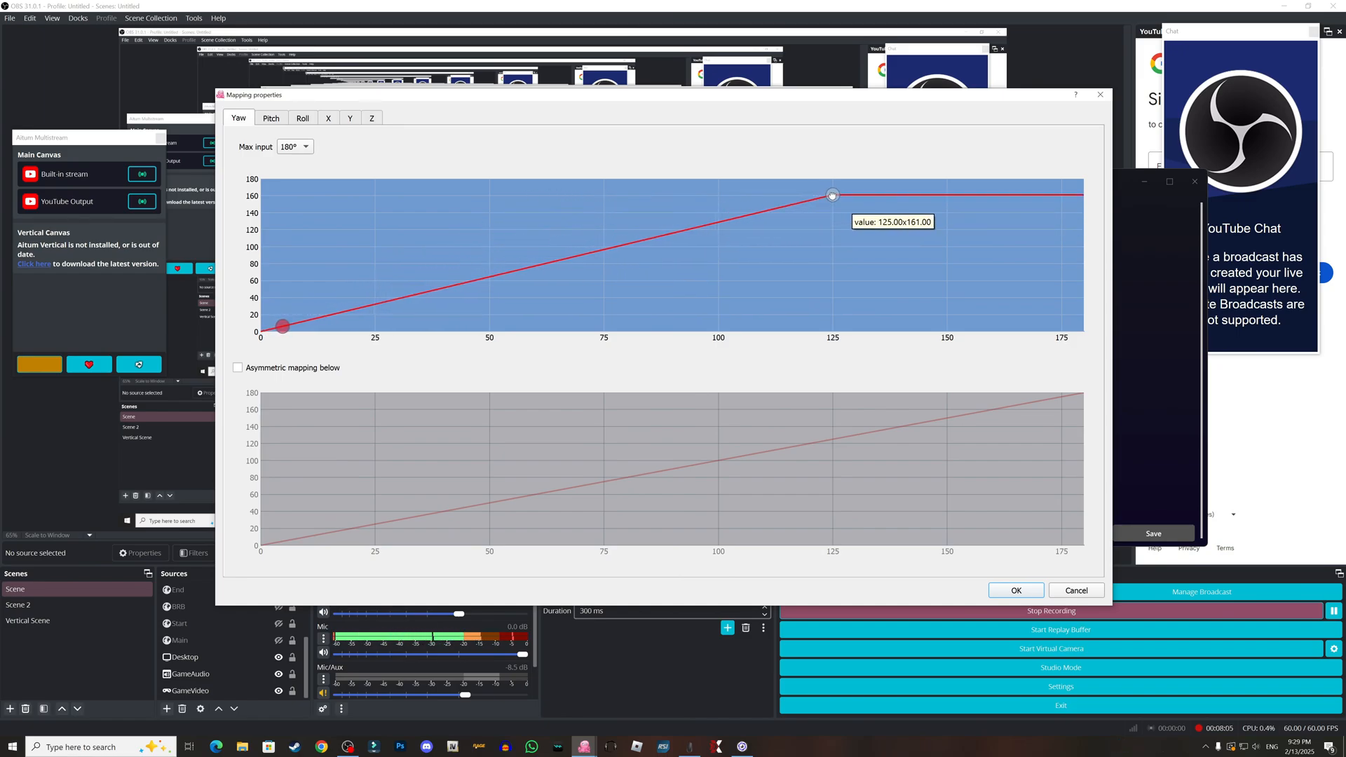
Step: Drag repeatedly along the yaw curve's lower range, leaving the curve unchanged
drag(281, 326, 302, 320)
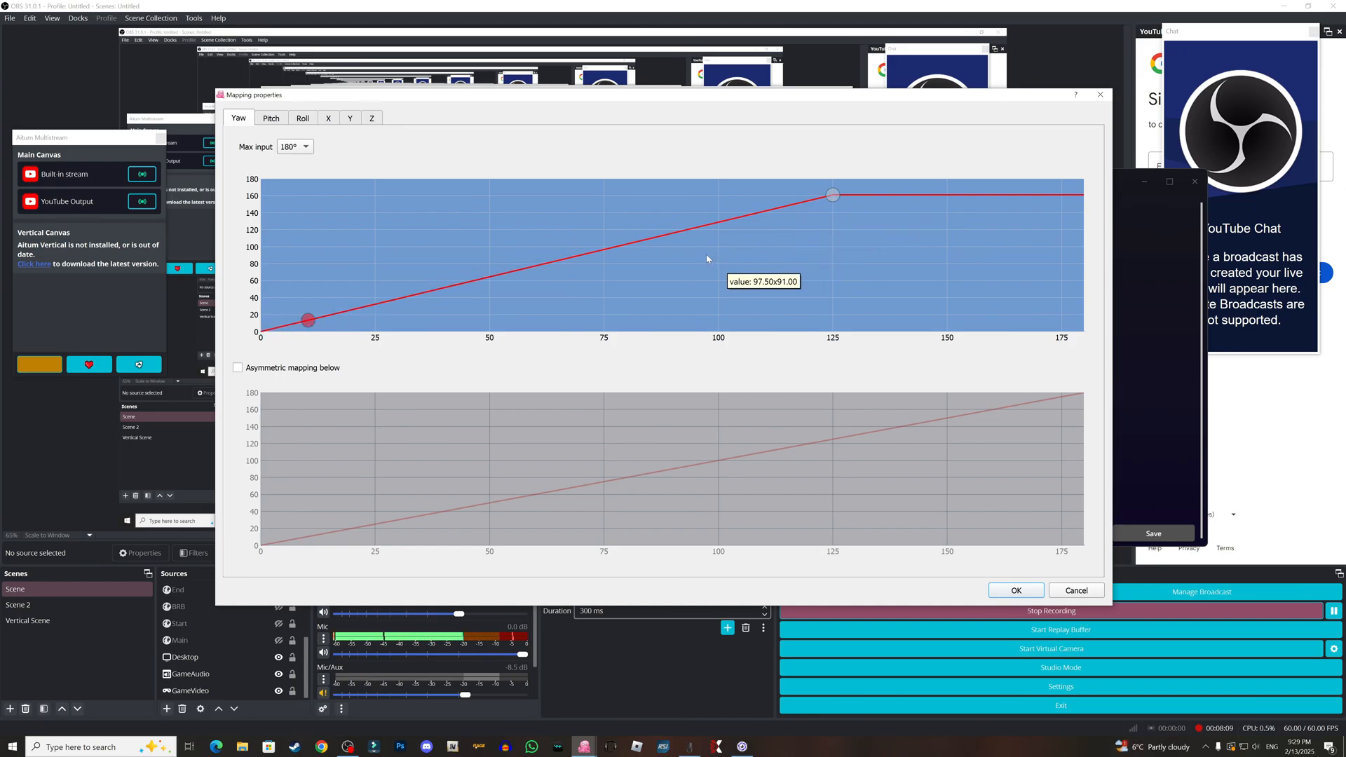
drag(307, 319, 485, 276)
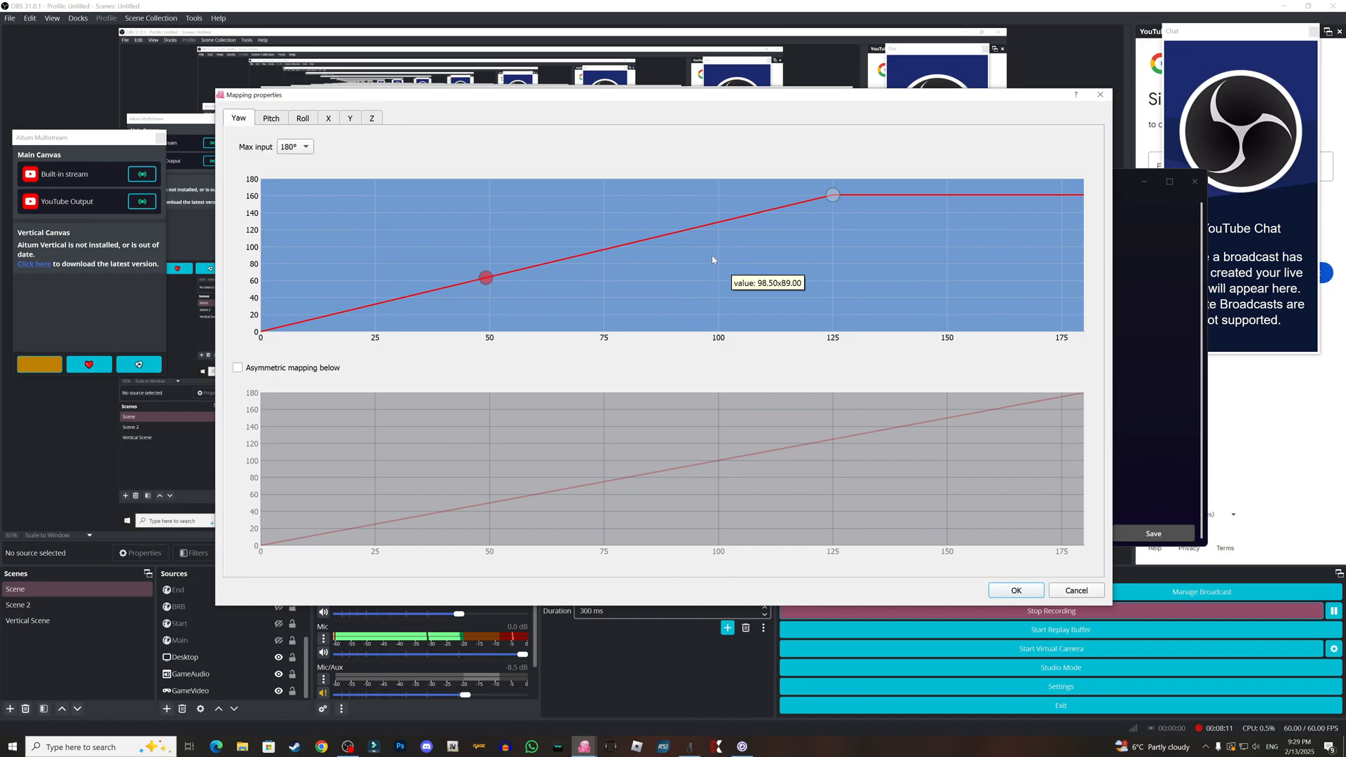
drag(485, 277, 283, 326)
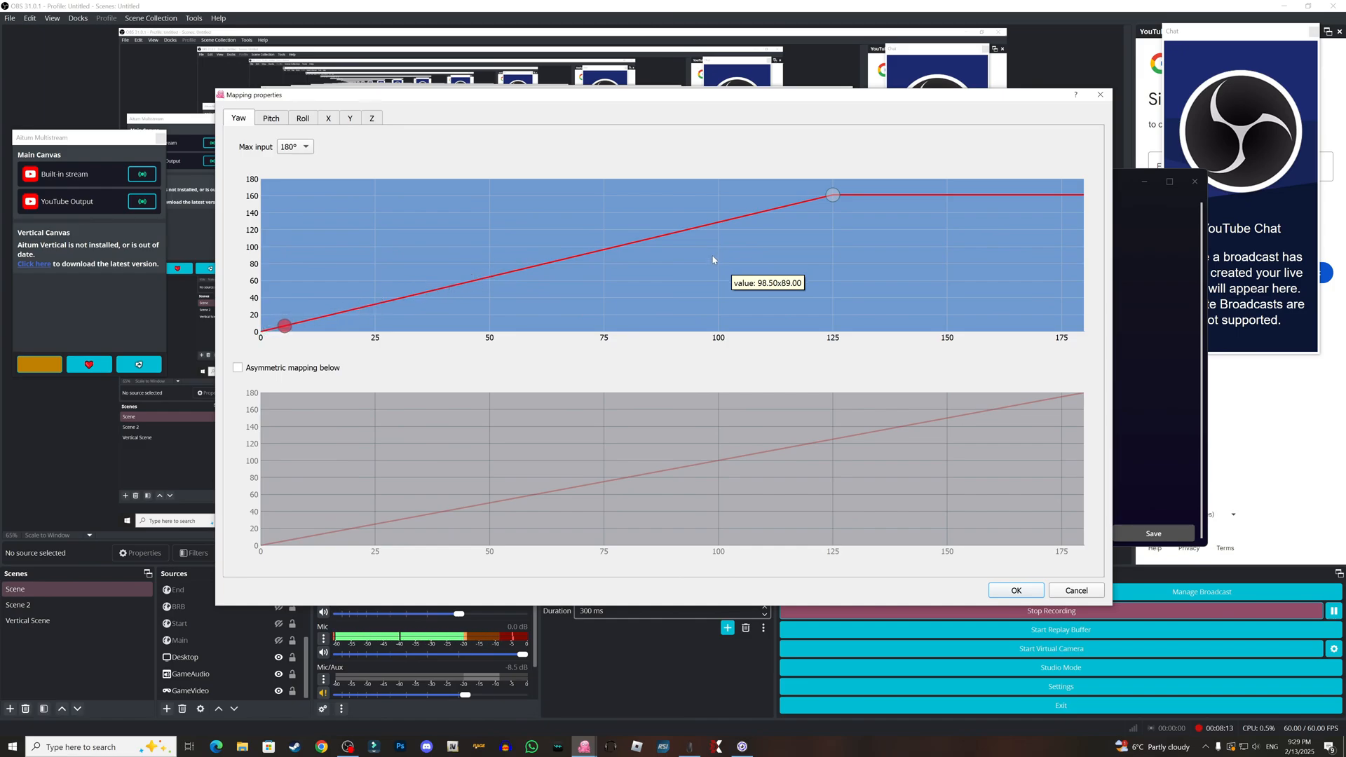
drag(283, 326, 340, 313)
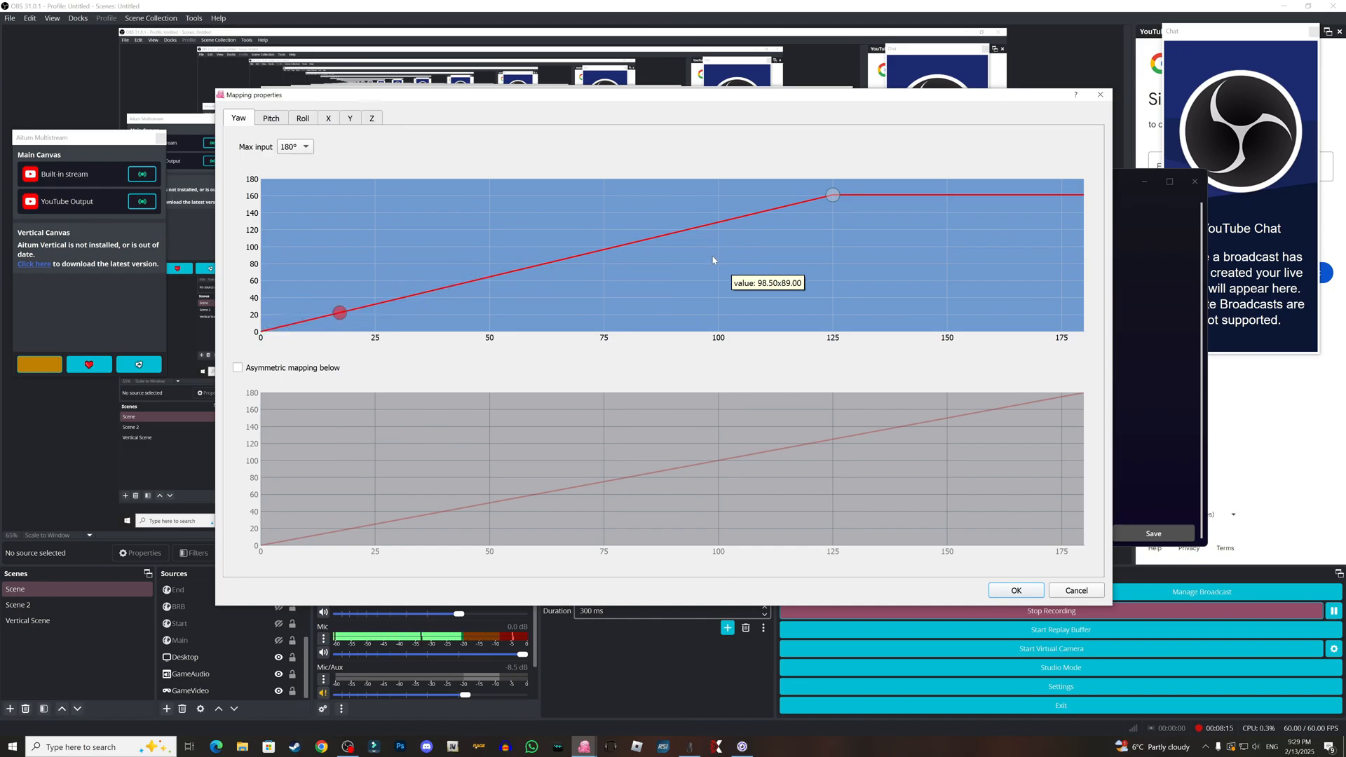
drag(338, 312, 261, 330)
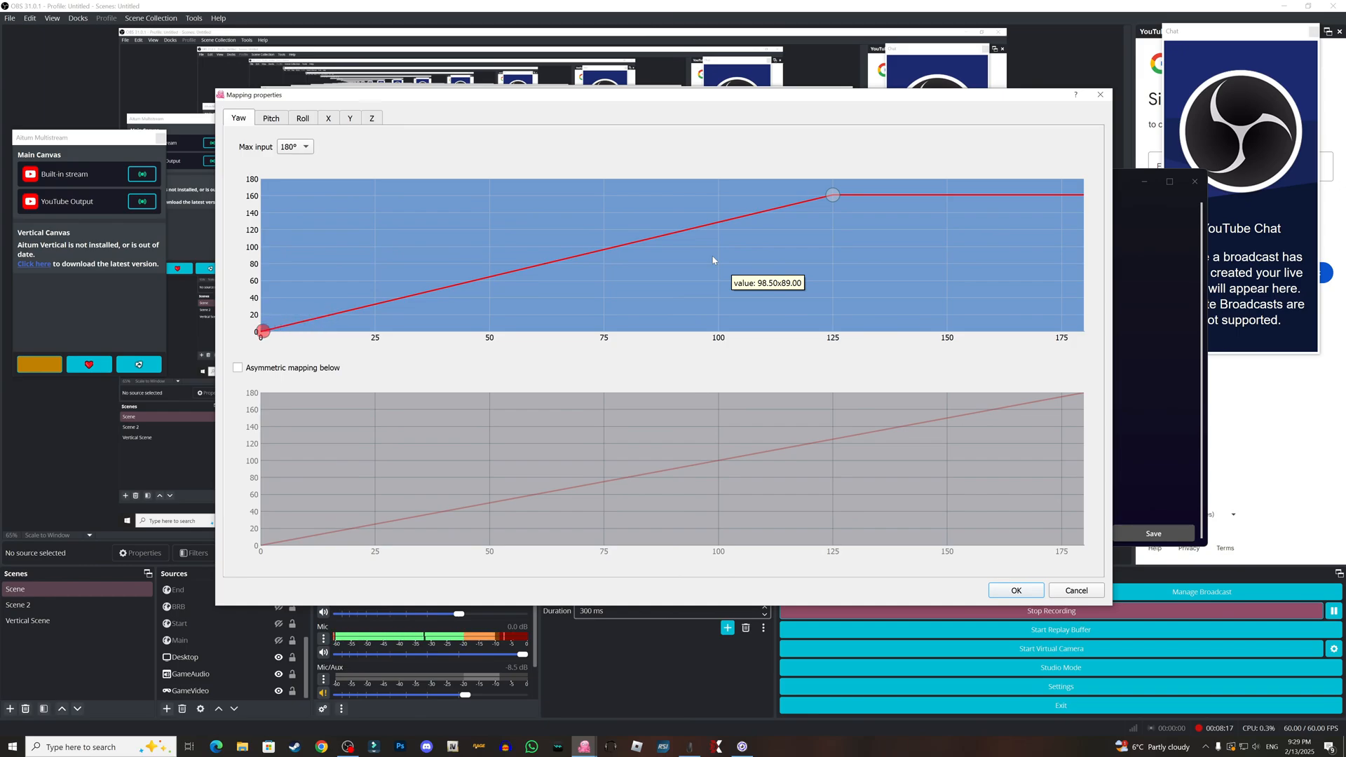
drag(261, 330, 301, 322)
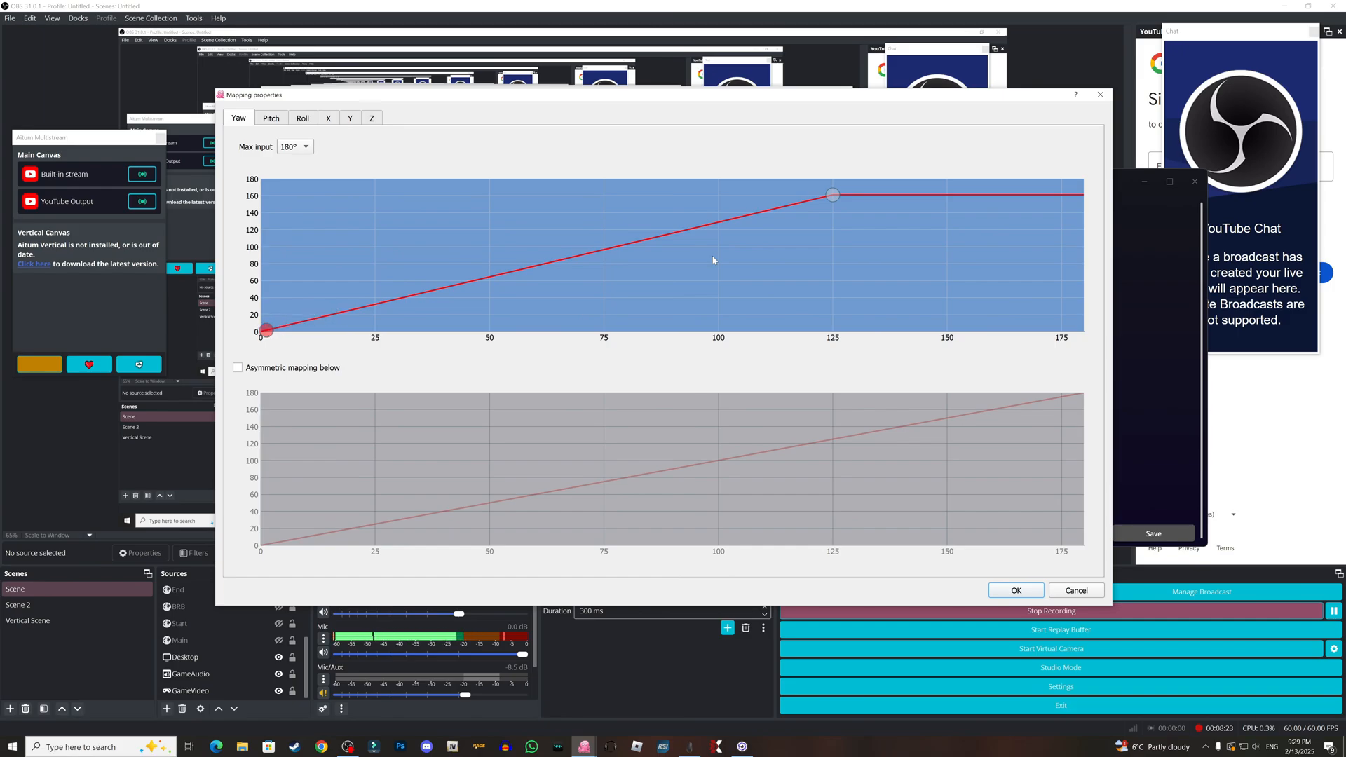
drag(269, 329, 294, 321)
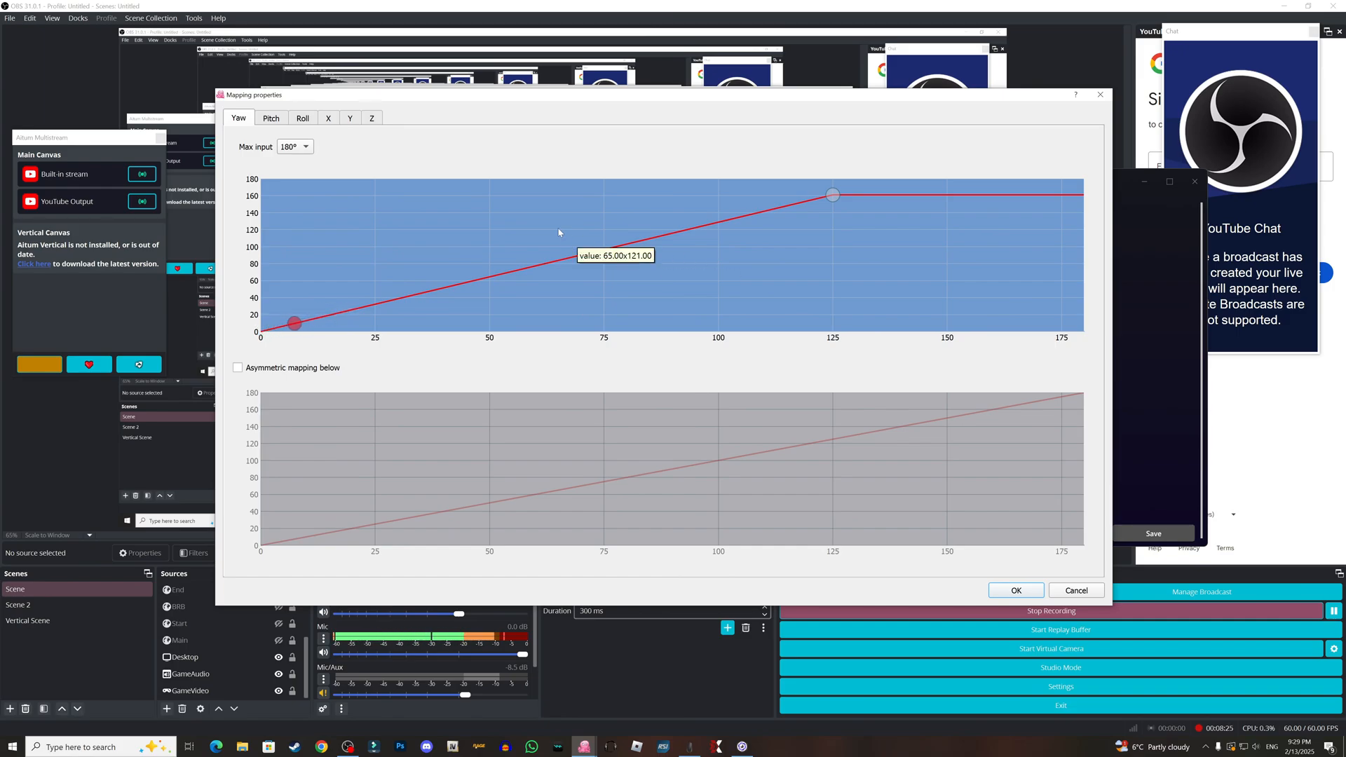
drag(295, 322, 332, 314)
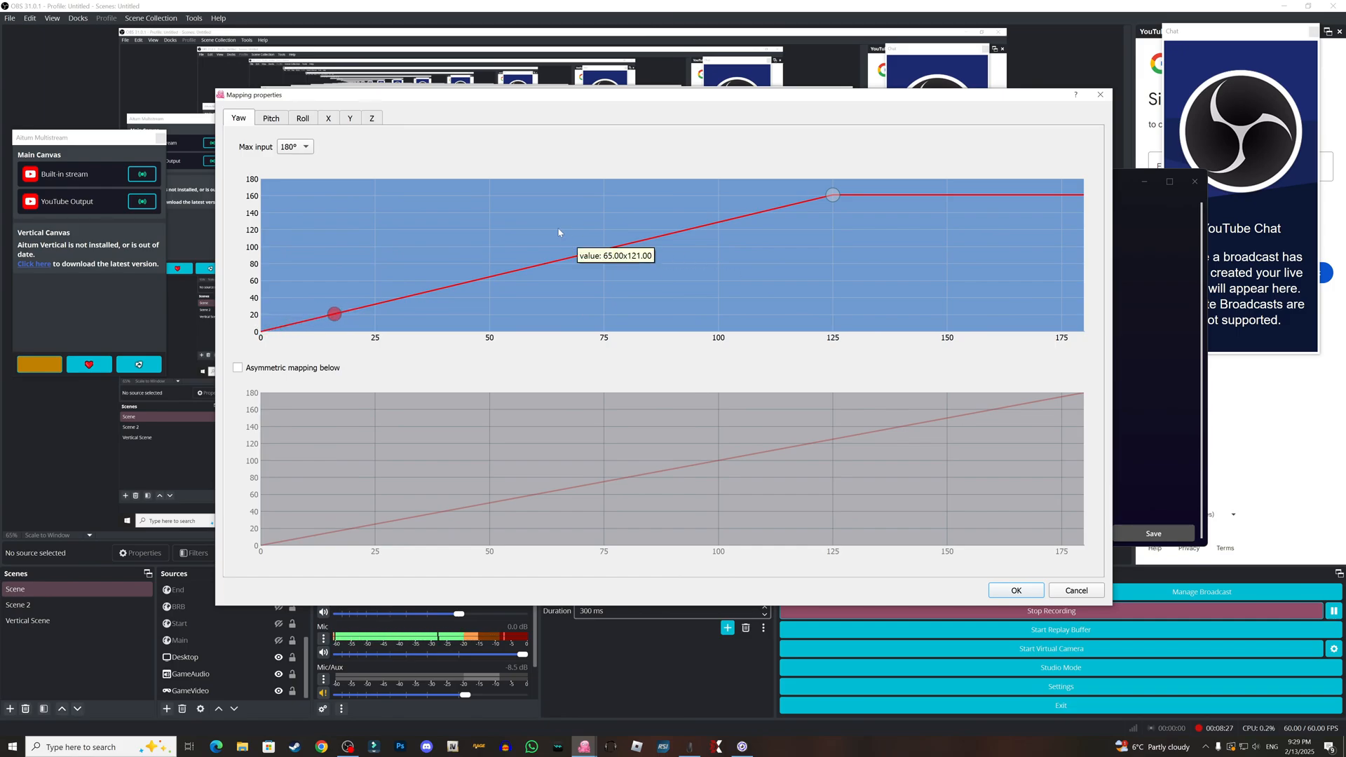
drag(333, 314, 275, 328)
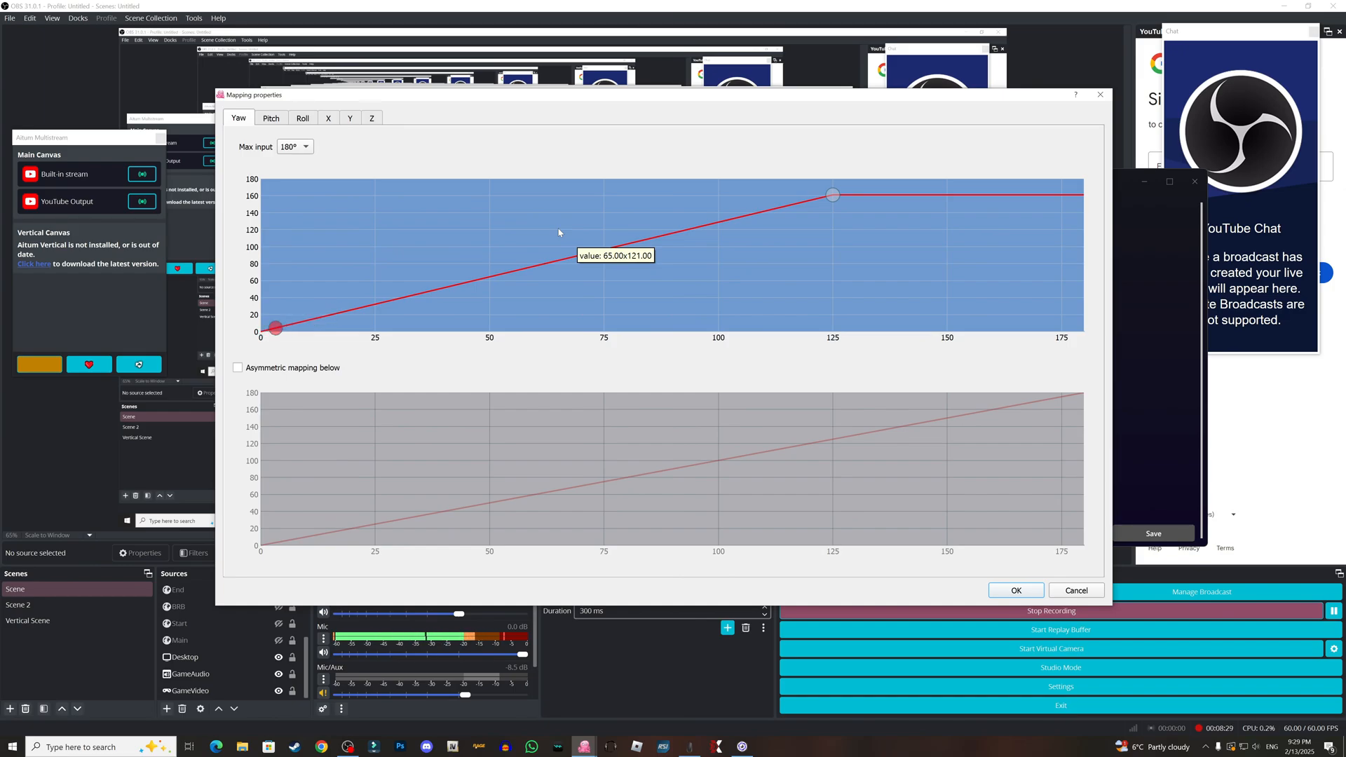
drag(273, 326, 311, 318)
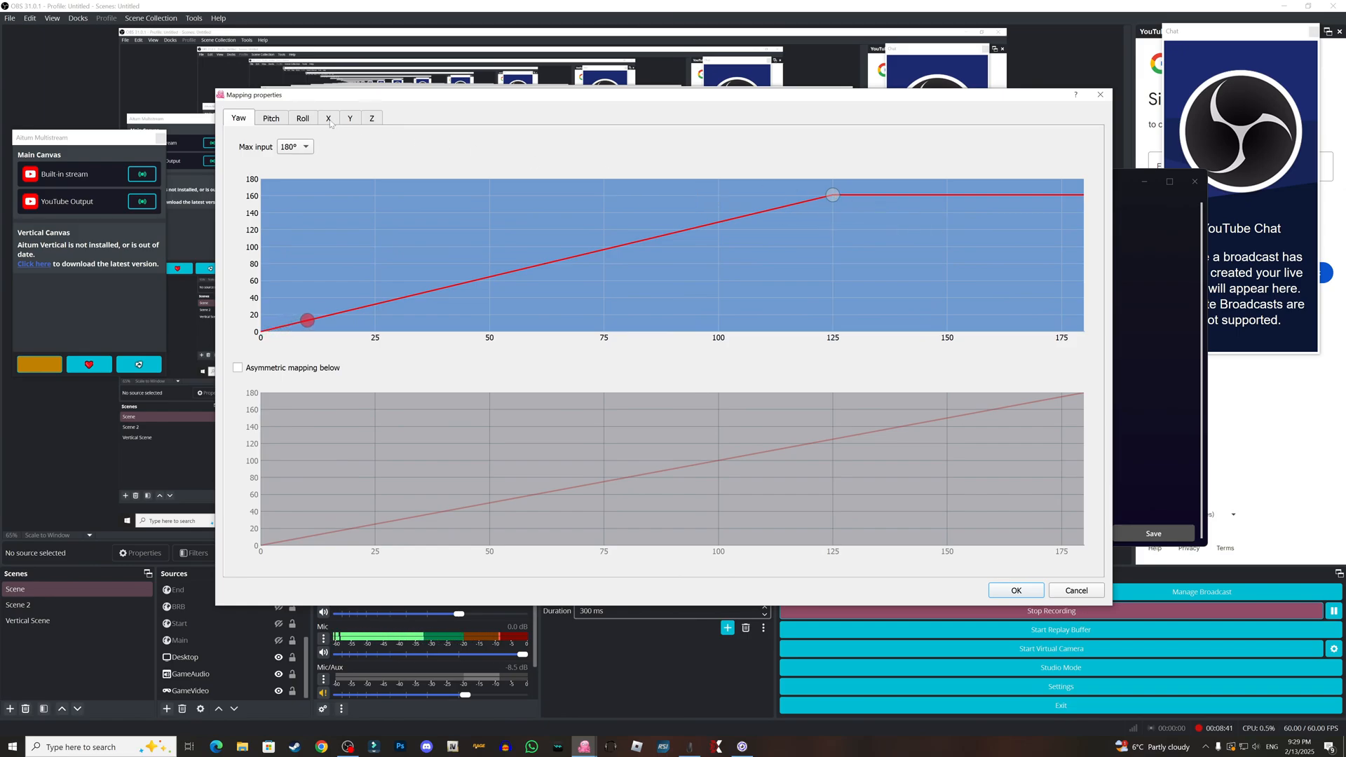
Step: On the Pitch tab, test the lower pitch curve's bend point, leaving it at 40, 90
click(270, 118)
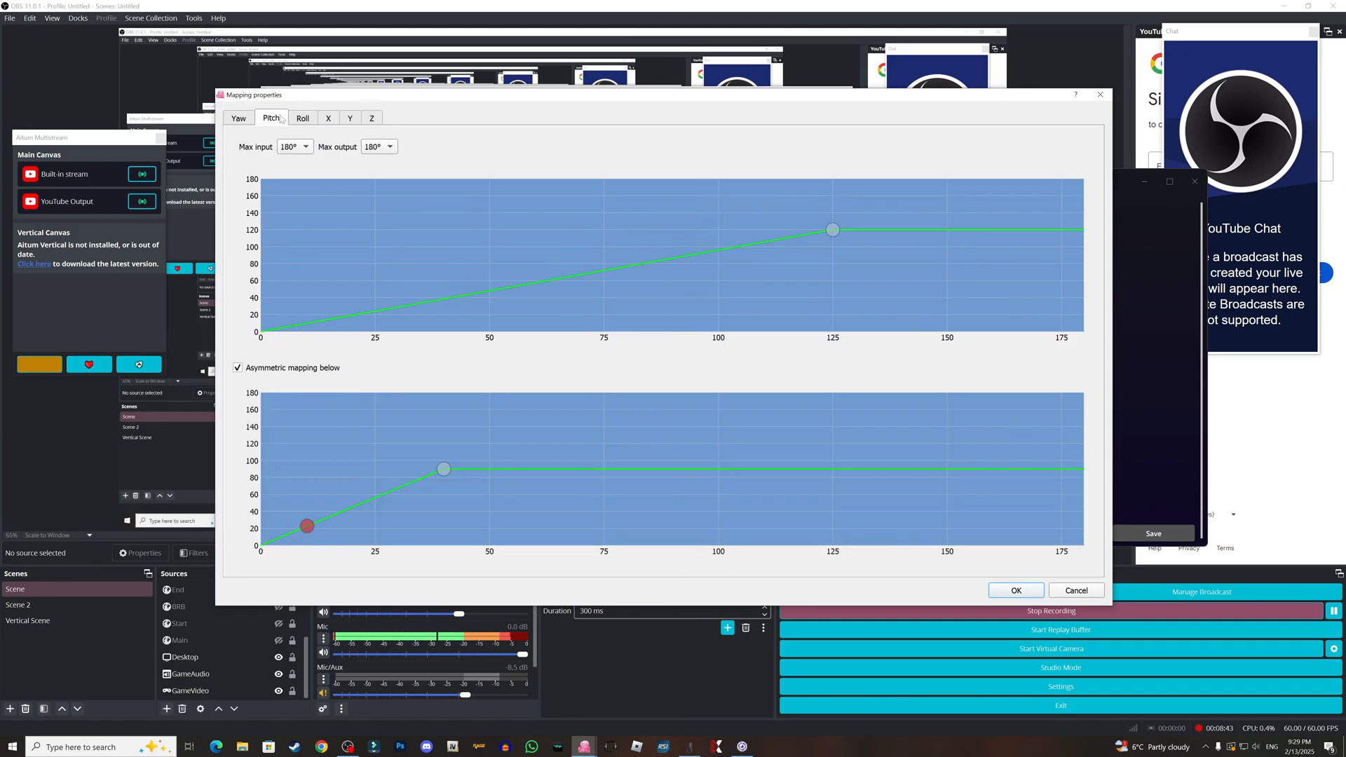
drag(305, 524, 298, 324)
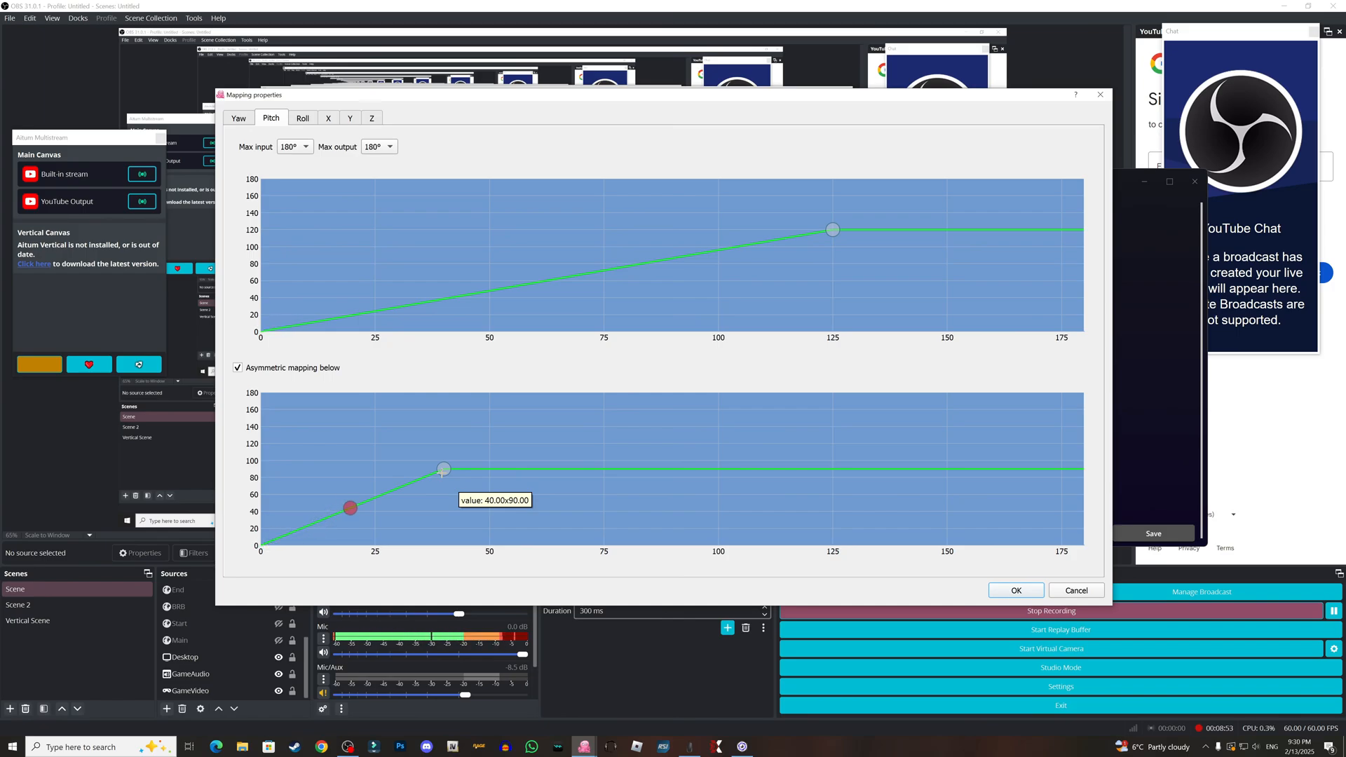
drag(348, 509, 335, 513)
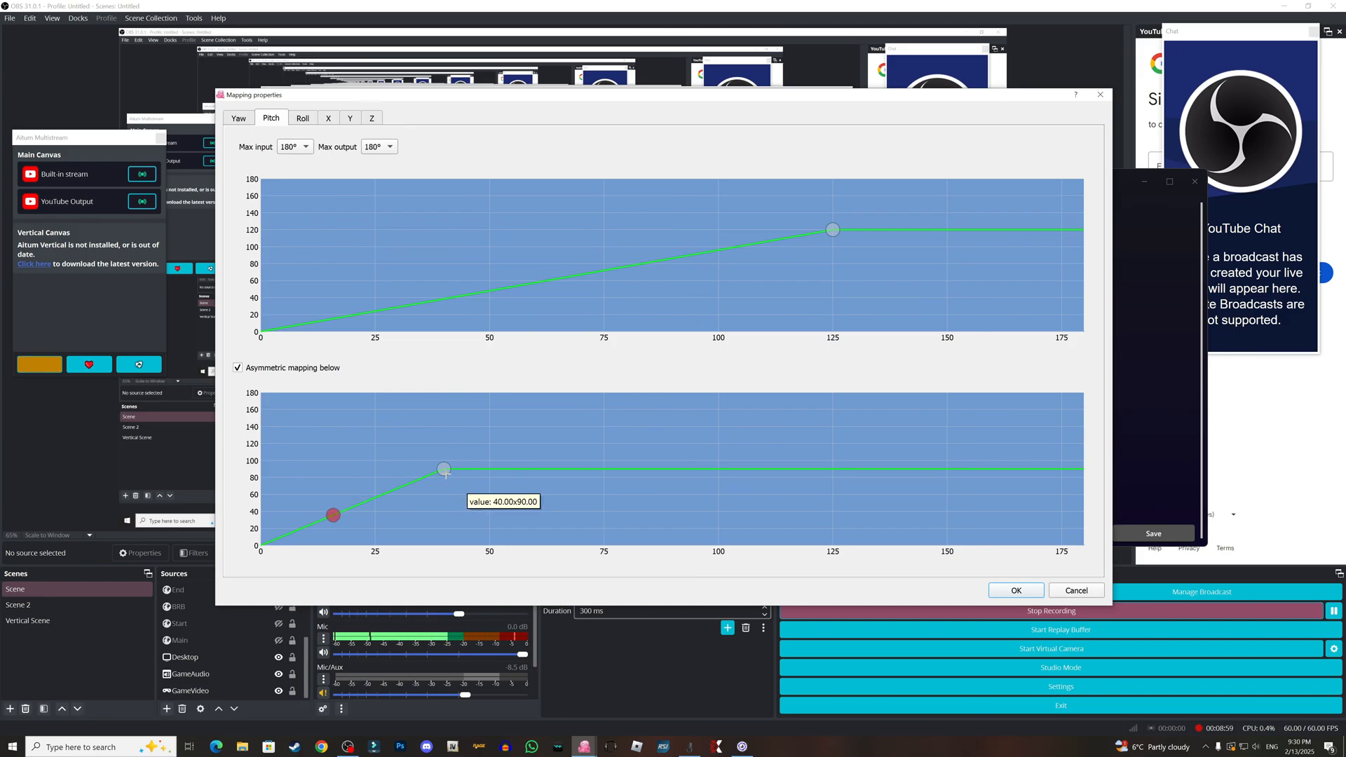
drag(334, 515, 320, 523)
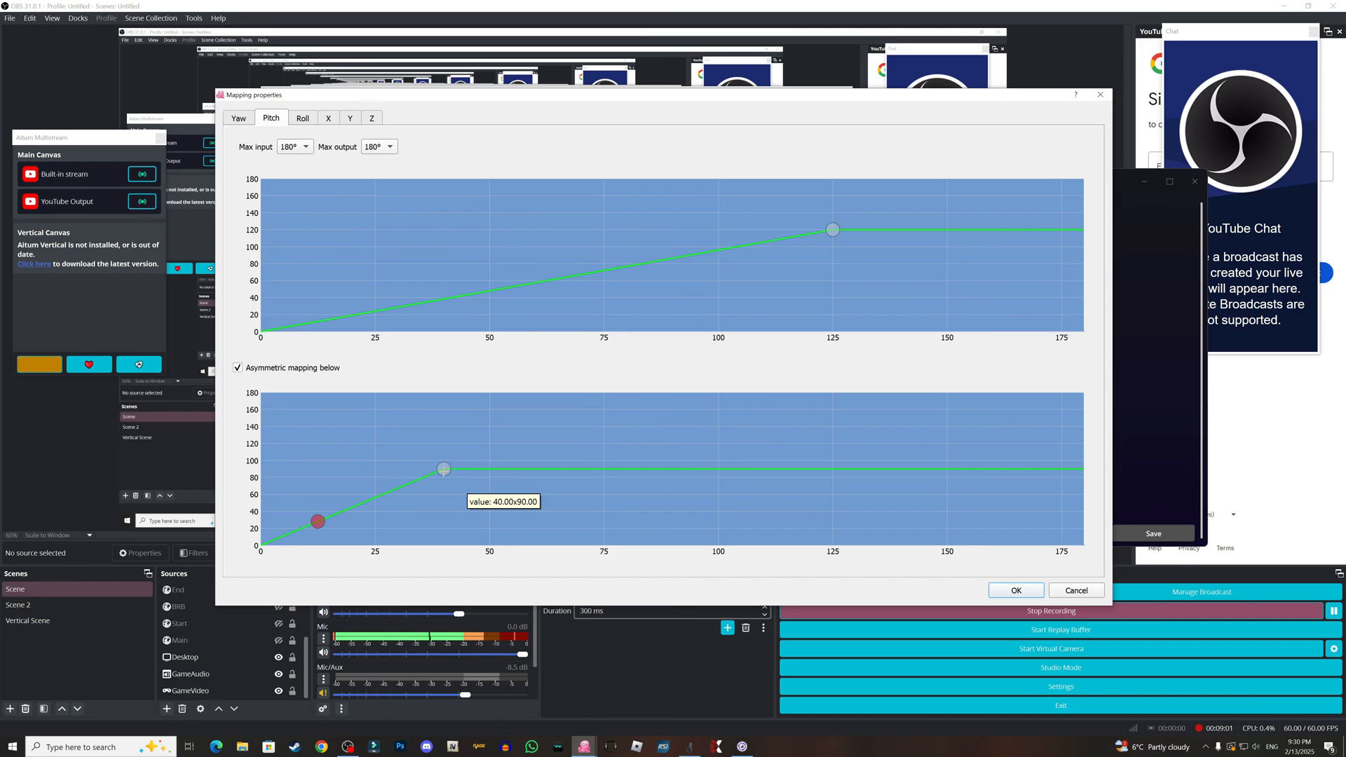
drag(319, 522, 344, 509)
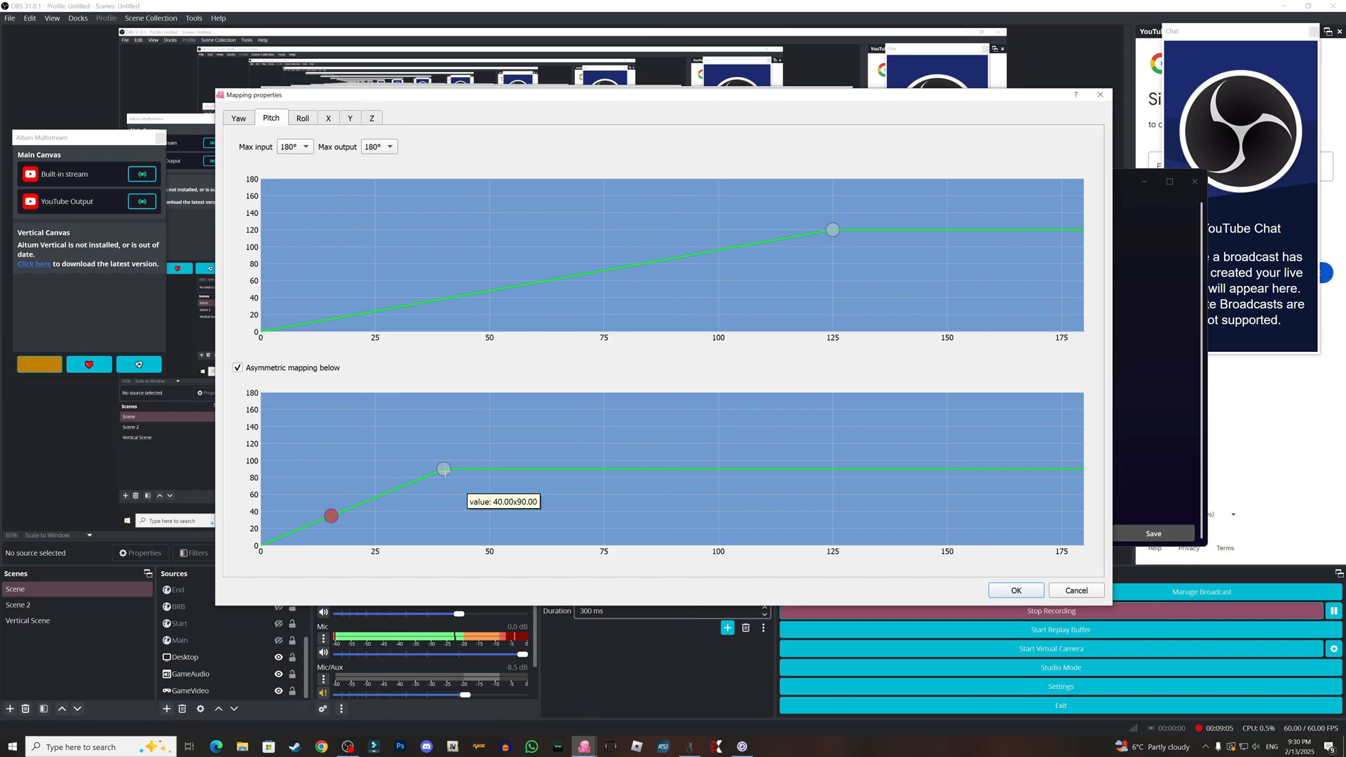
drag(333, 515, 271, 540)
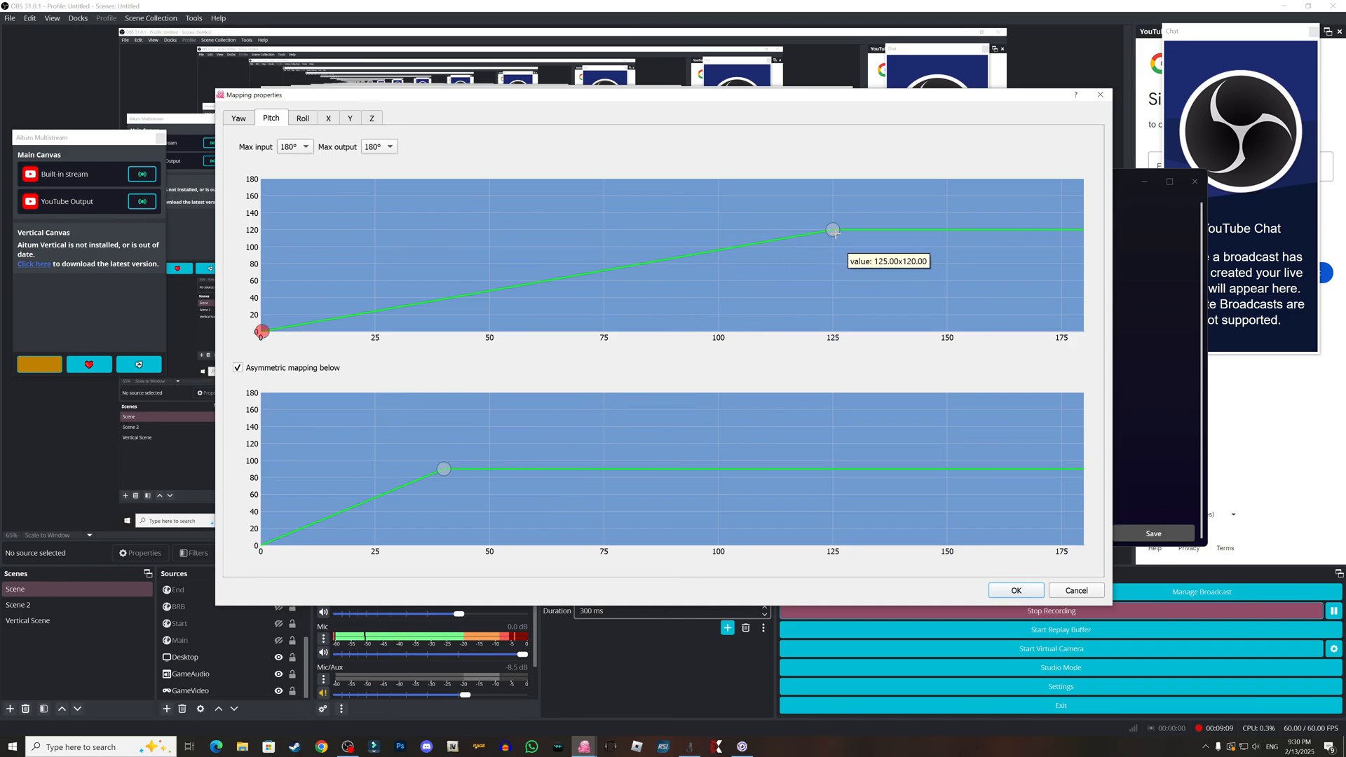
Step: Lower the upper pitch point to about 75, 79 and 42, 40, then restore 125, 120
drag(262, 330, 333, 318)
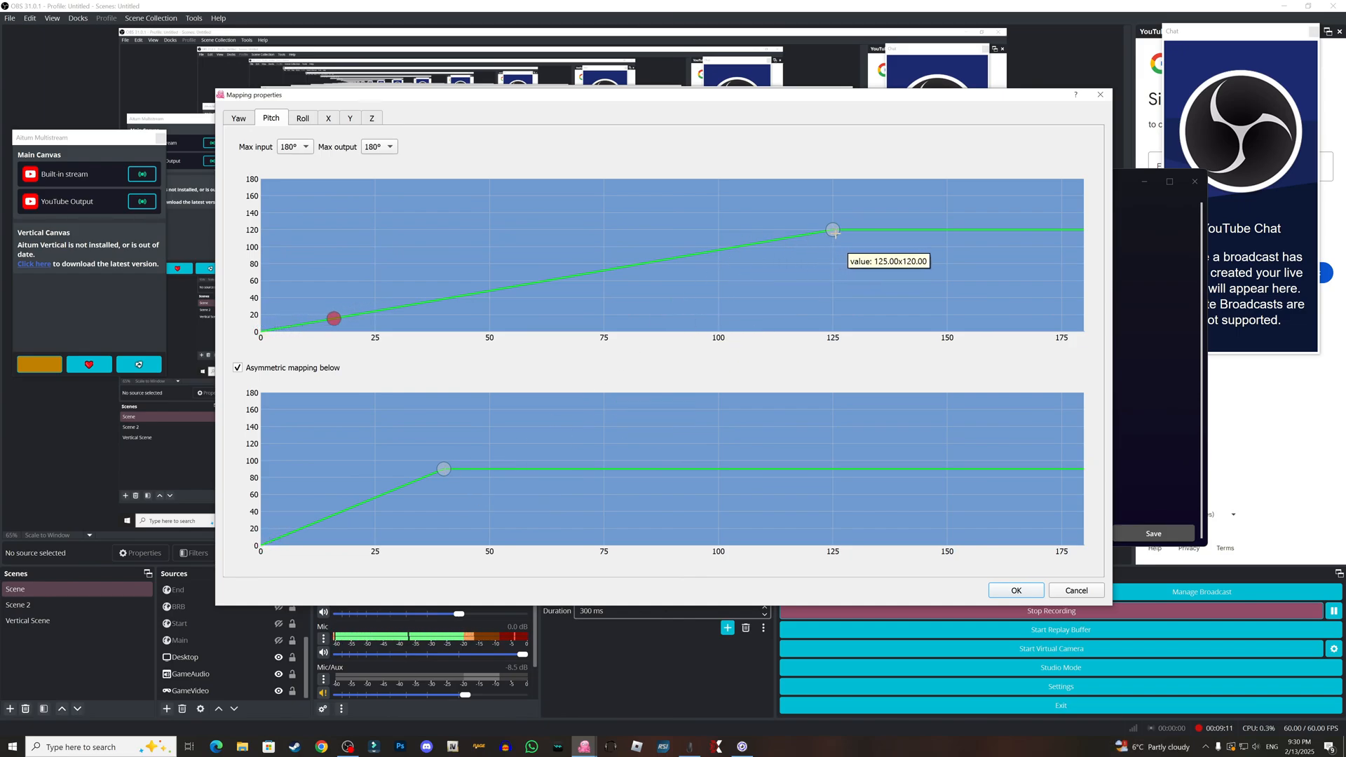
drag(333, 318, 282, 327)
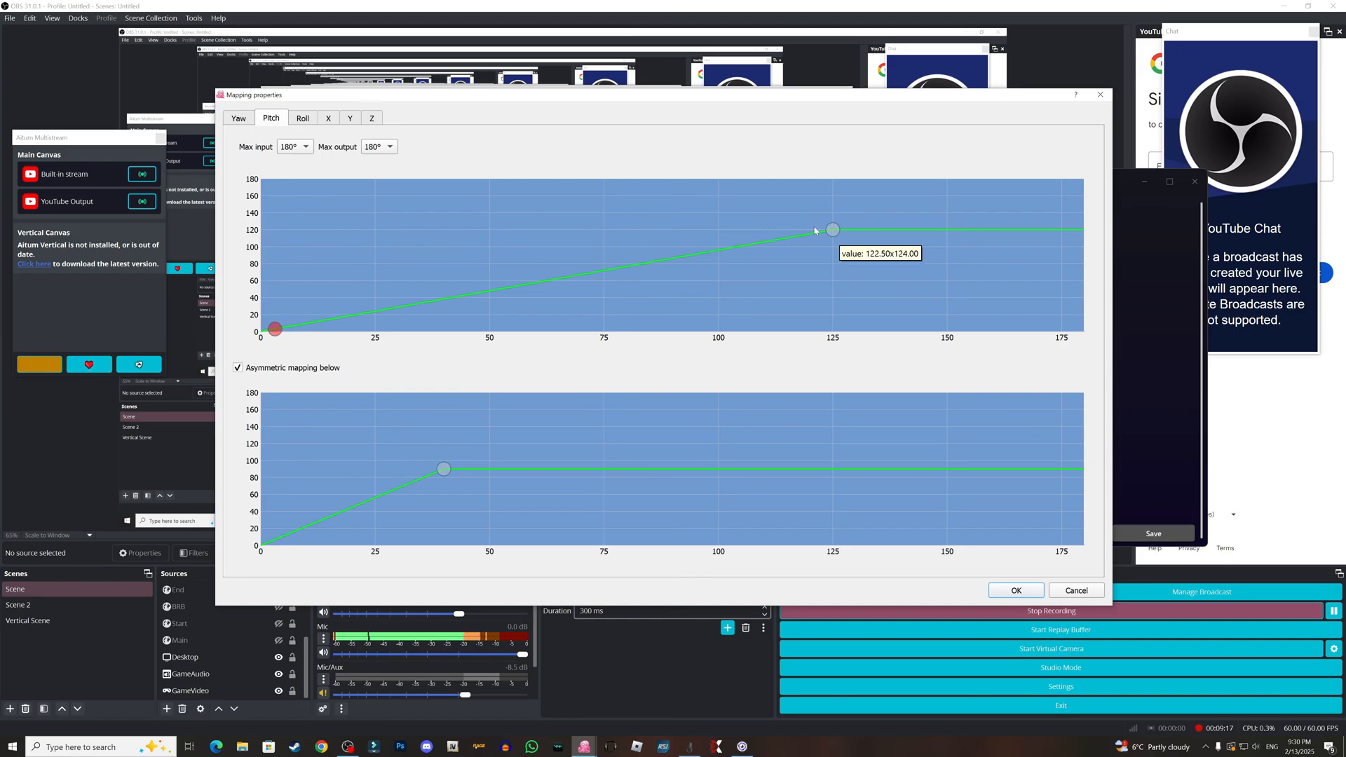
drag(831, 229, 805, 237)
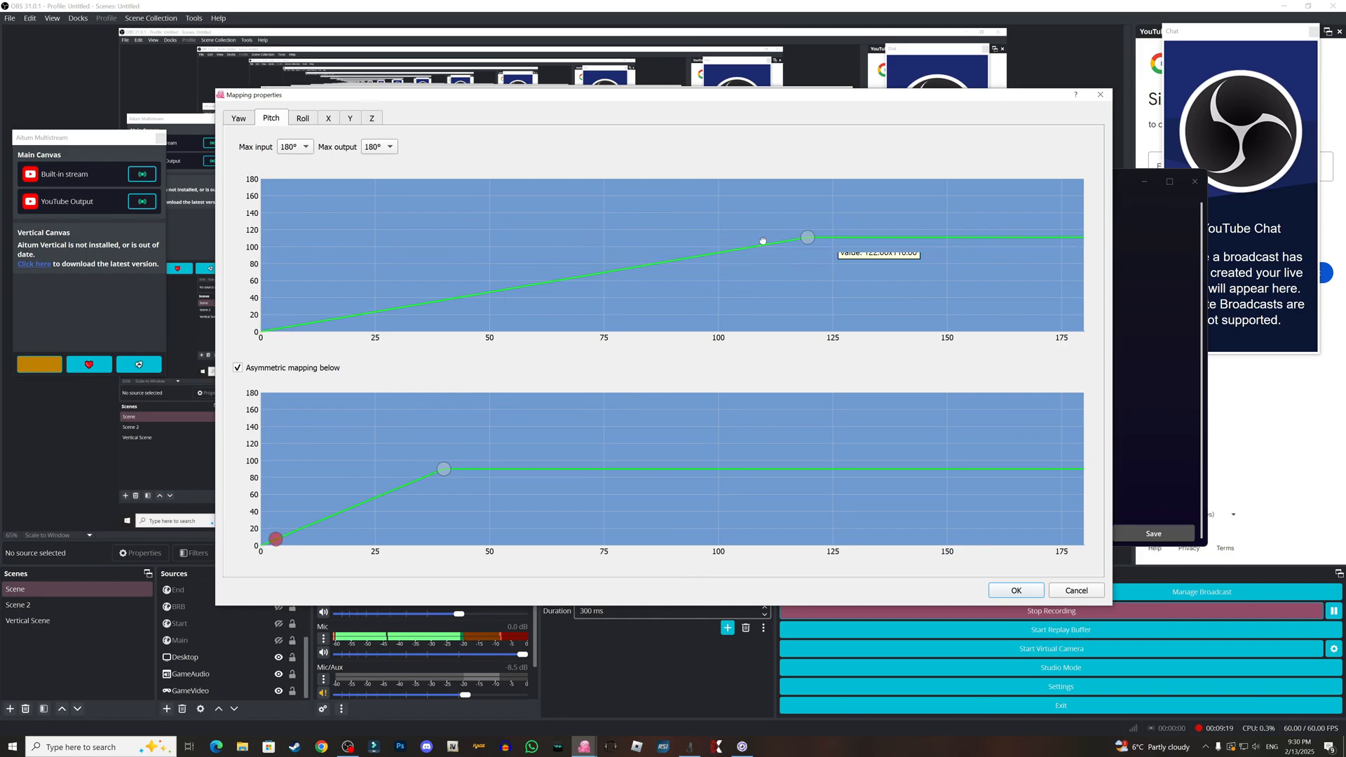
drag(807, 236, 603, 265)
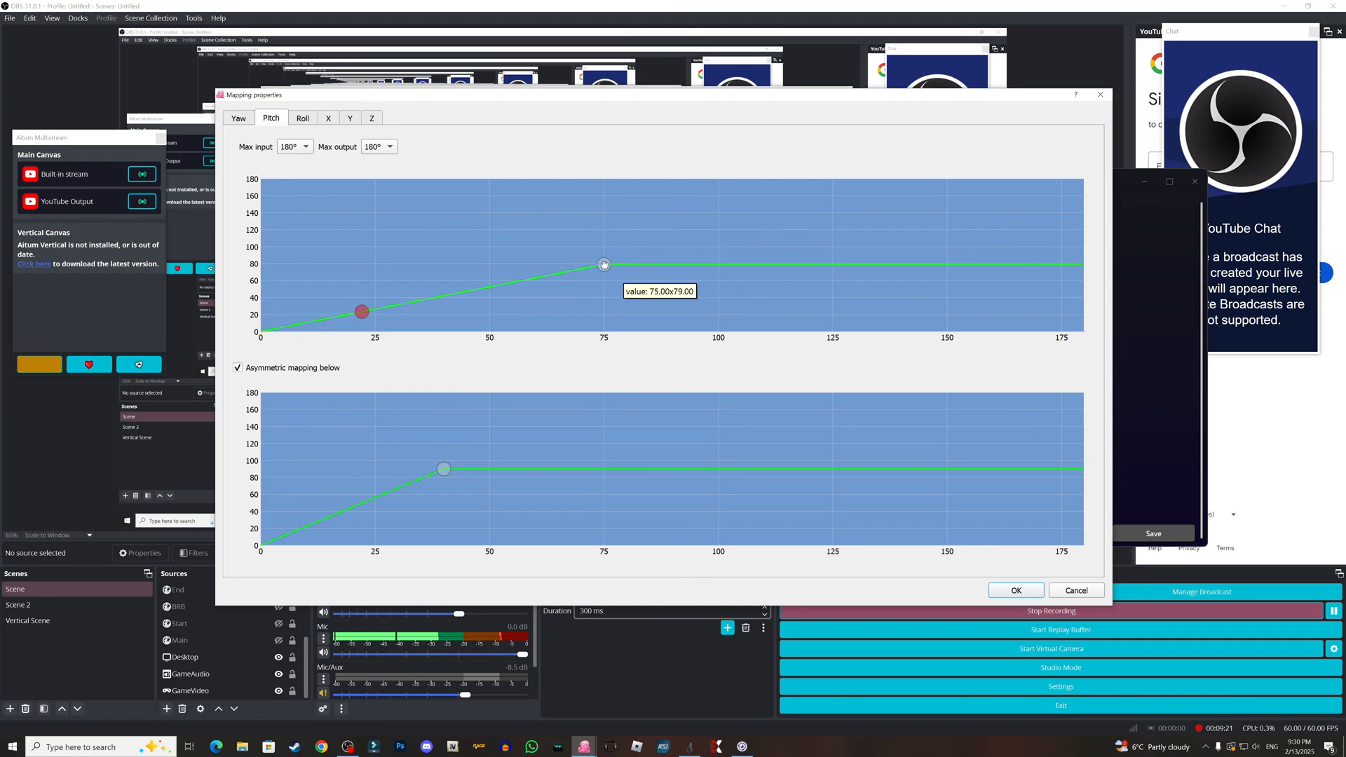
drag(603, 264, 374, 295)
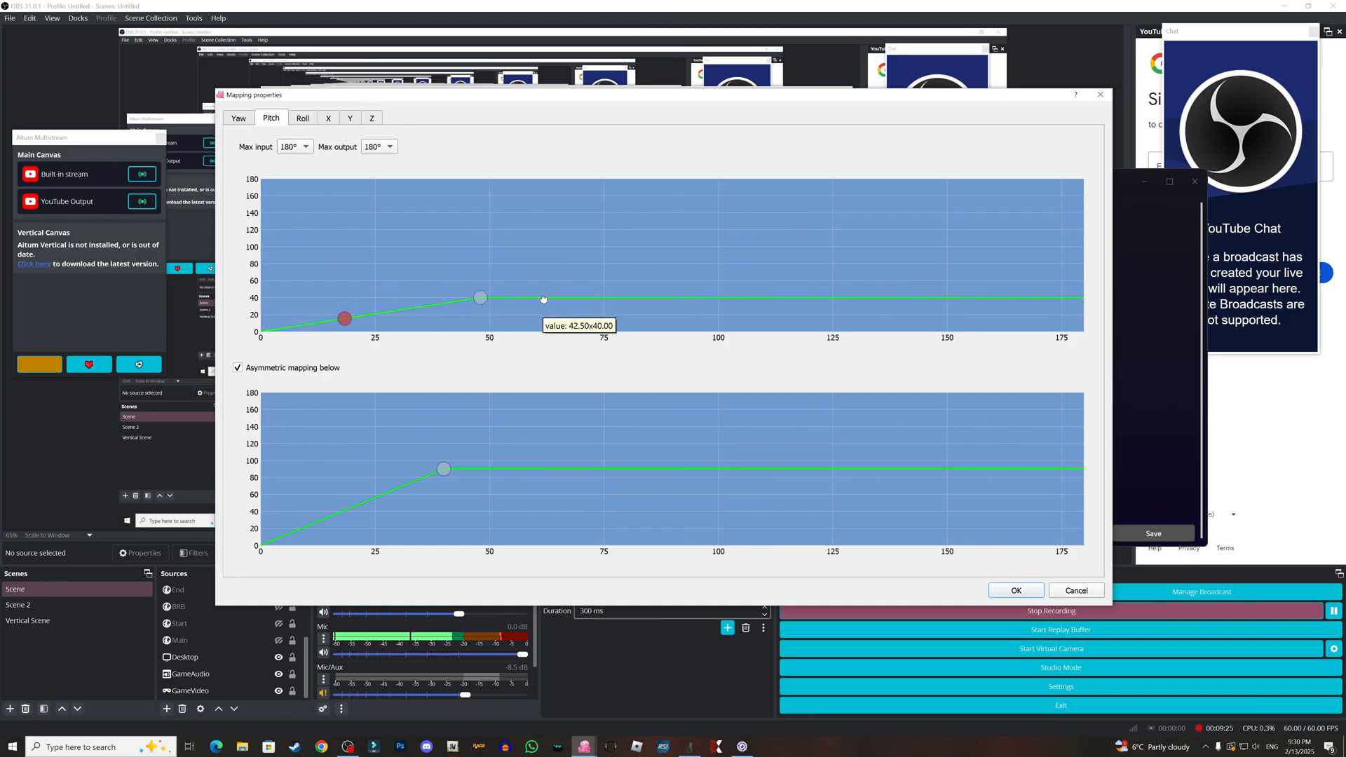
drag(481, 297, 830, 229)
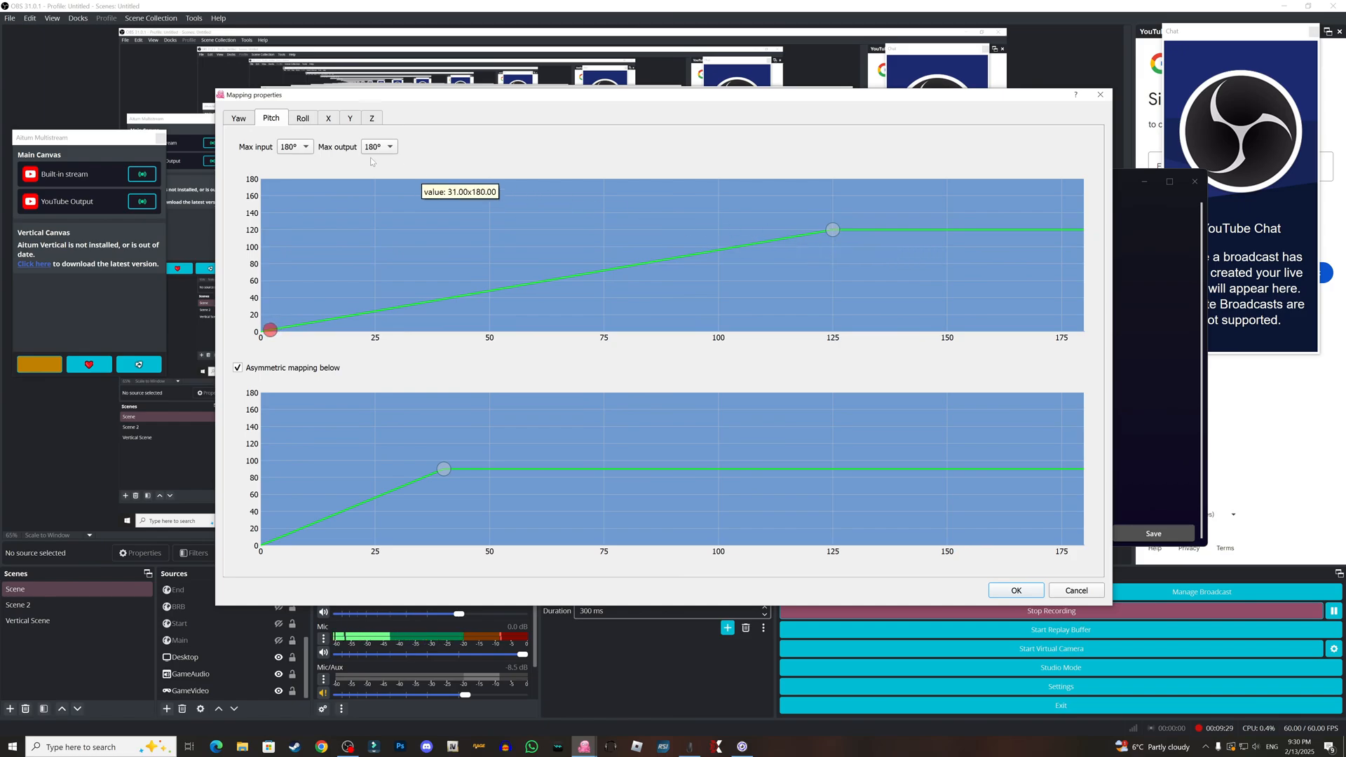
Step: Show the roll mapping curve, a straight one-to-one line, and trace along it
click(302, 118)
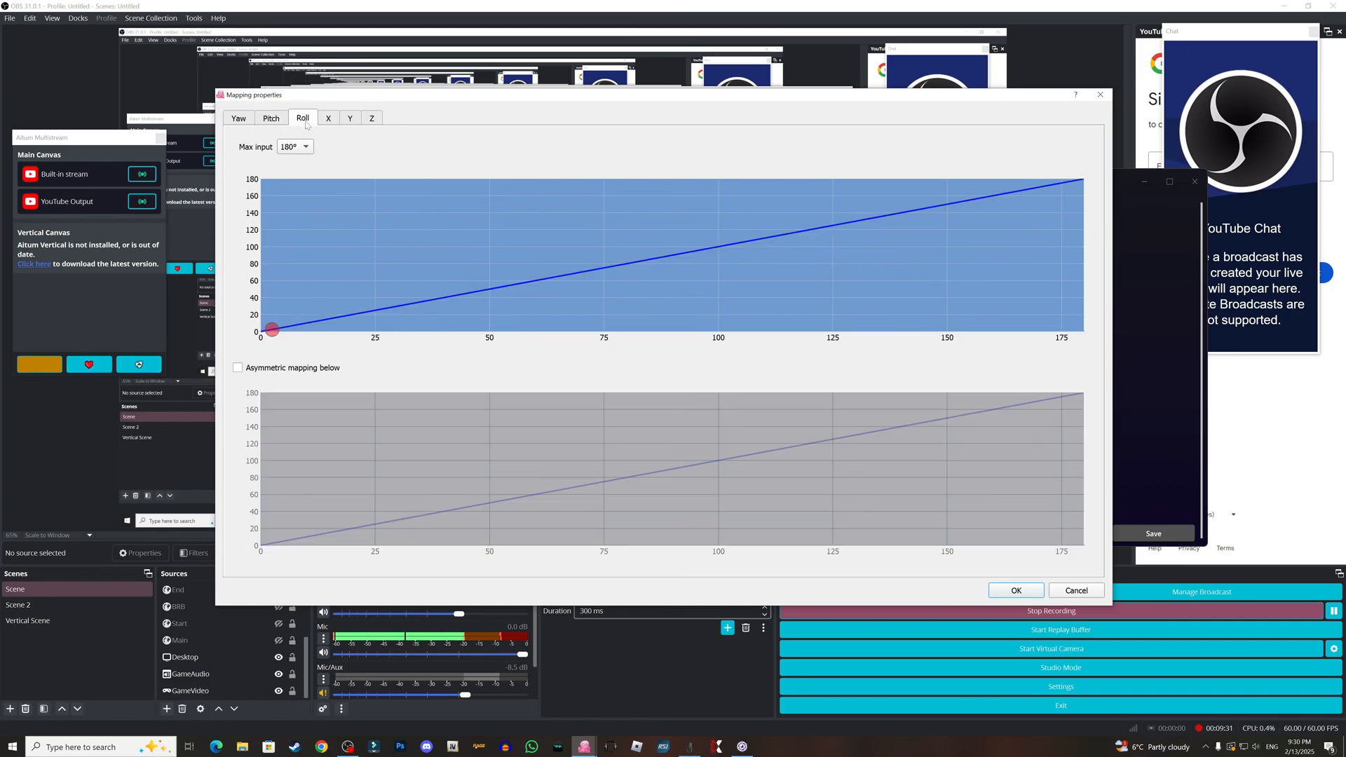
drag(273, 329, 303, 322)
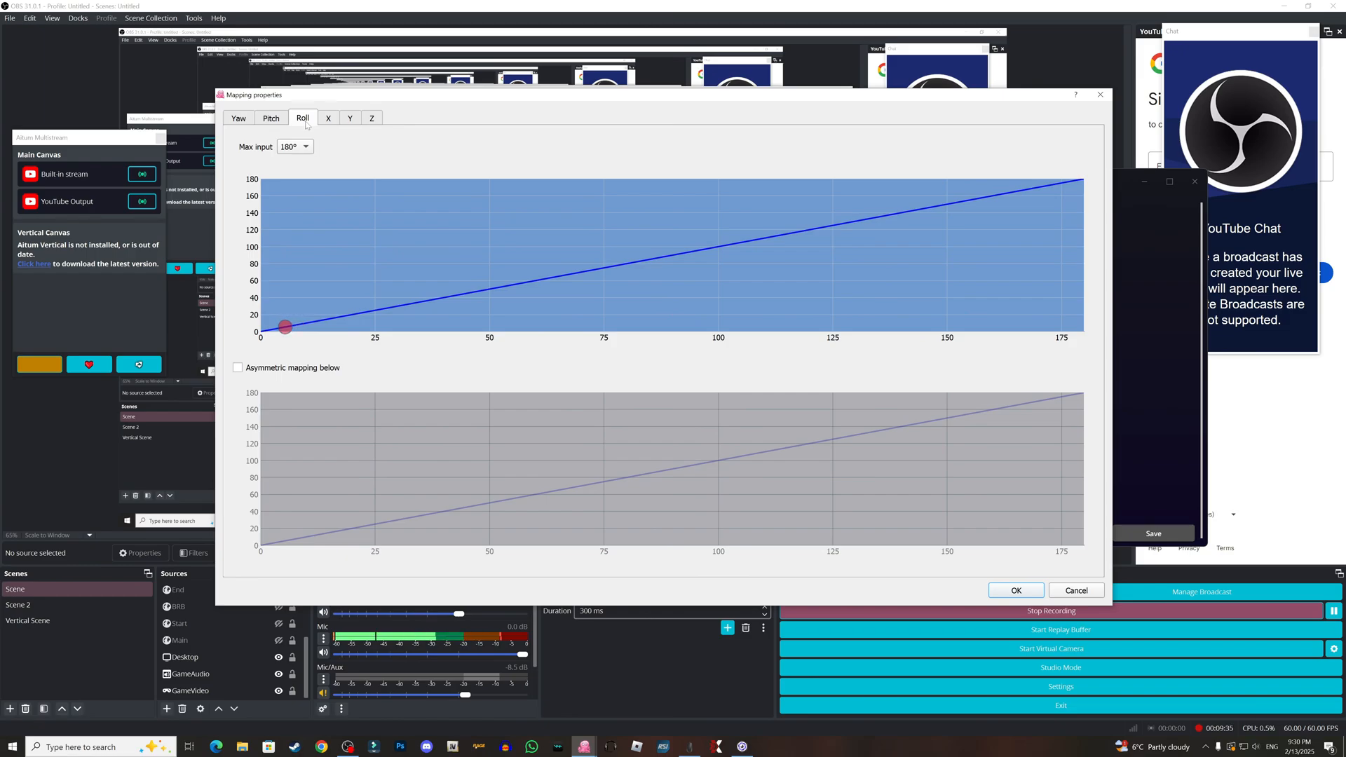
drag(284, 327, 309, 322)
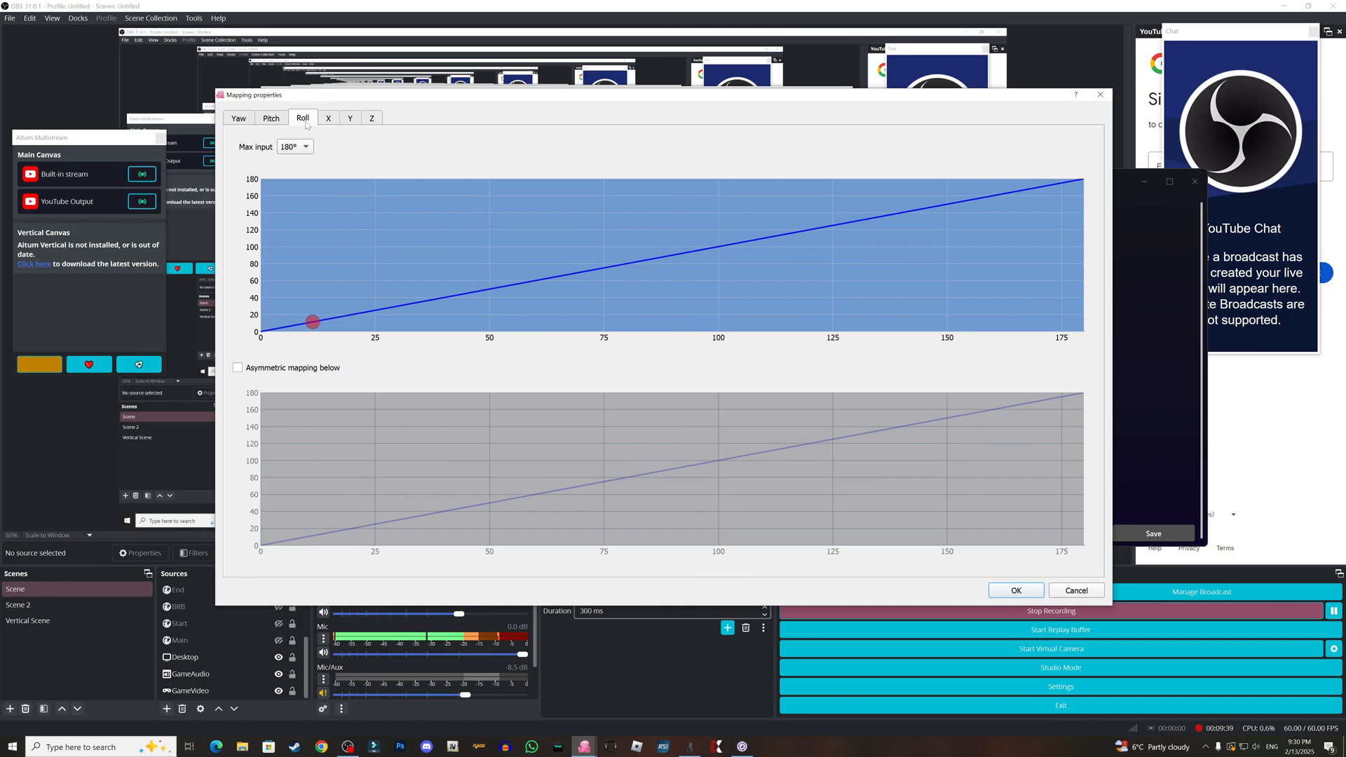
drag(313, 321, 280, 328)
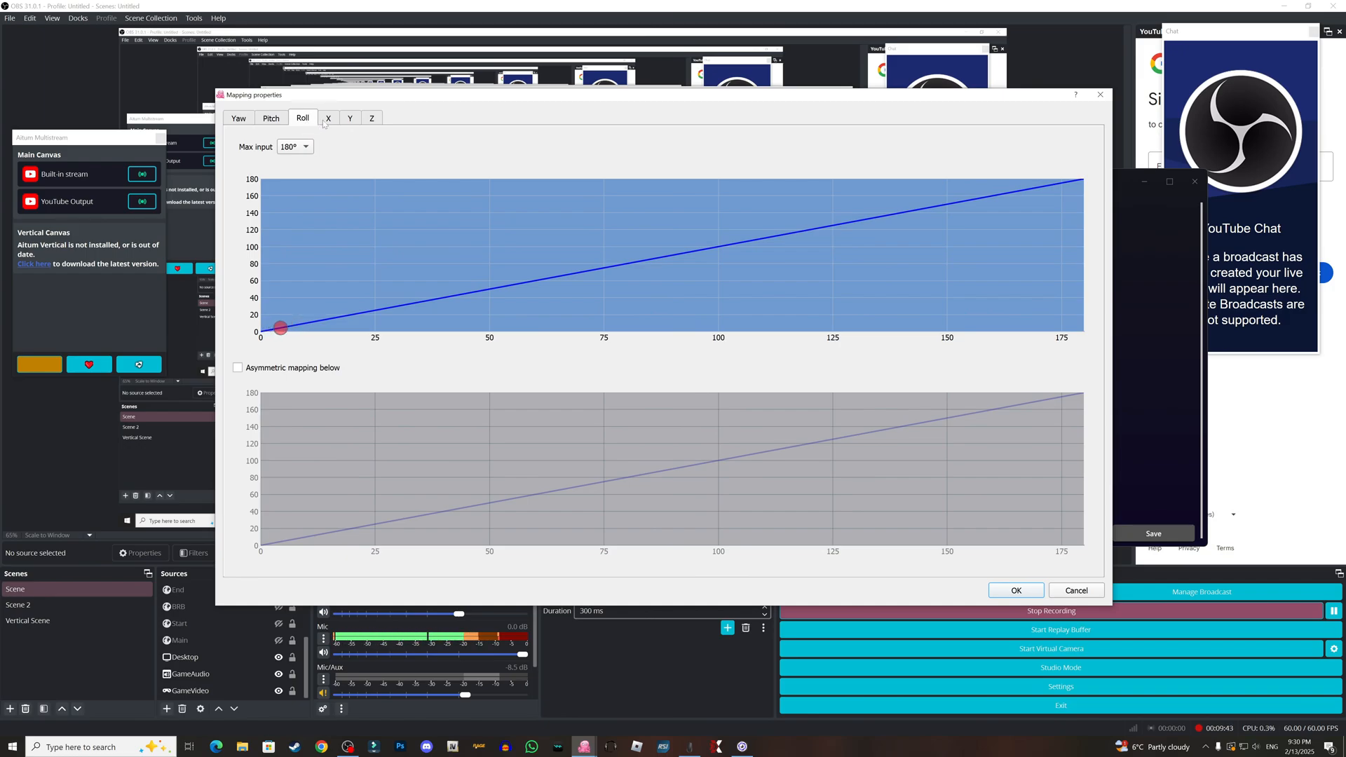
Step: Show the X position curve, flat until about 6 cm, then rising to 45
click(328, 118)
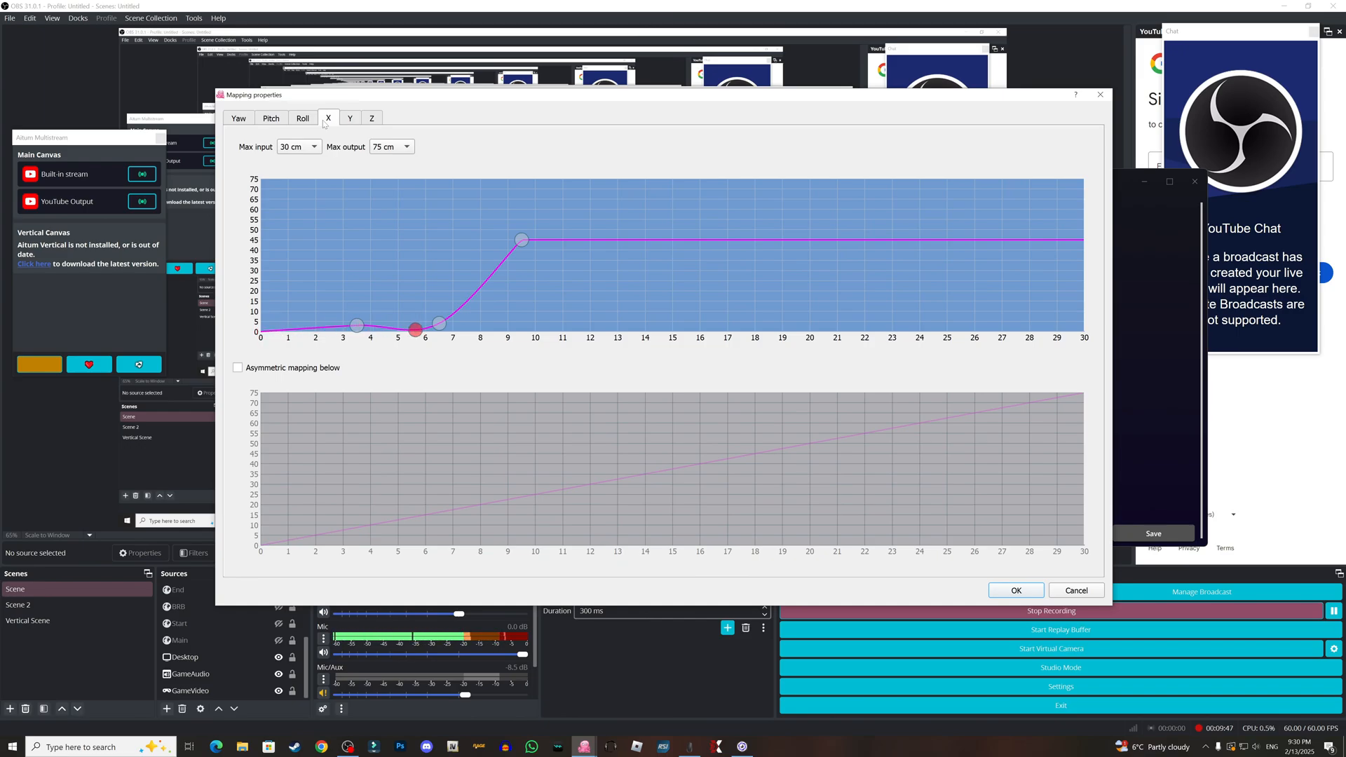
drag(414, 328, 552, 240)
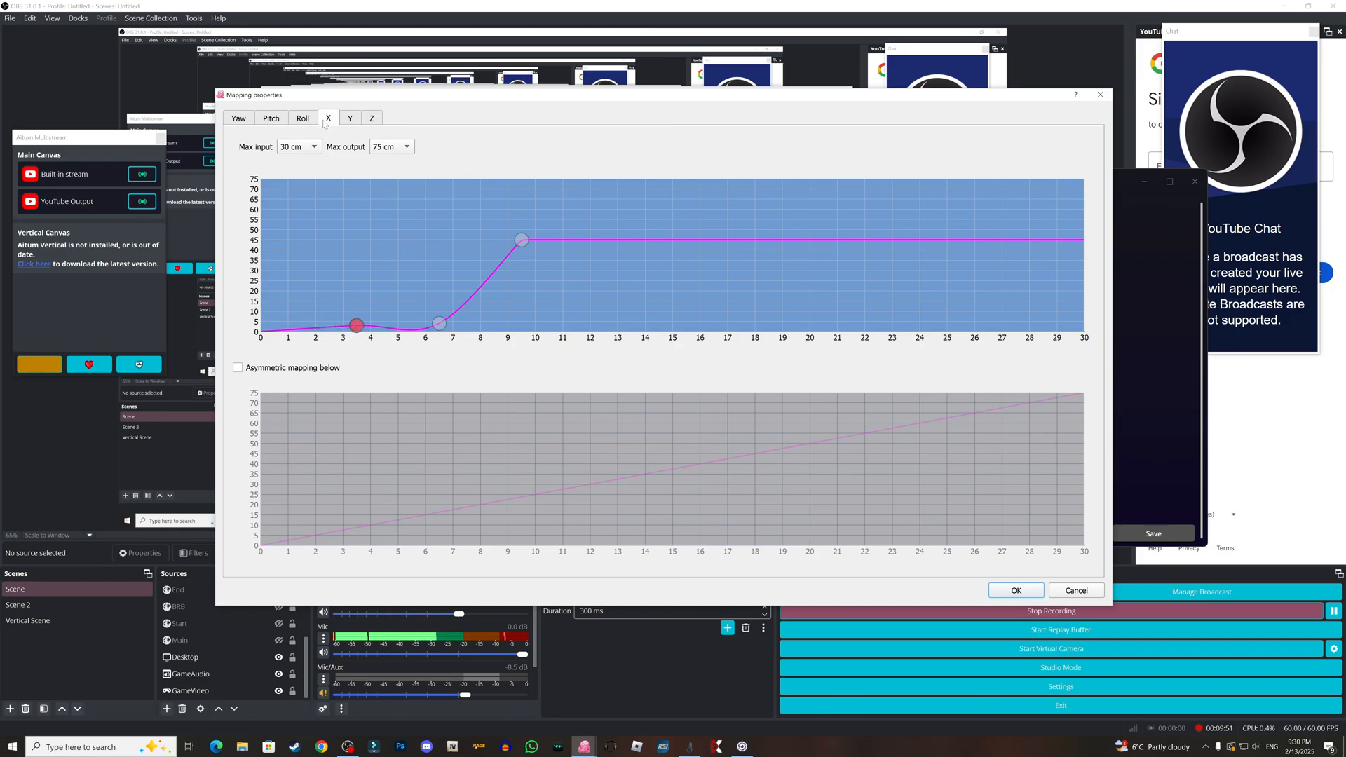
drag(357, 324, 277, 330)
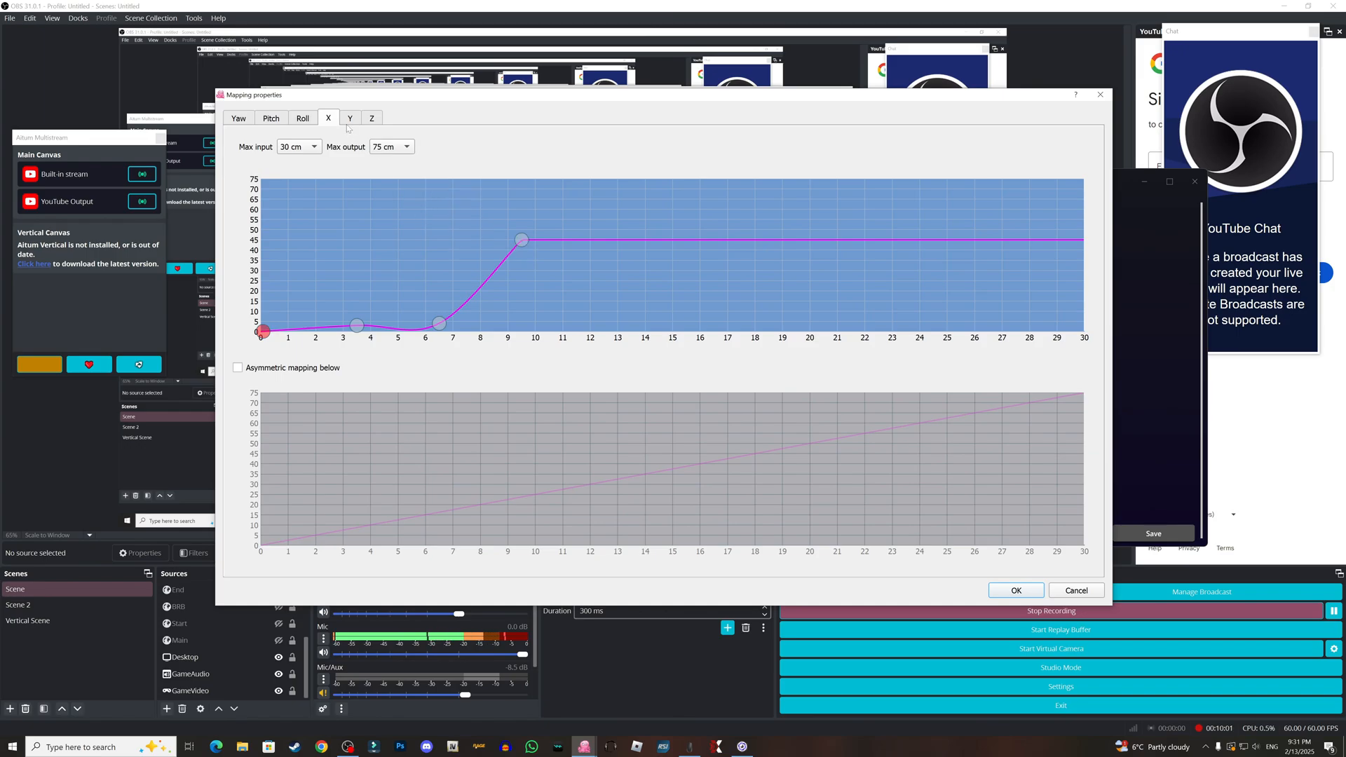
Step: Show the Y position curve, a straight line rising to 75 cm, and trace it
click(349, 118)
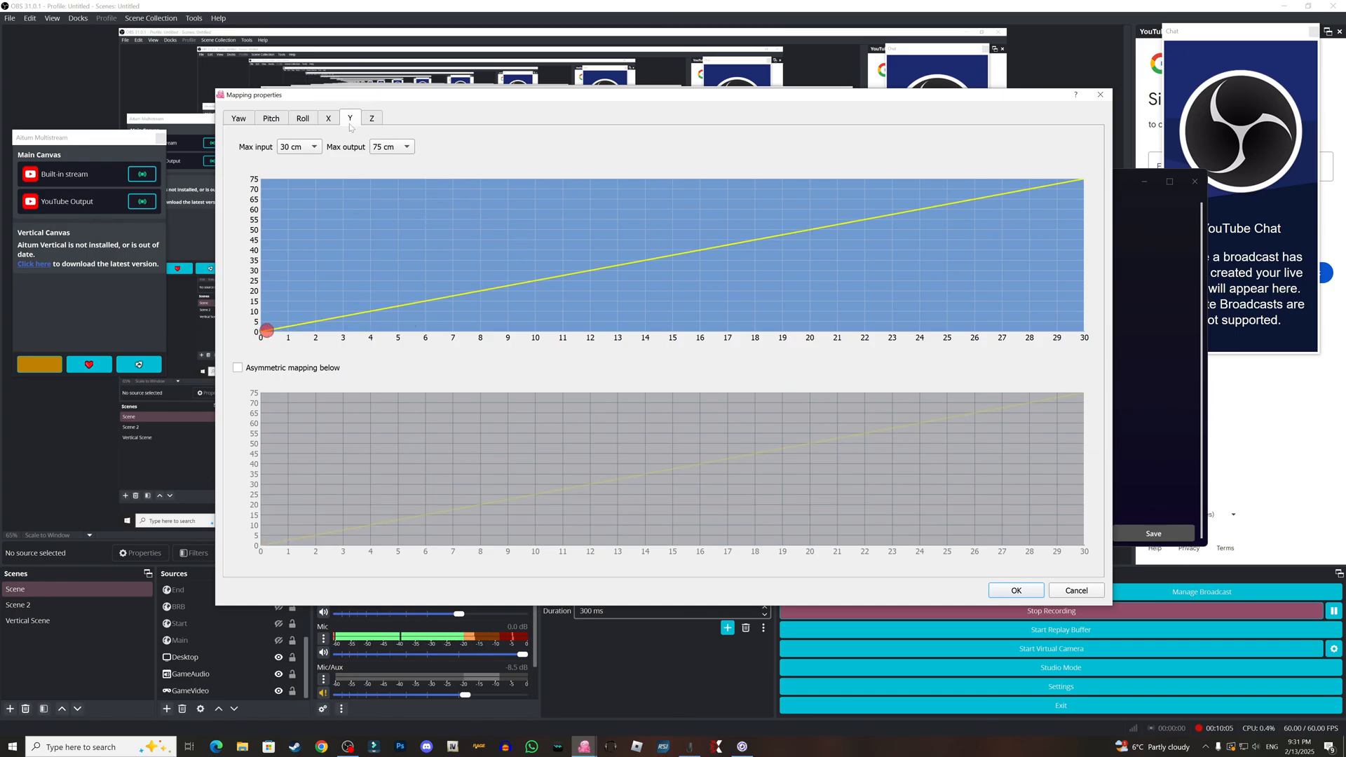
drag(271, 329, 451, 296)
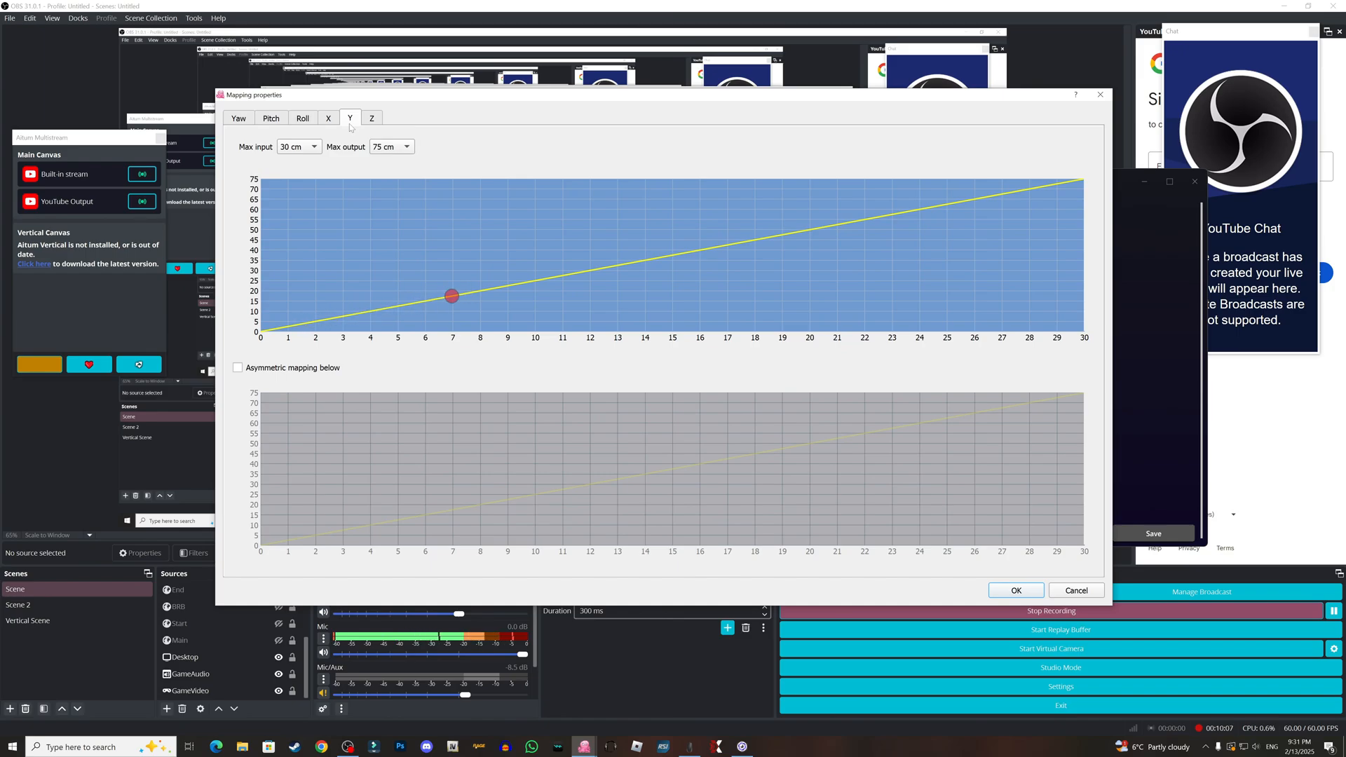
drag(451, 295, 362, 313)
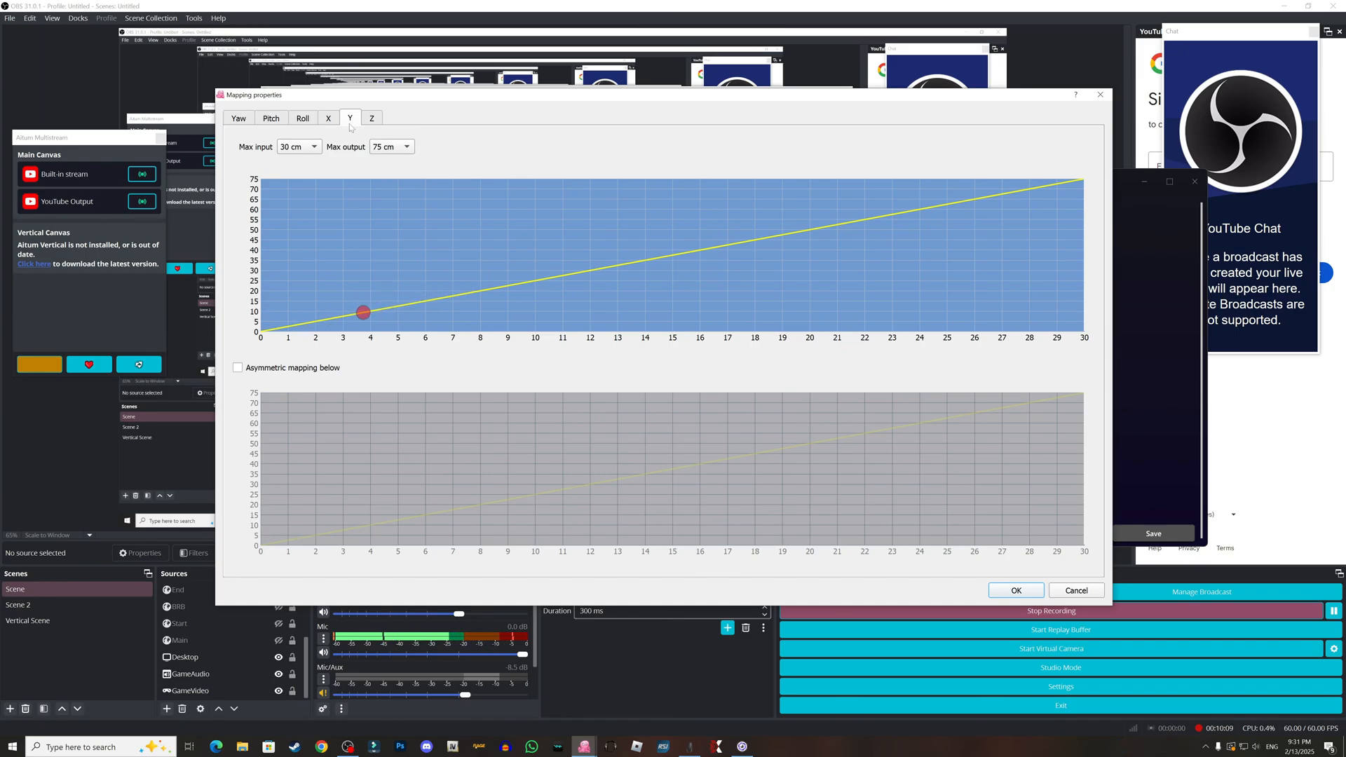
drag(360, 311, 282, 327)
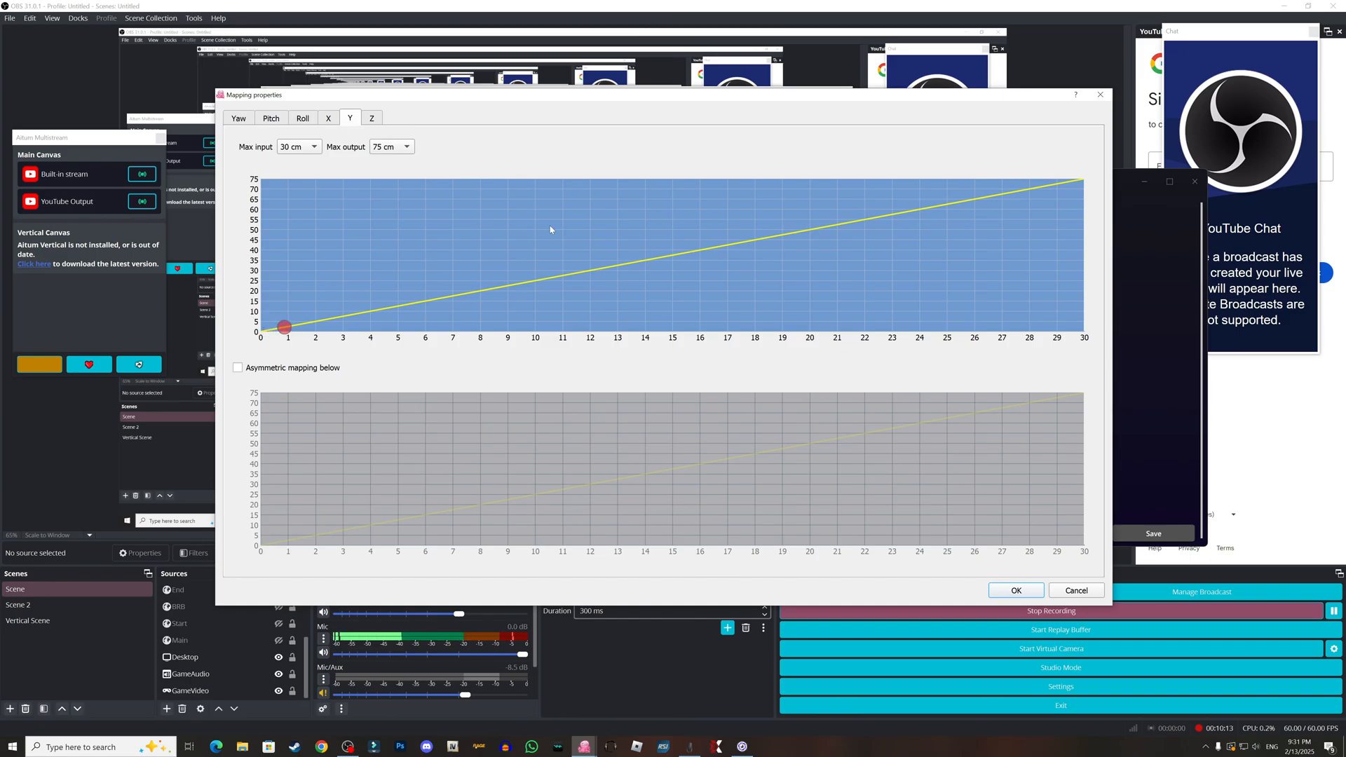
drag(283, 326, 317, 320)
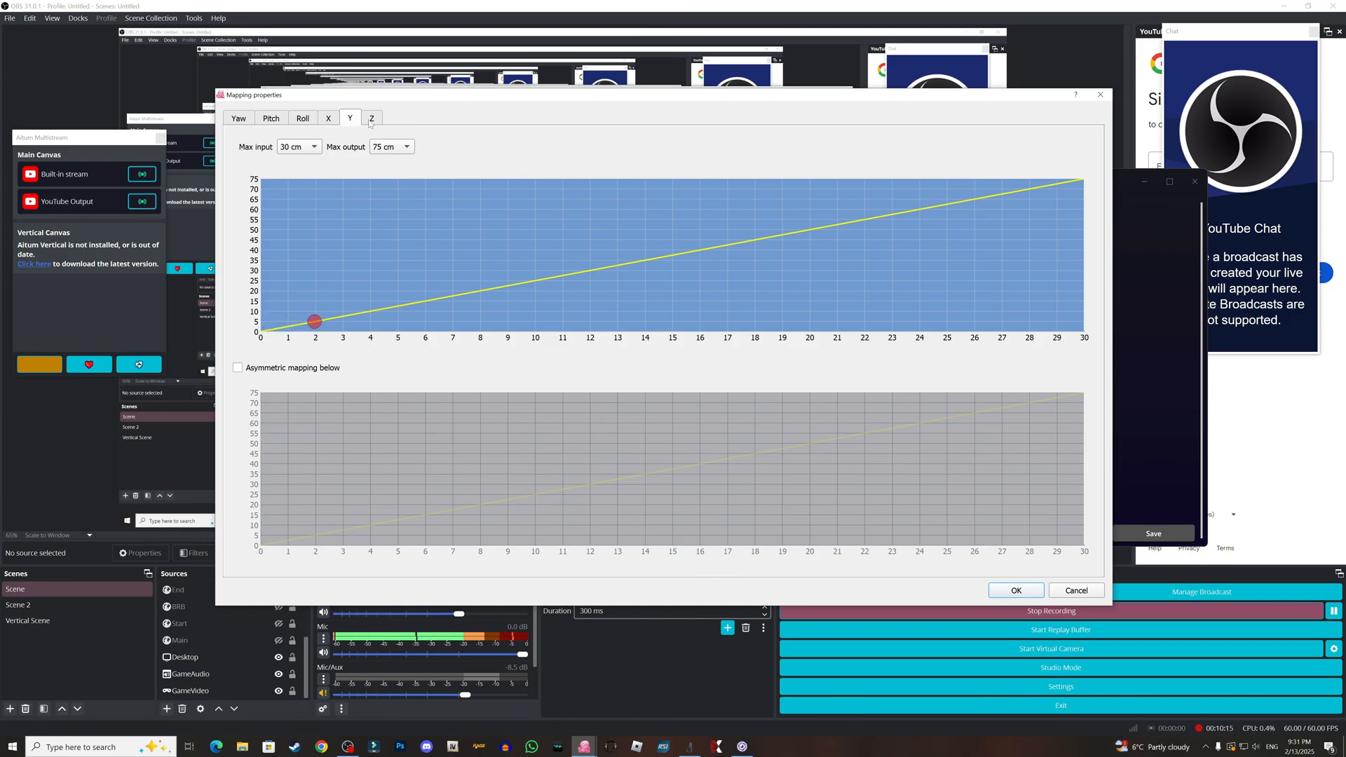
Step: Show the Z position curve and trace its upper and lower curves
click(371, 118)
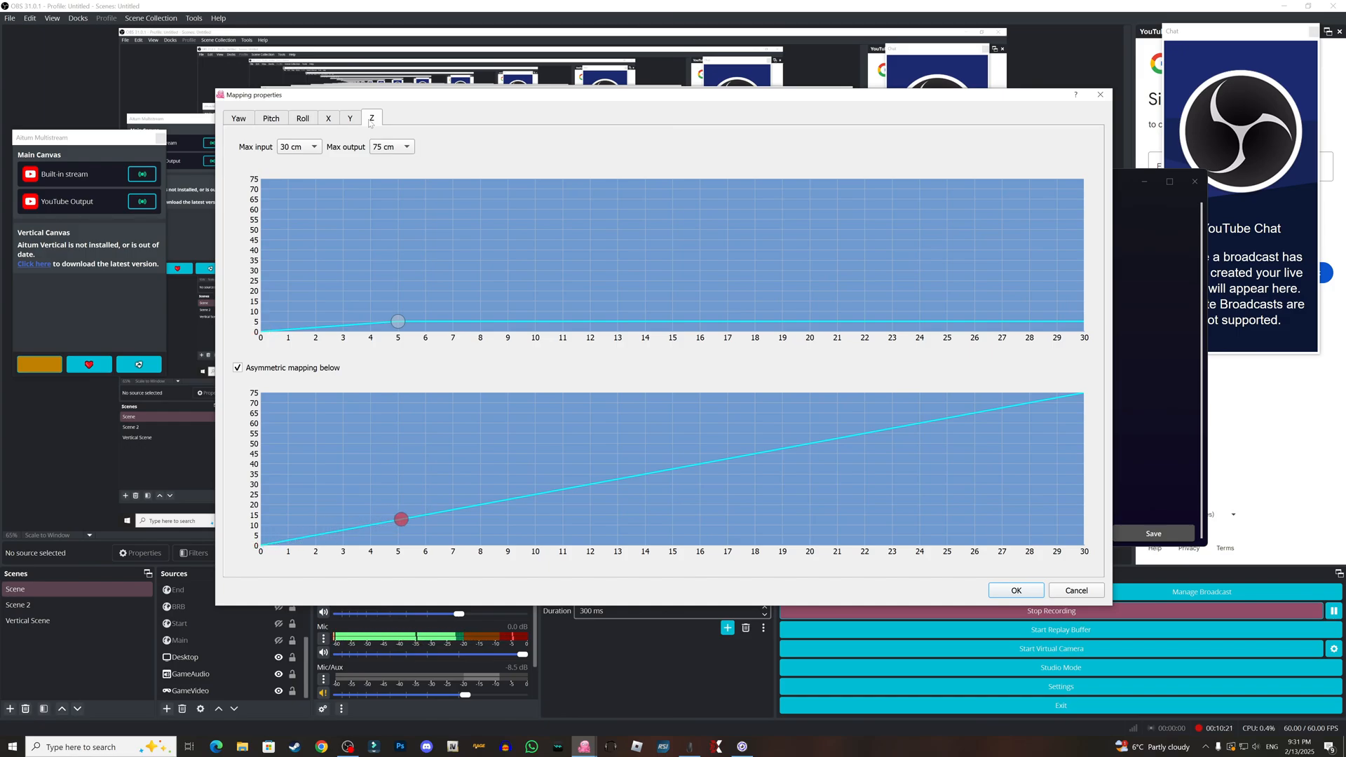
drag(399, 518, 498, 320)
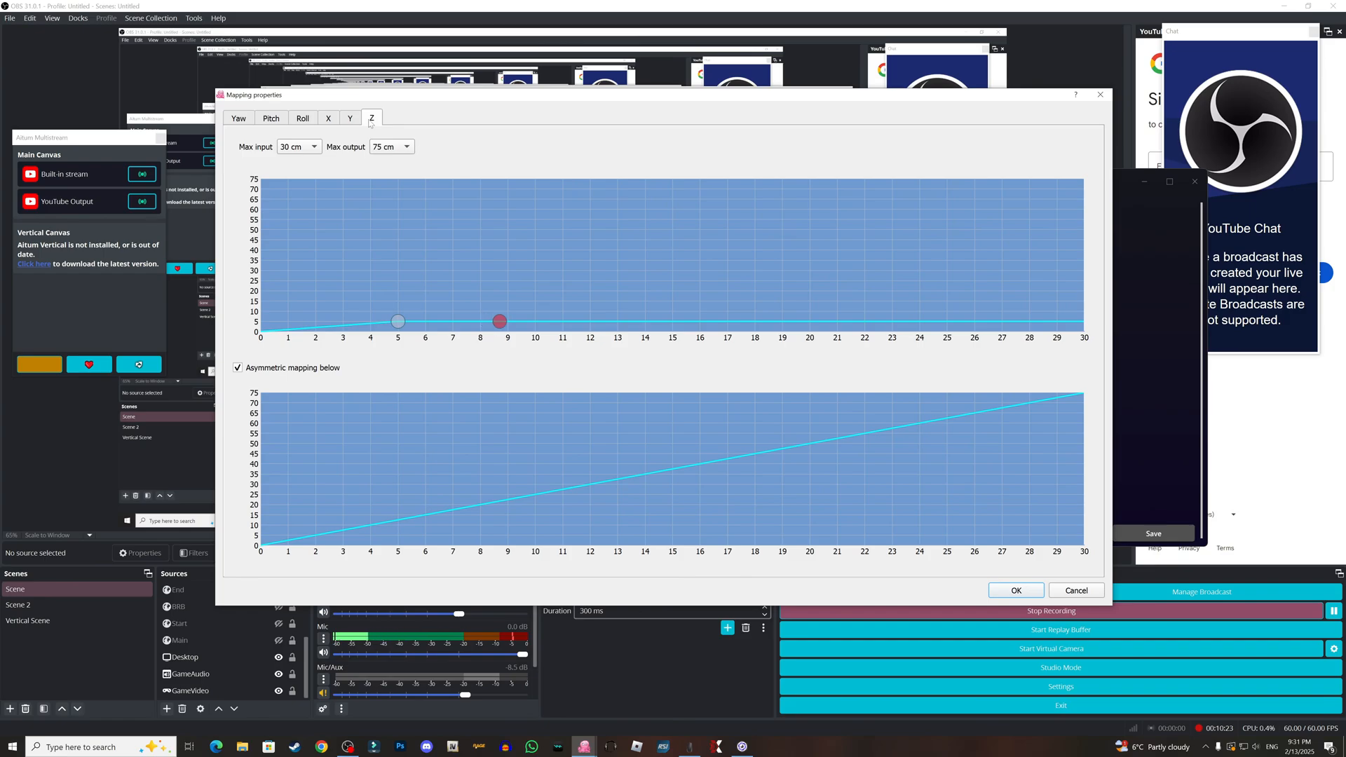
drag(499, 322, 349, 324)
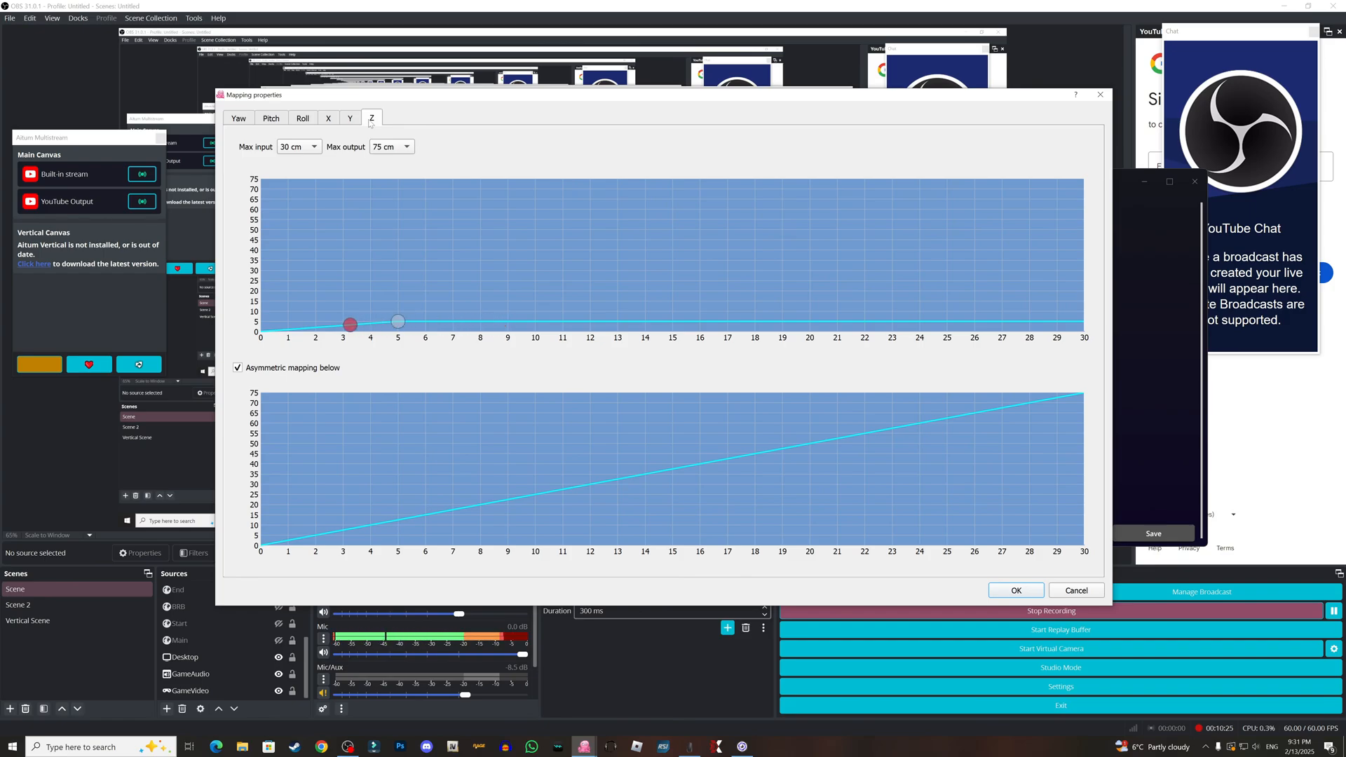
drag(351, 325, 307, 328)
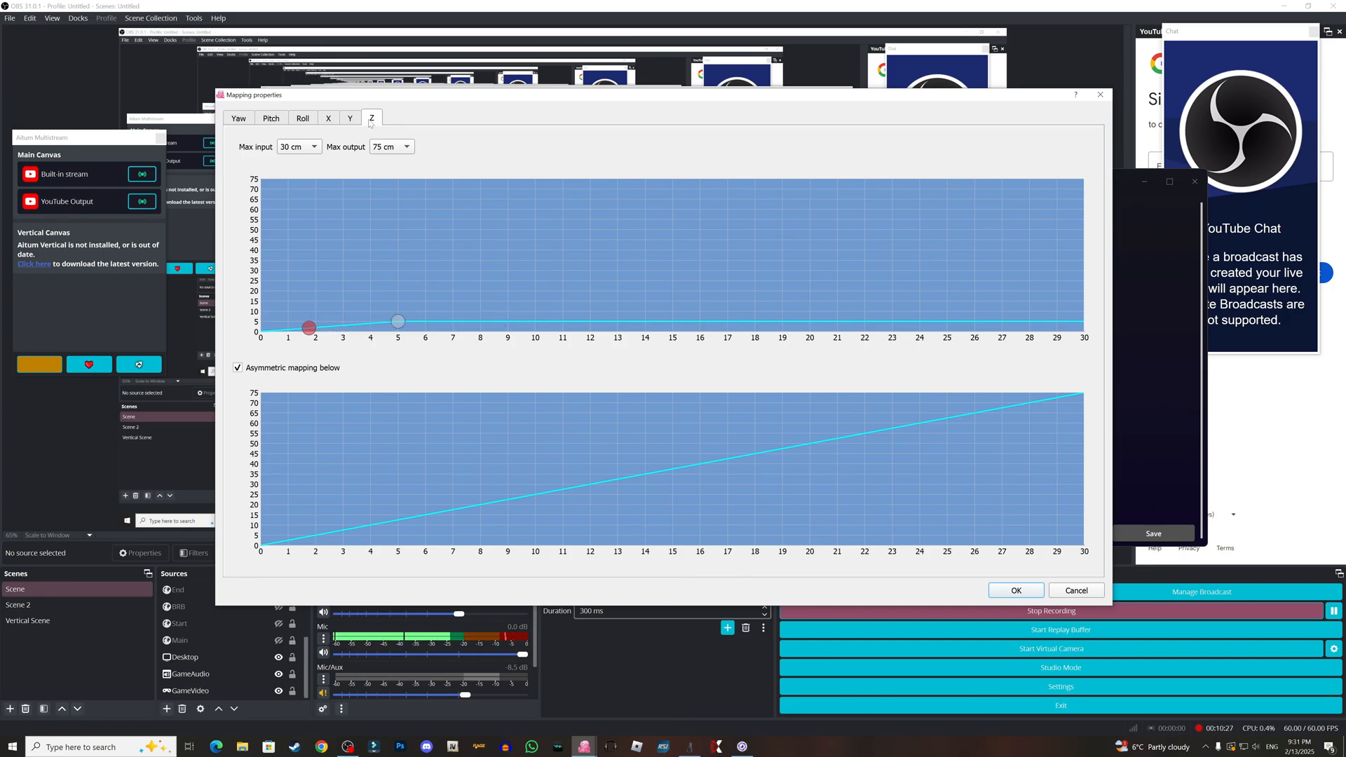
drag(307, 328, 440, 513)
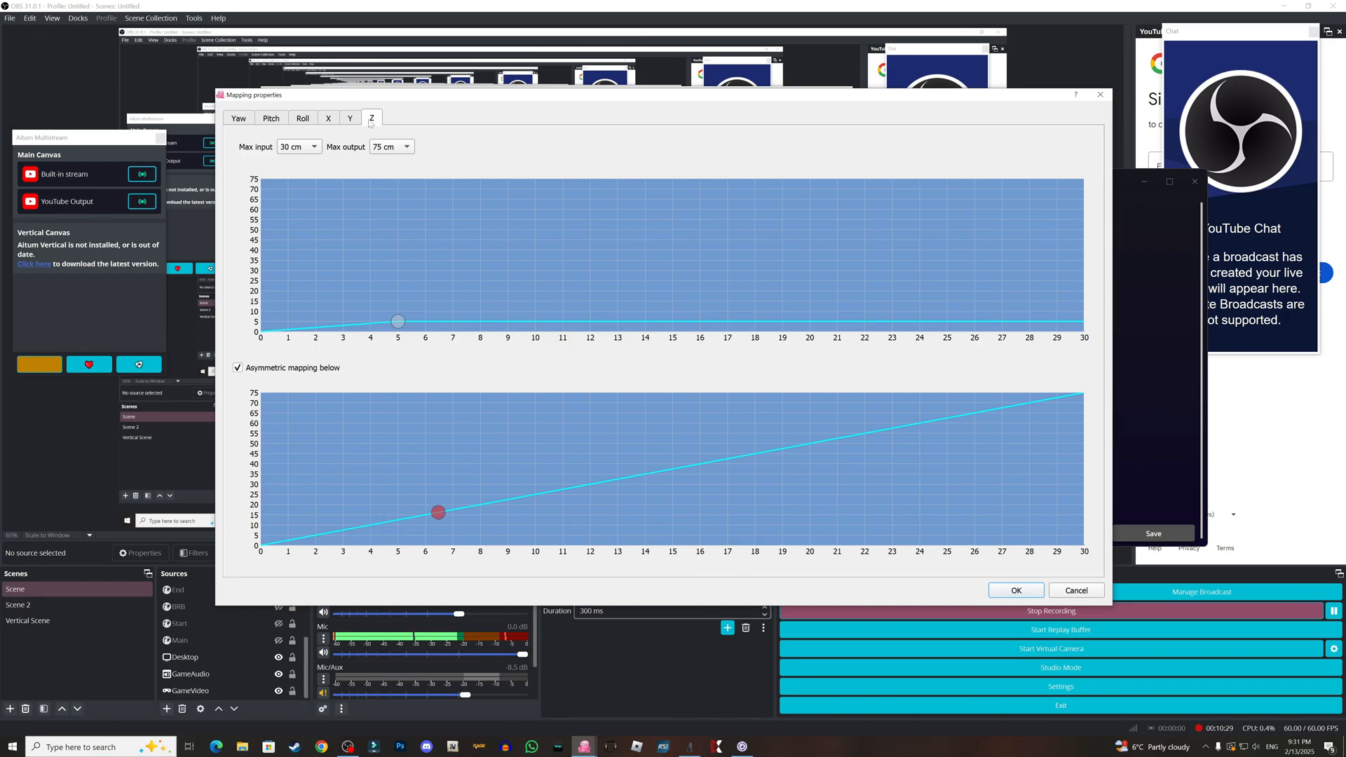
drag(437, 511, 463, 506)
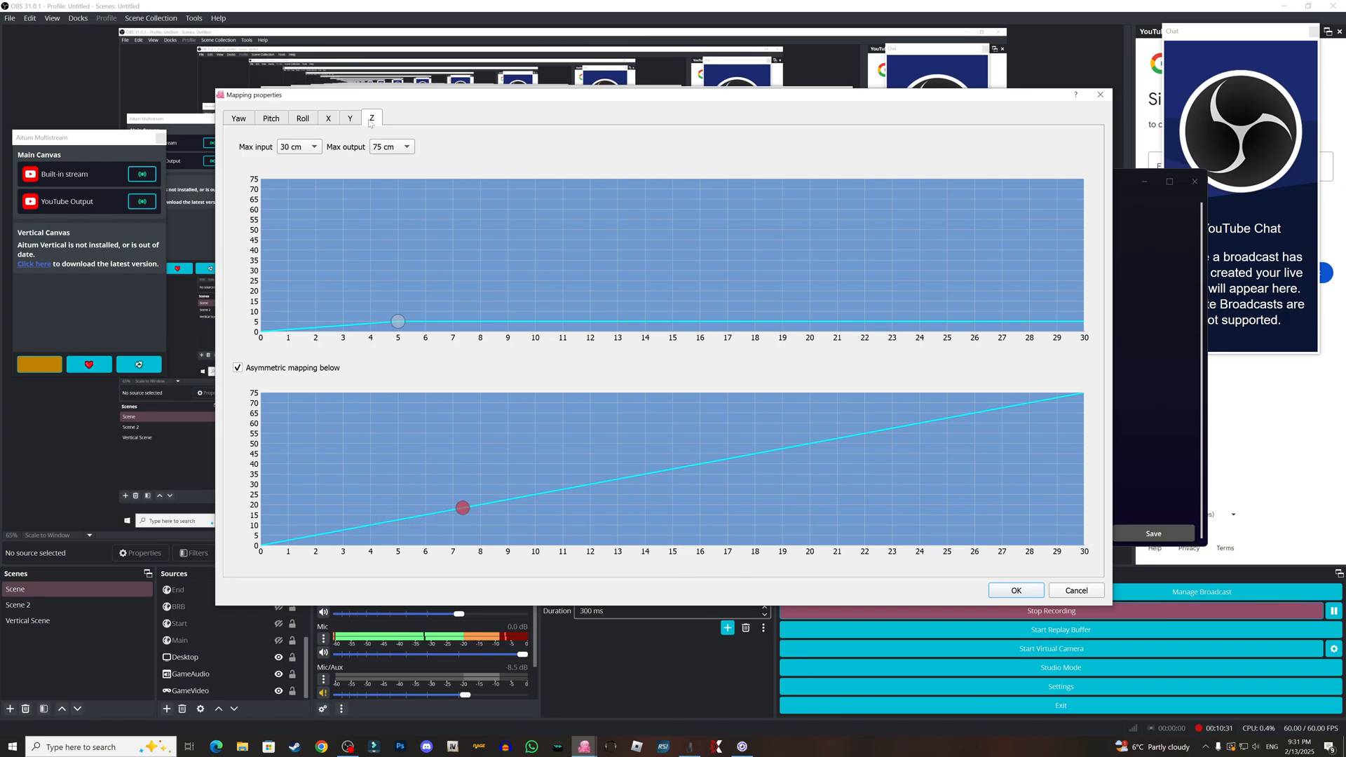
Step: Finish inspecting the Z forward/back curves and close the mapping settings
drag(462, 506, 540, 493)
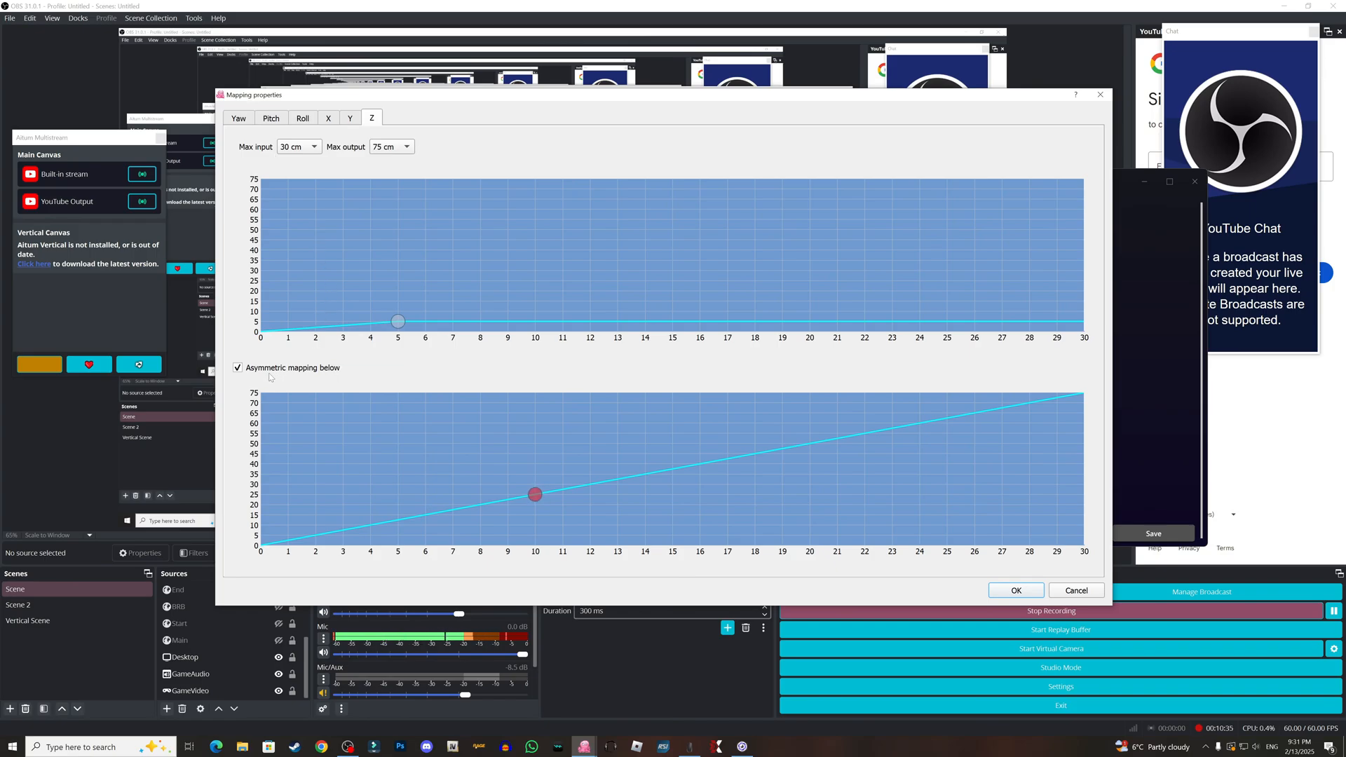
drag(535, 494, 522, 495)
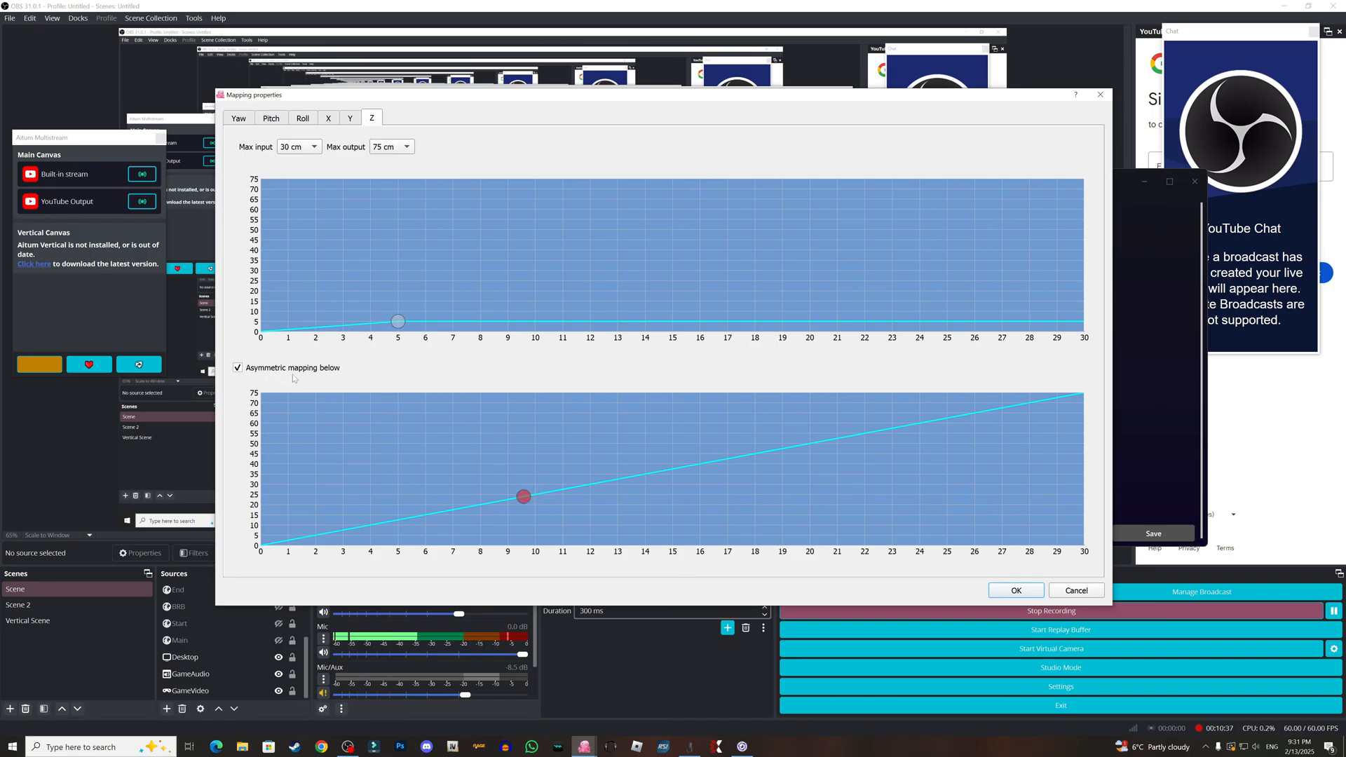
drag(524, 496, 348, 324)
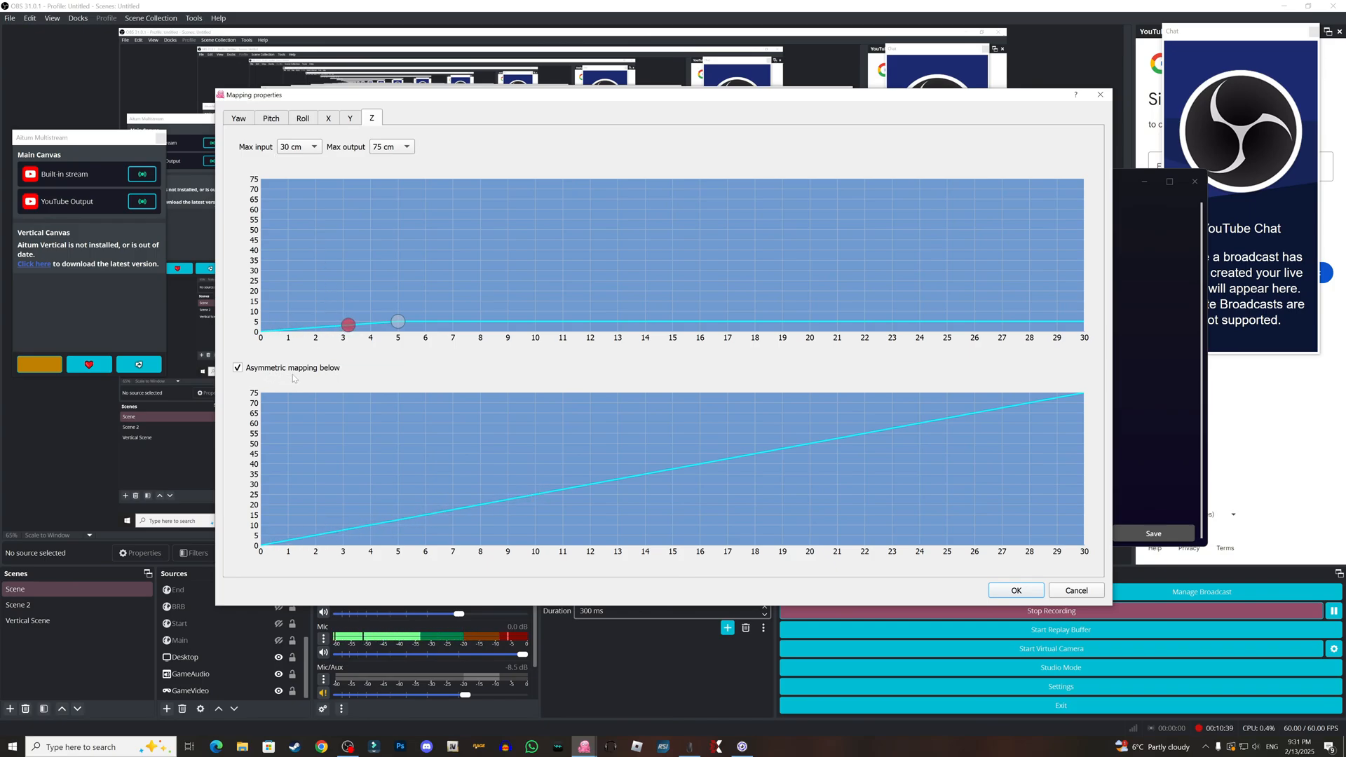
drag(347, 324, 337, 325)
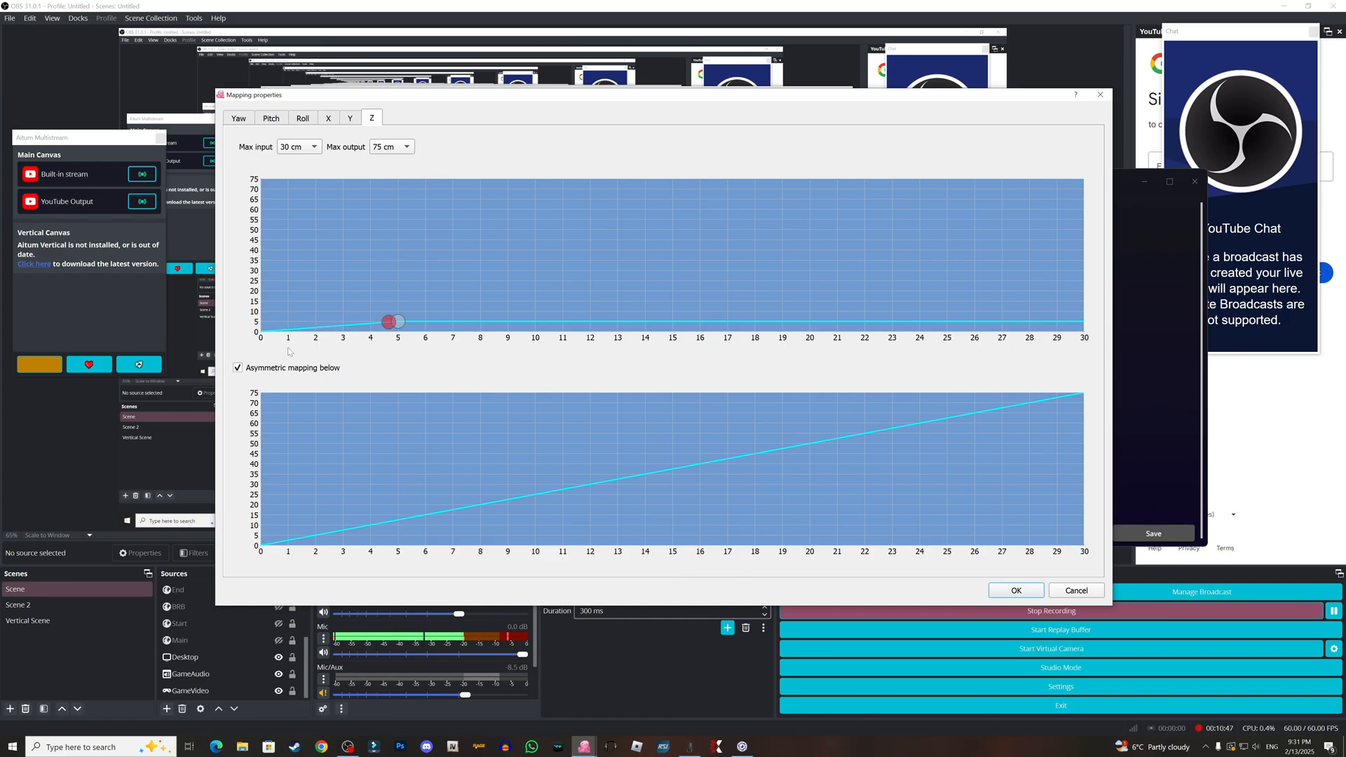
drag(389, 321, 528, 321)
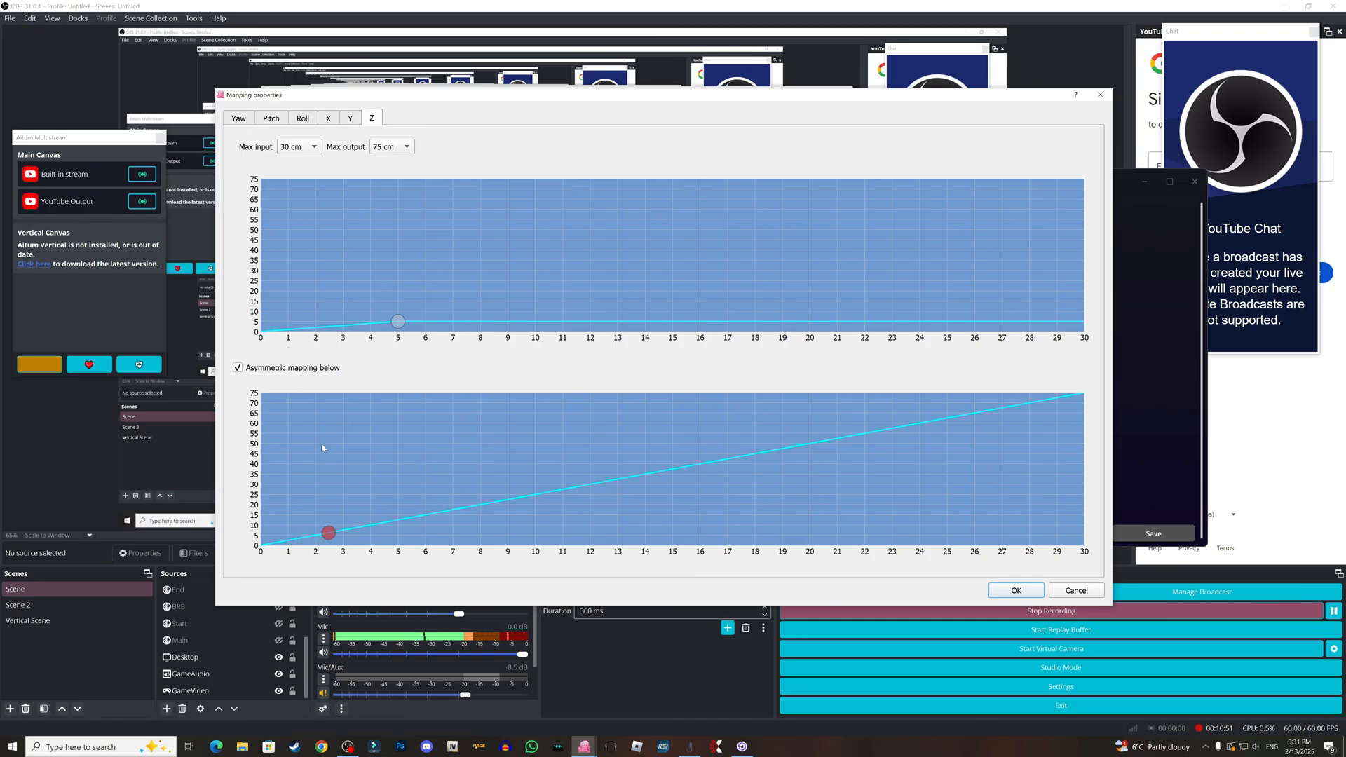
drag(329, 532, 370, 524)
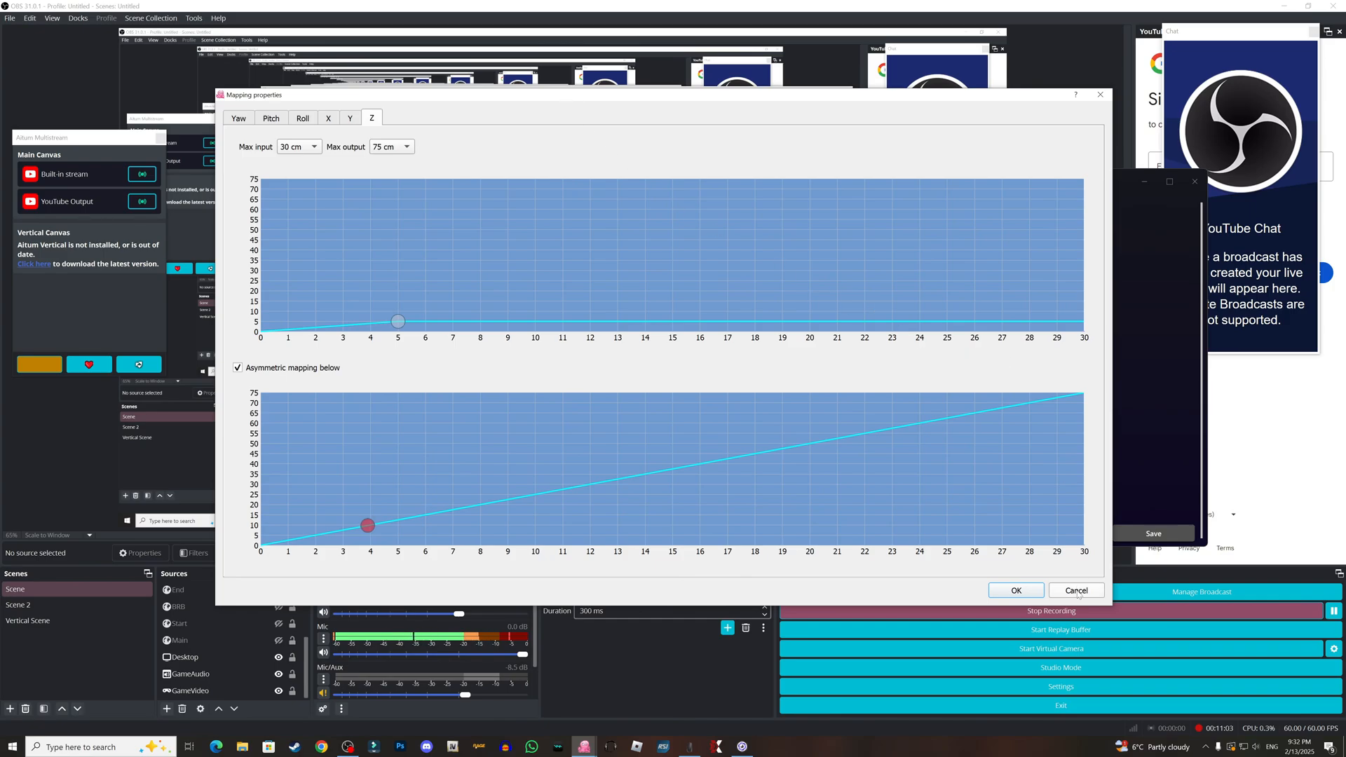
click(1075, 589)
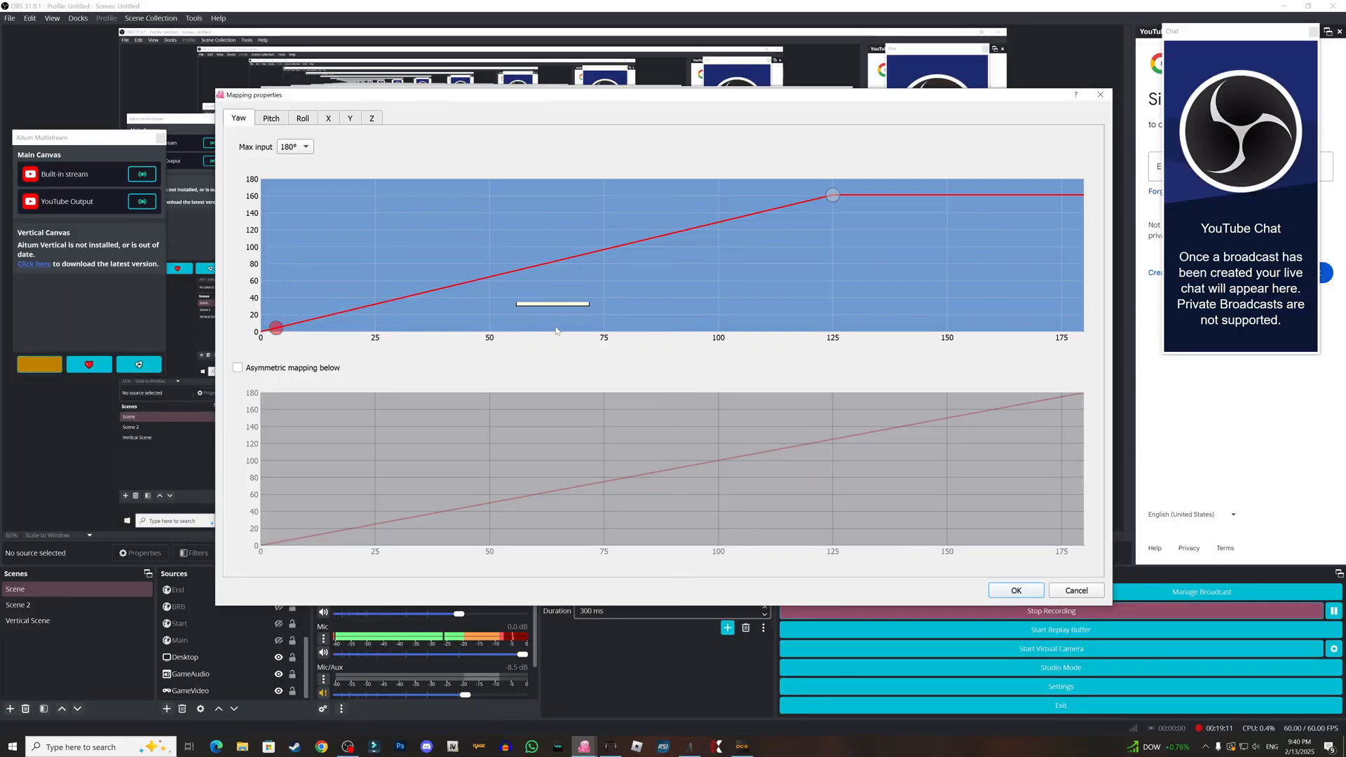
mouse_move(831, 193)
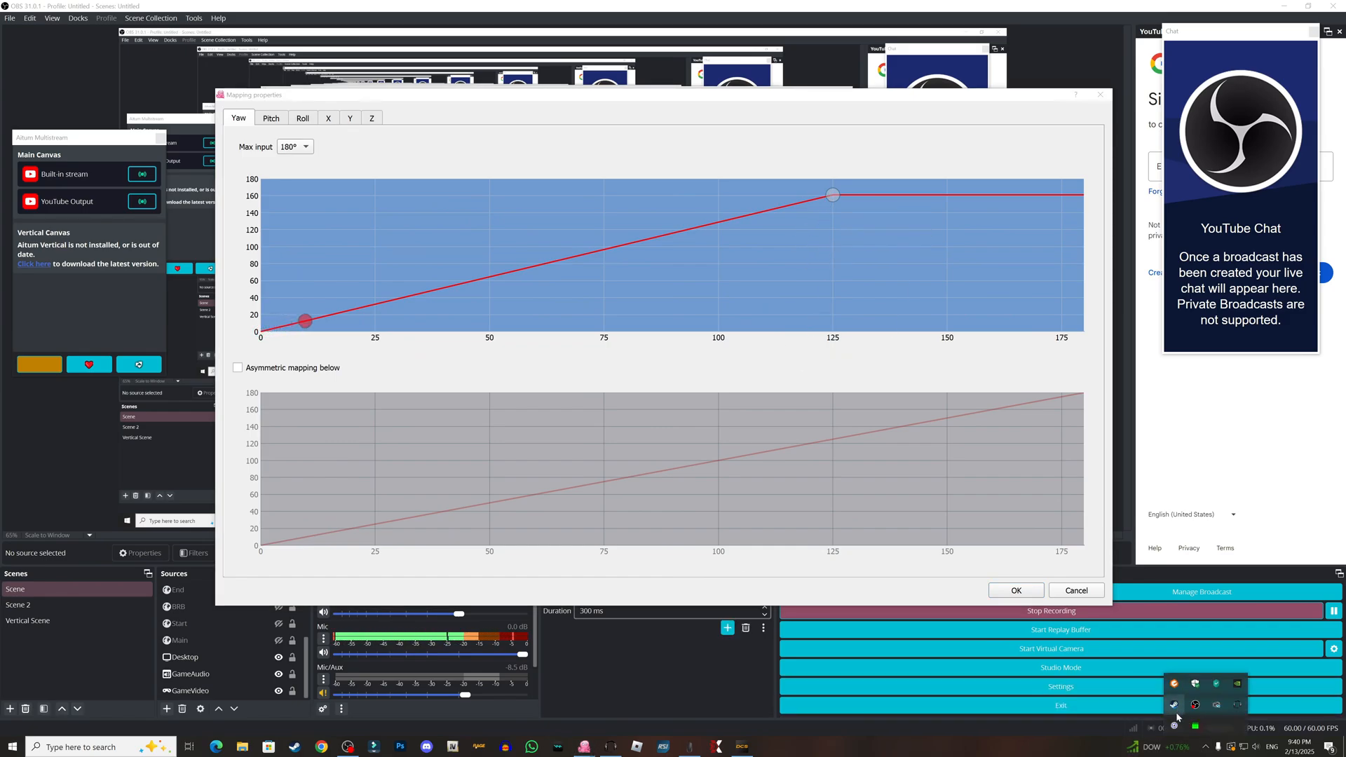
Step: Open Beam Eye Tracker settings from its system tray icon
click(1173, 706)
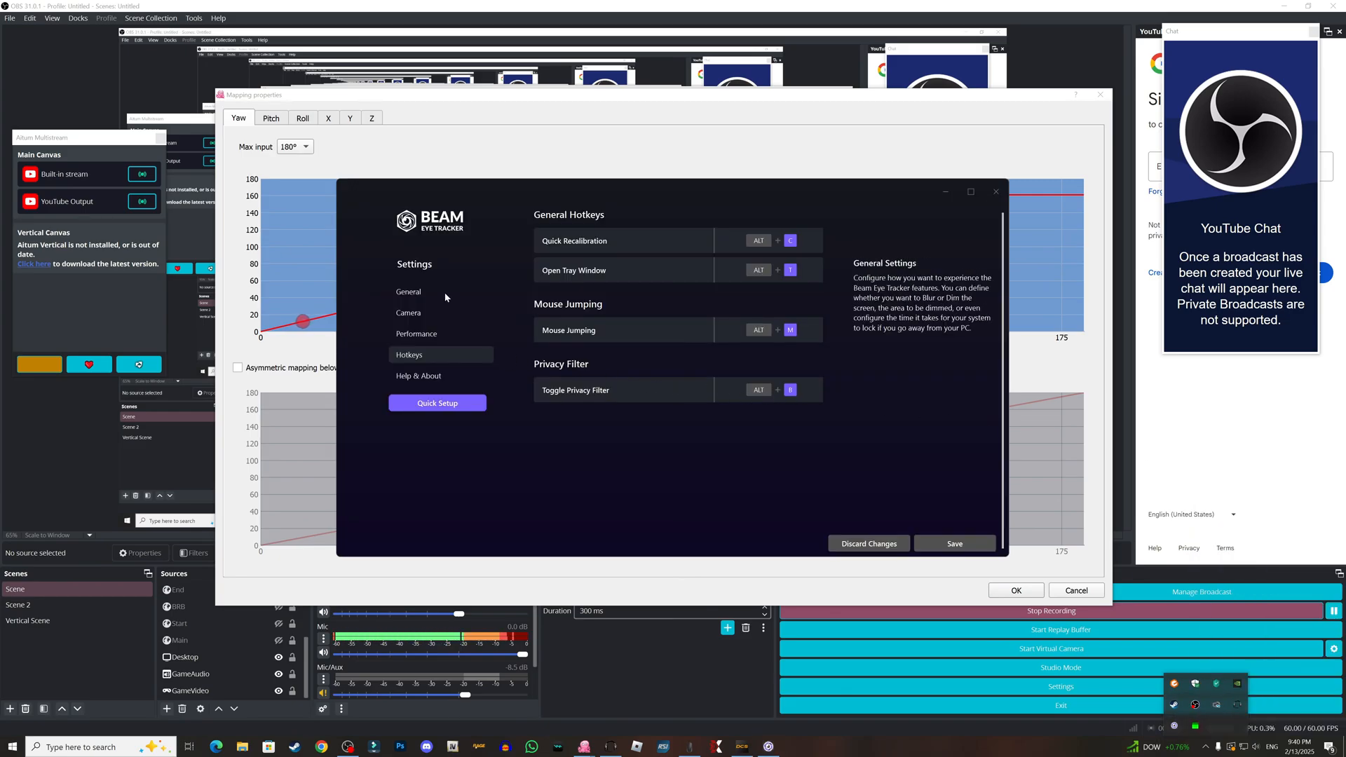
Step: Show the General settings and set head tracking filtering to 75
click(408, 291)
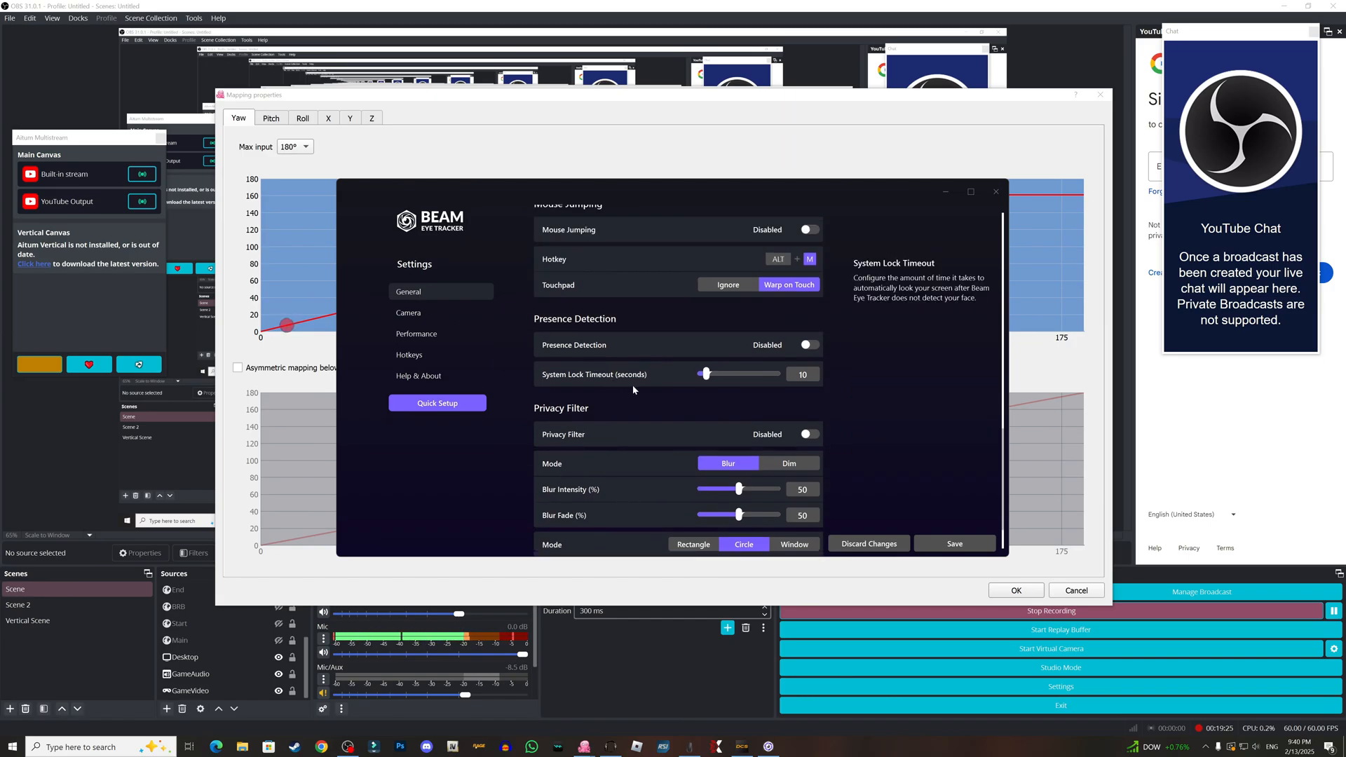
click(408, 291)
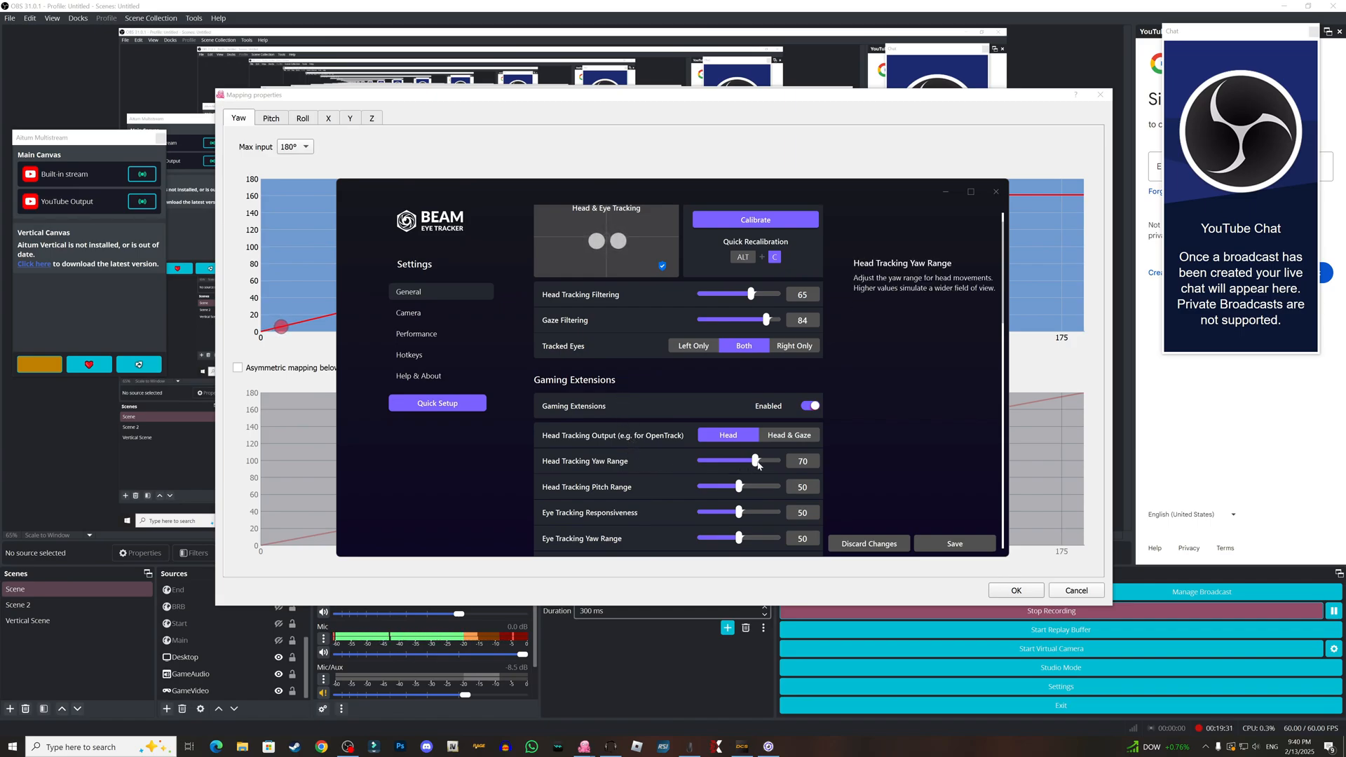
mouse_move(708, 358)
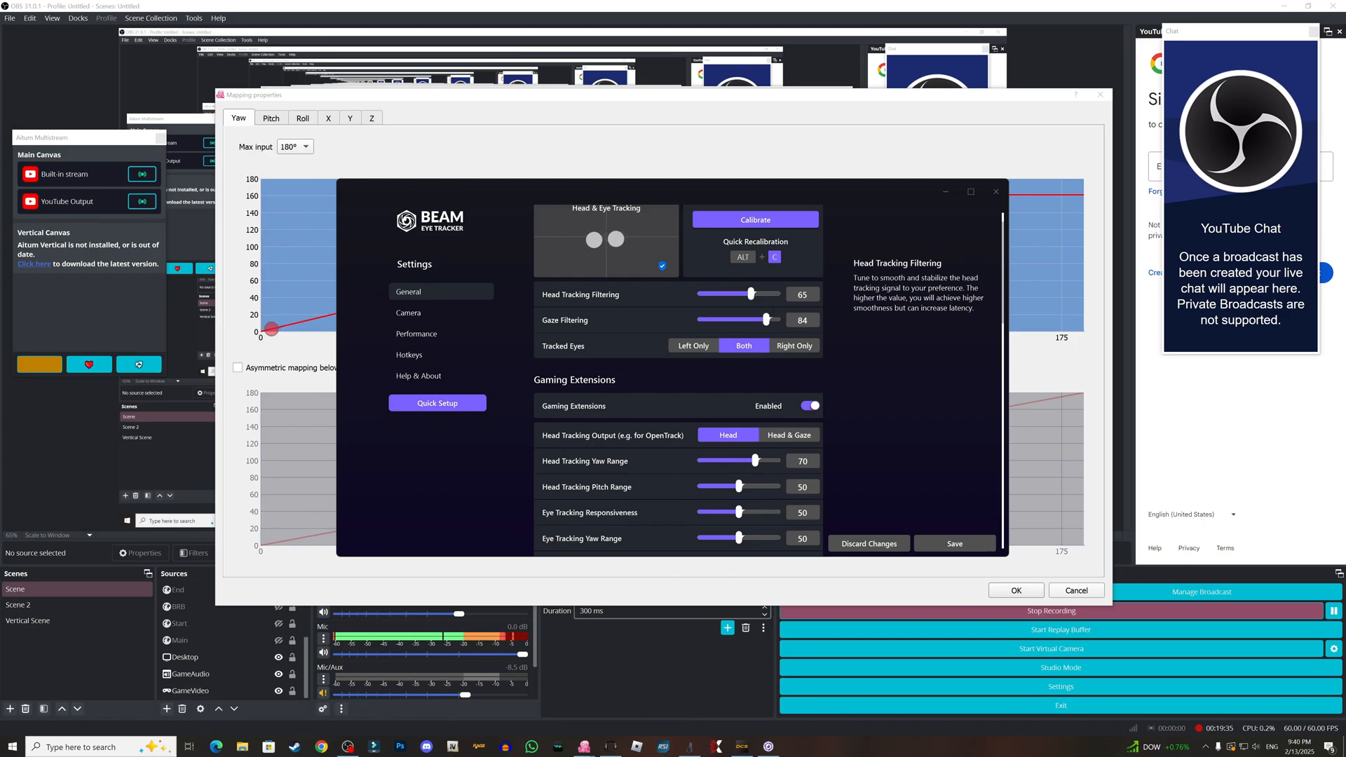
drag(770, 293, 753, 294)
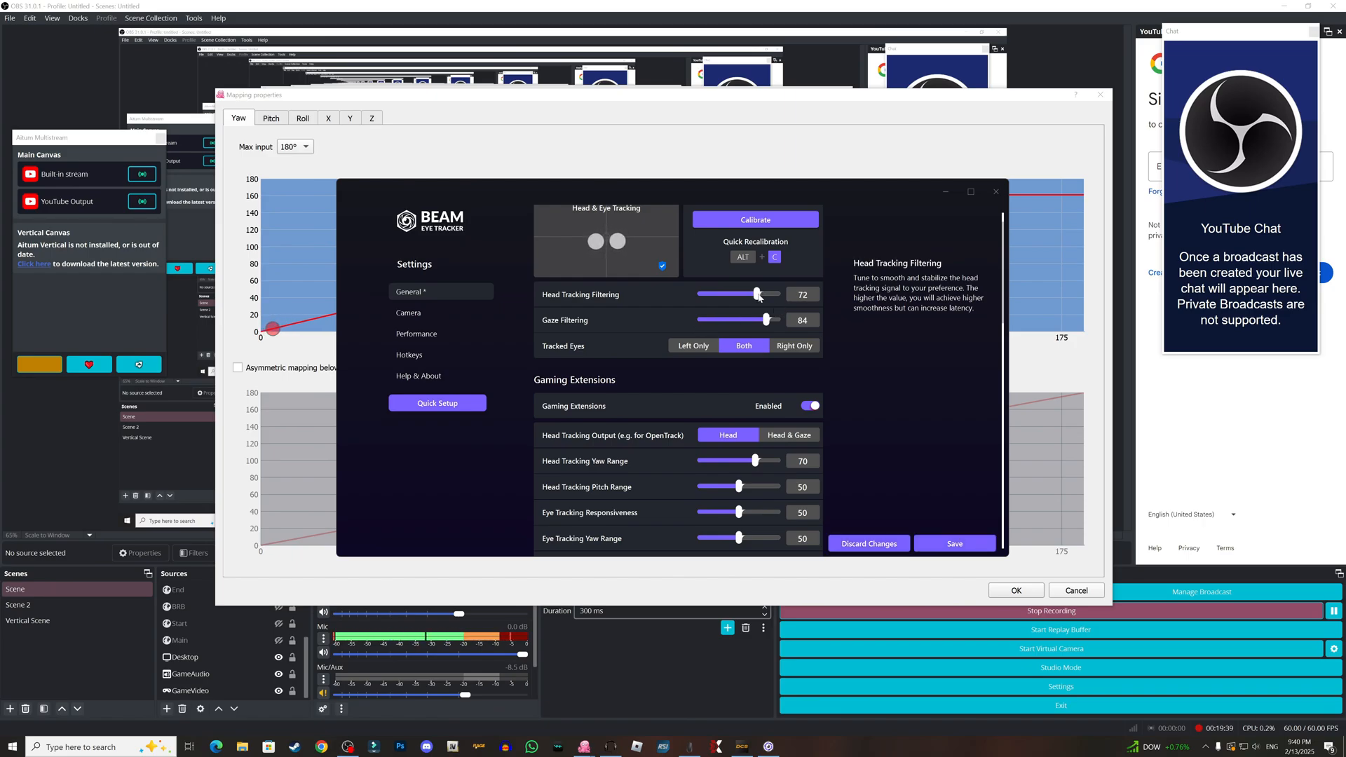
drag(757, 294, 759, 295)
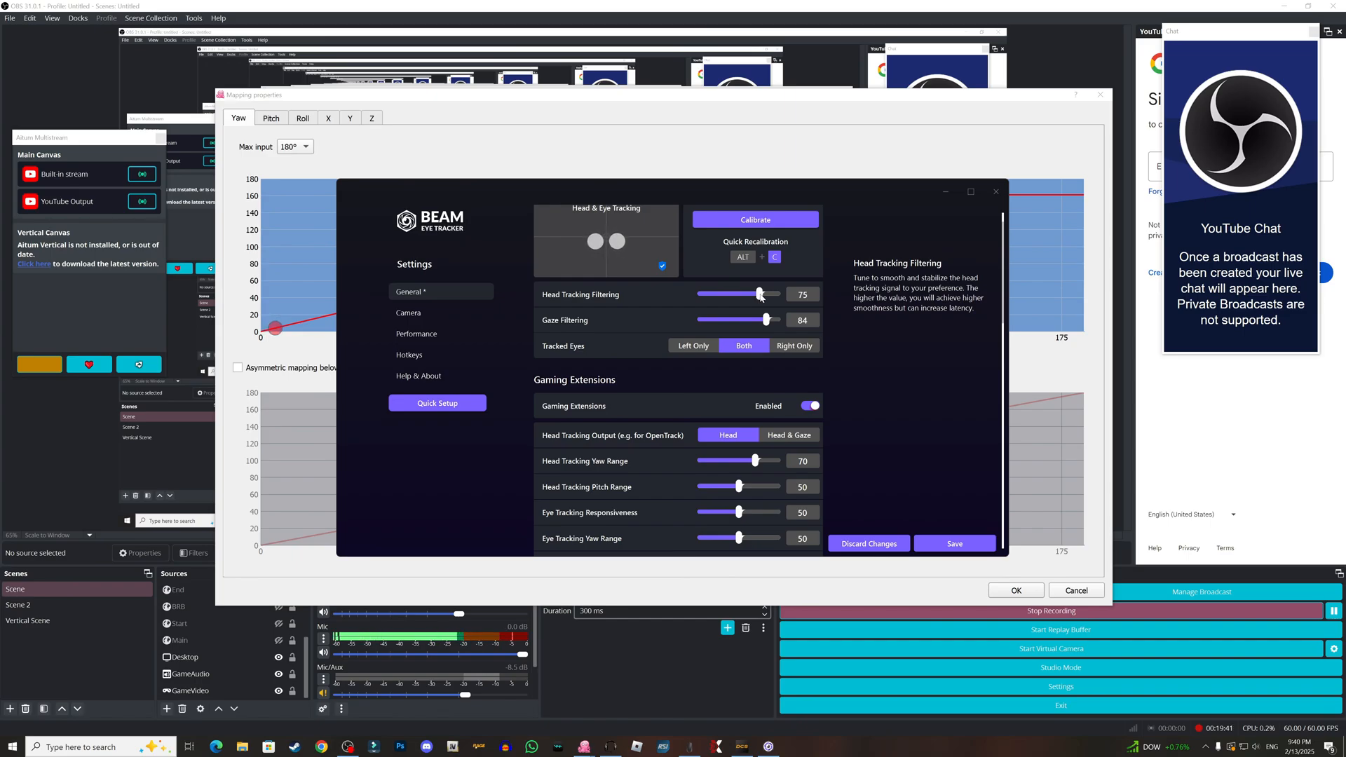
Step: Raise the head tracking yaw range slider to about 83
drag(754, 460, 757, 460)
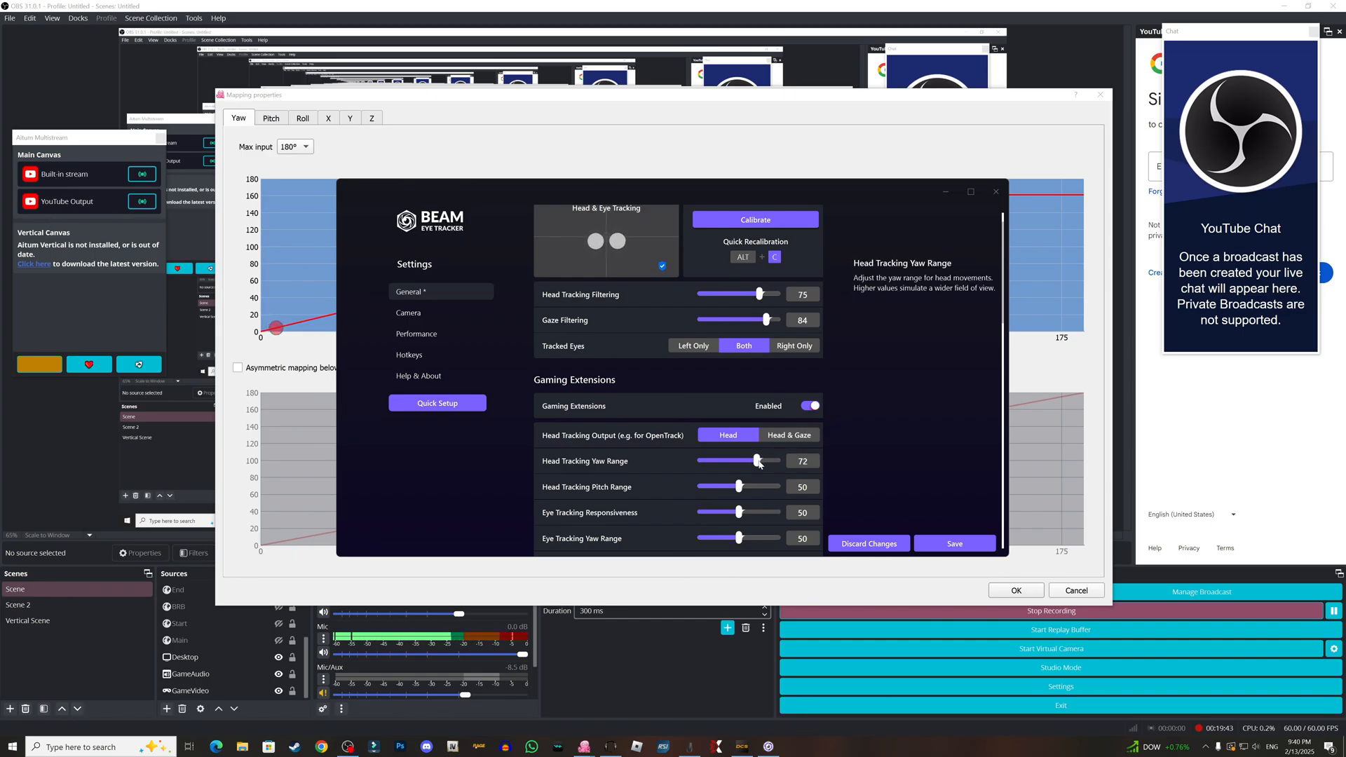
drag(757, 461, 767, 461)
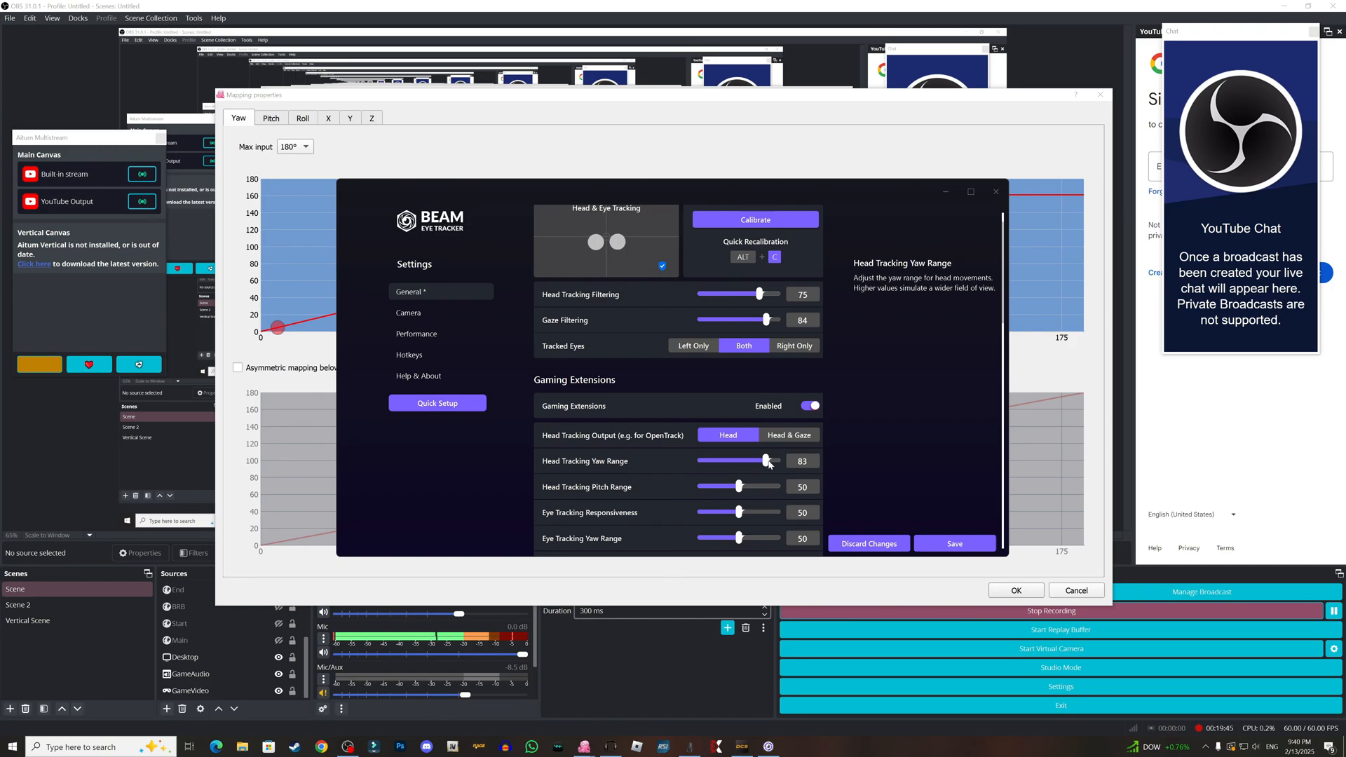
drag(764, 461, 772, 461)
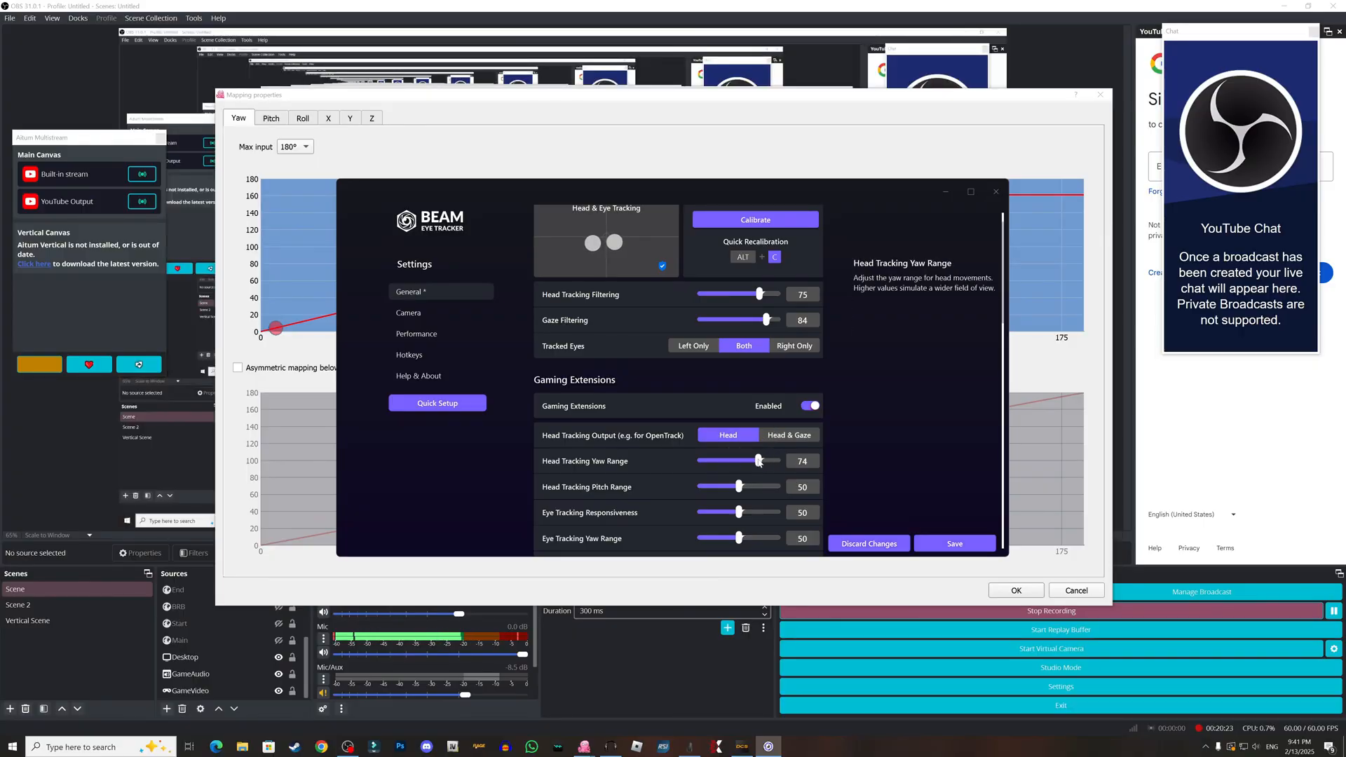
Step: Drag the Head Tracking Yaw Range slider higher
drag(757, 461, 764, 462)
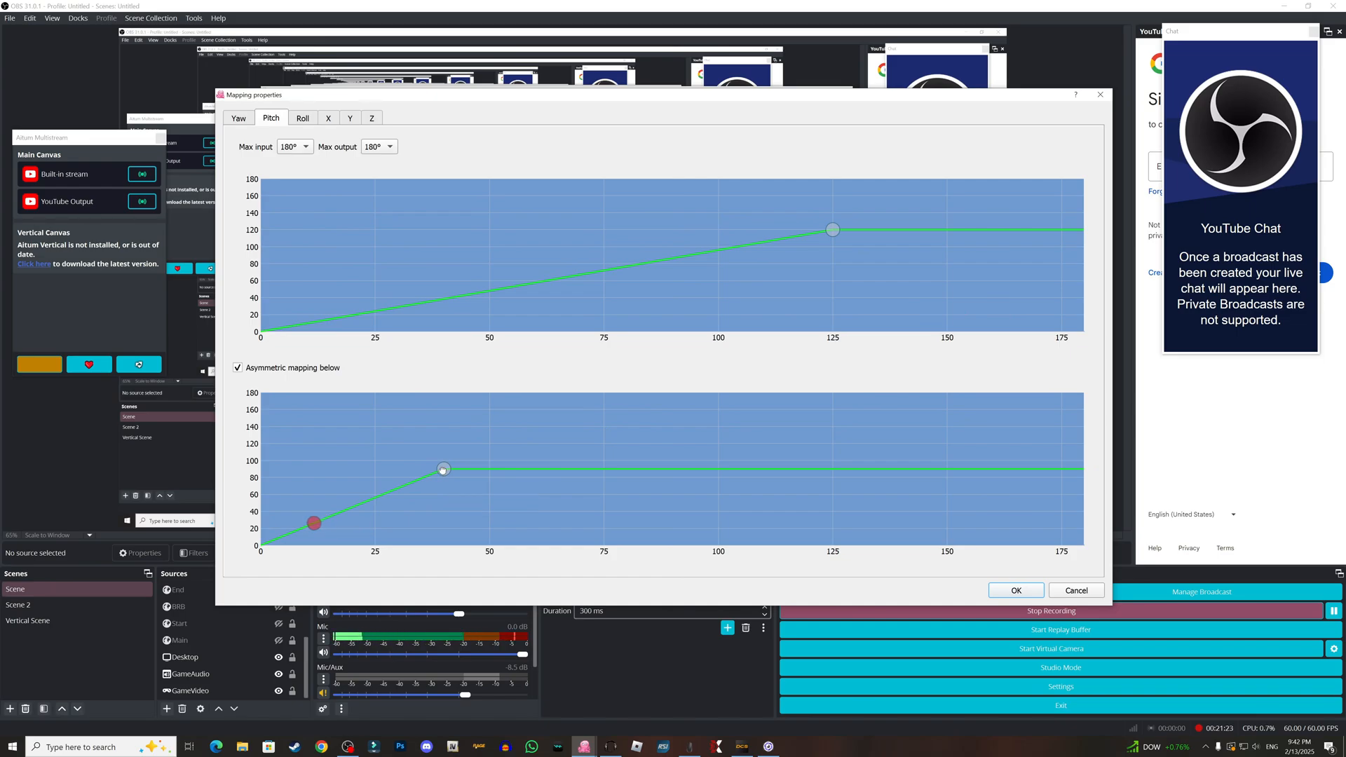
Step: Drag the pitch-down curve point so output plateaus near 59 from 15 degrees input
drag(442, 469, 428, 493)
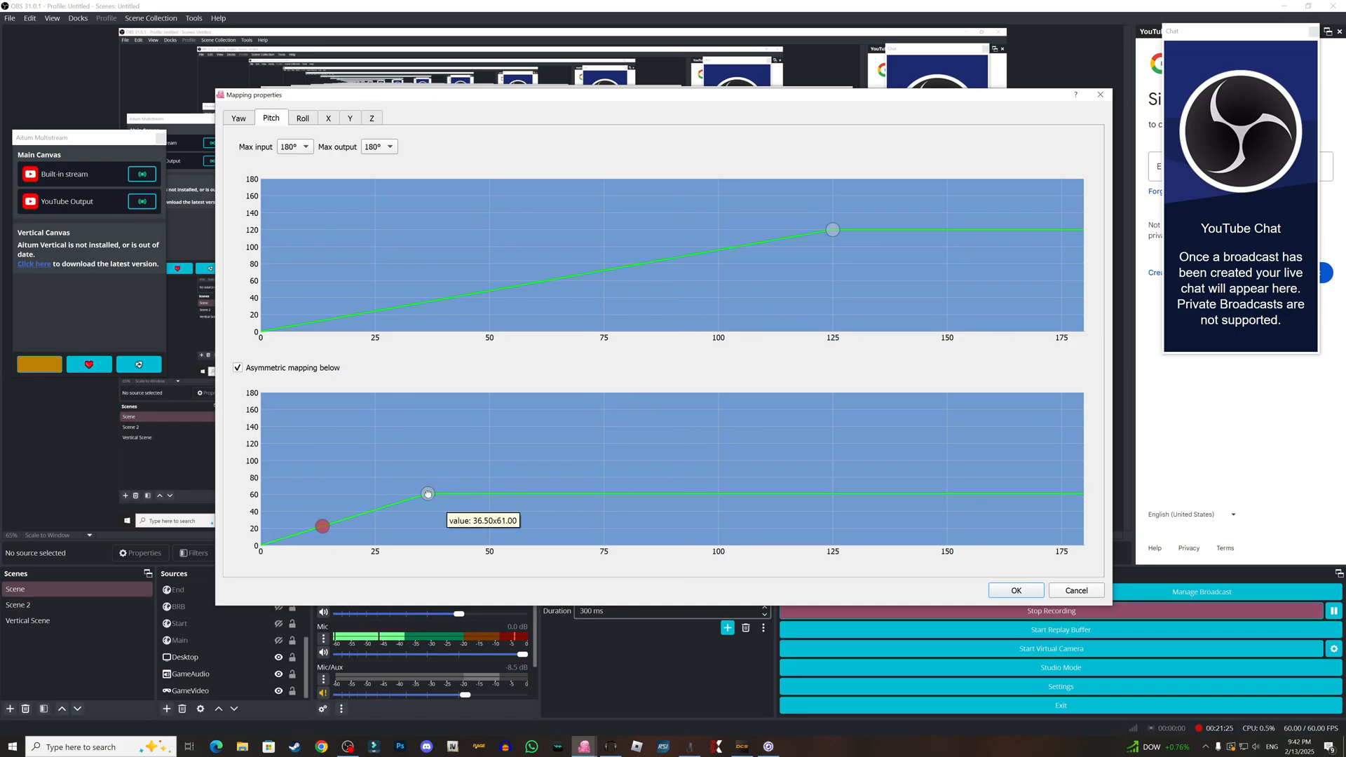
drag(429, 493, 347, 496)
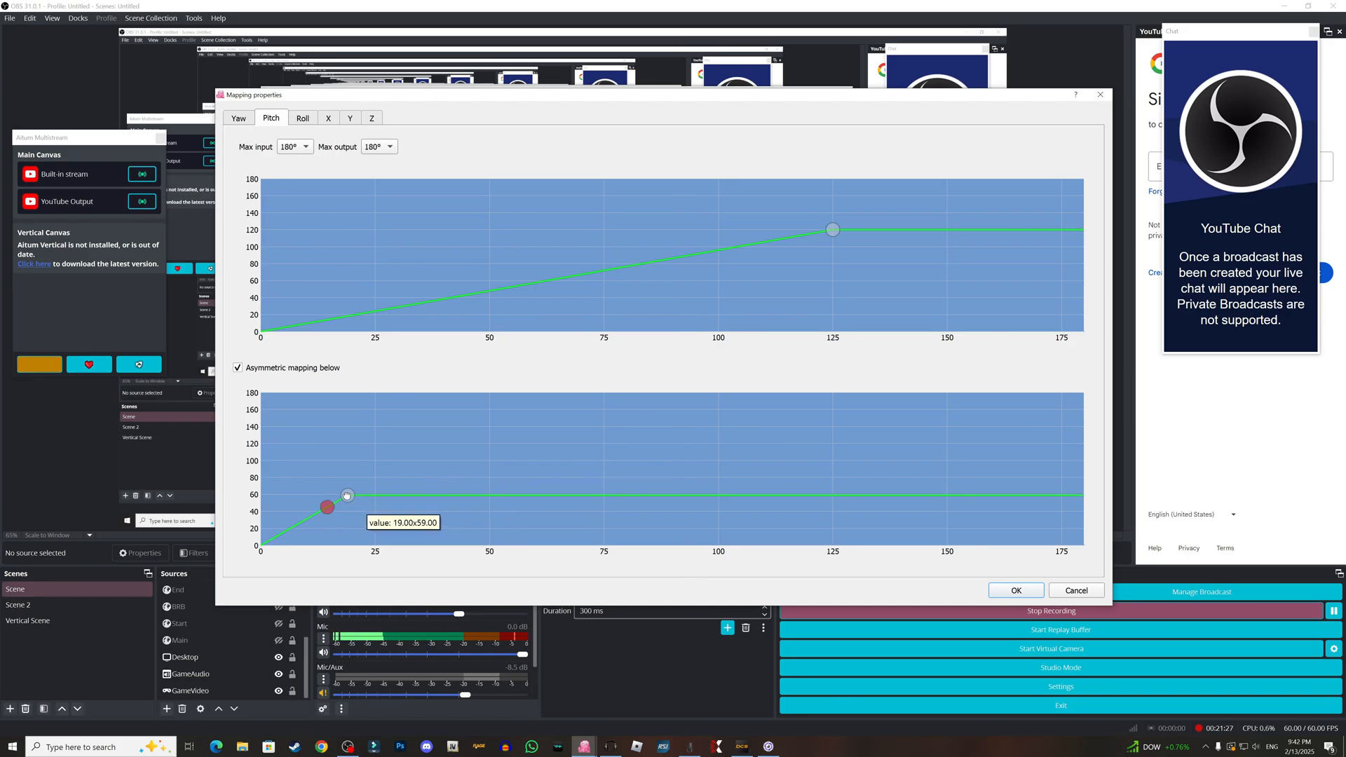
drag(348, 495, 329, 495)
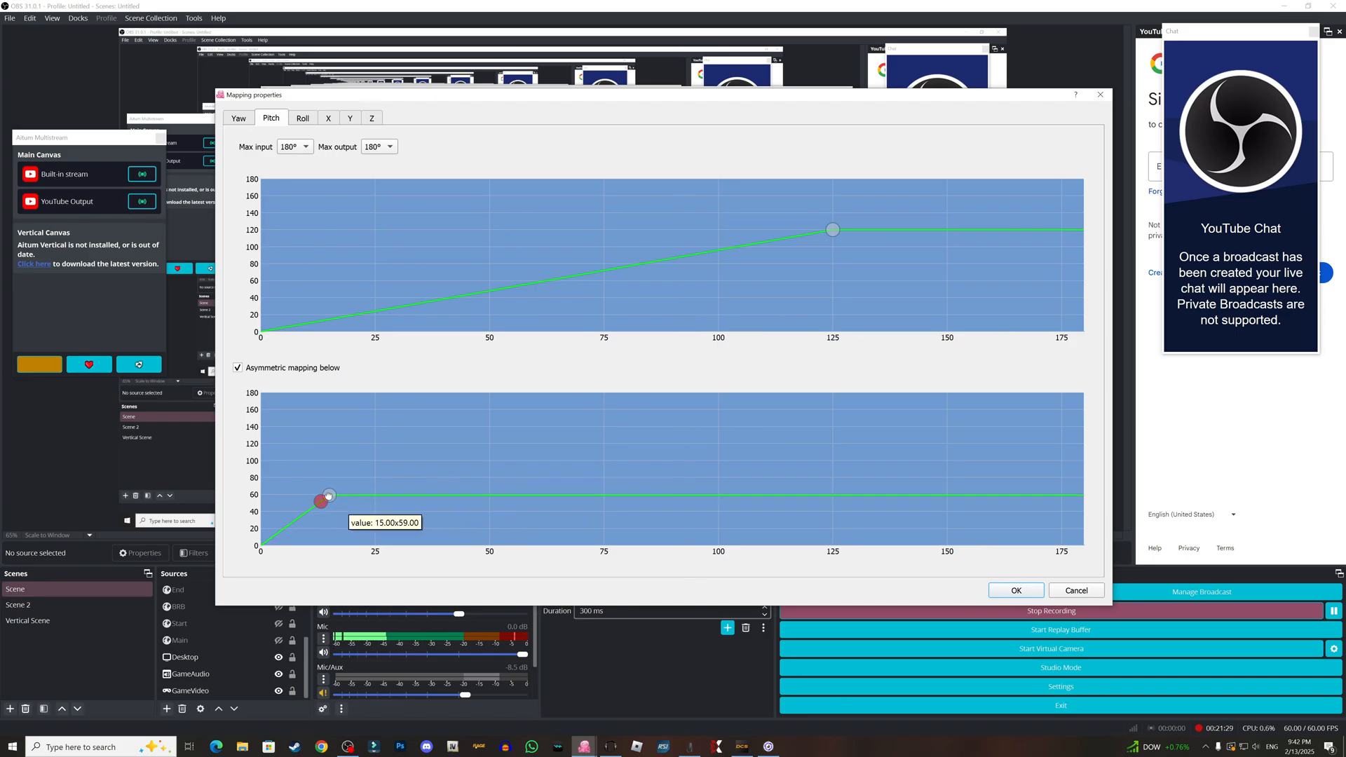